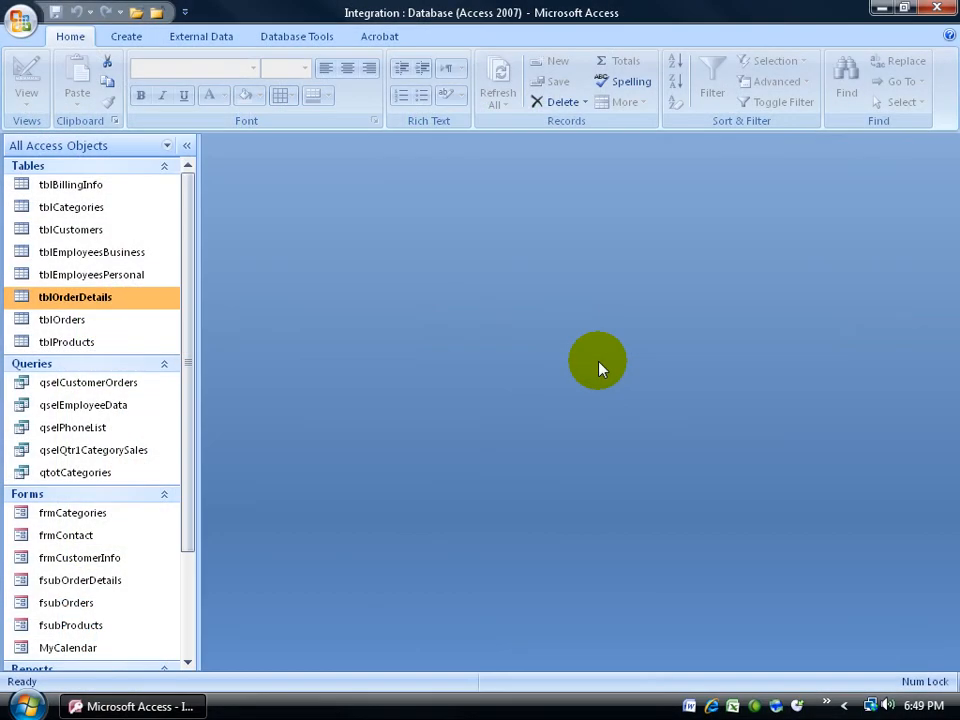
pyautogui.moveTo(656, 360)
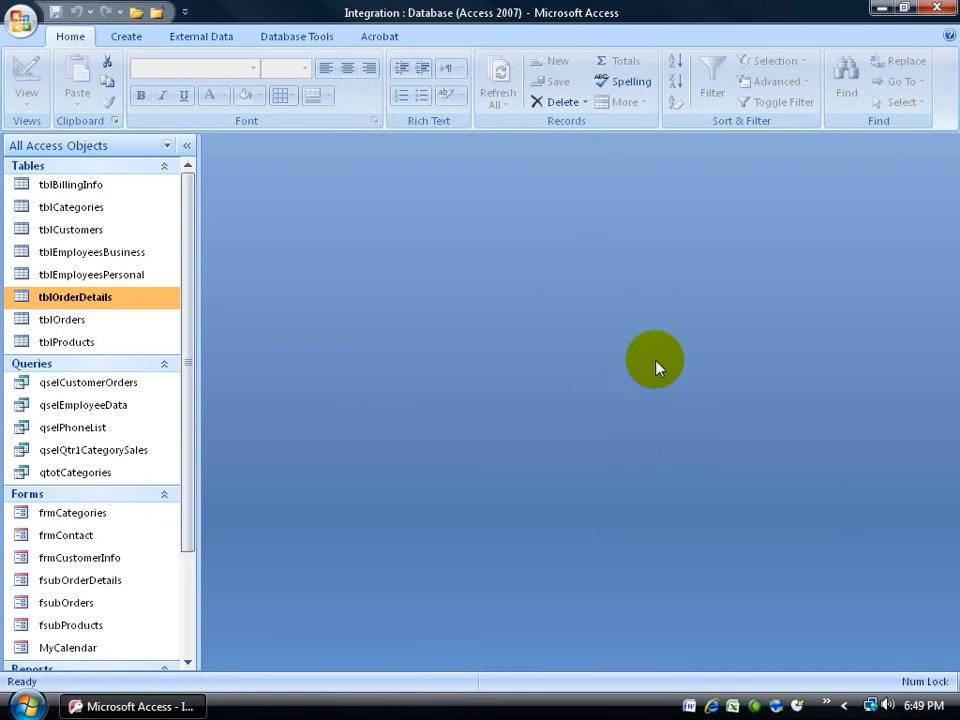
pyautogui.moveTo(398, 330)
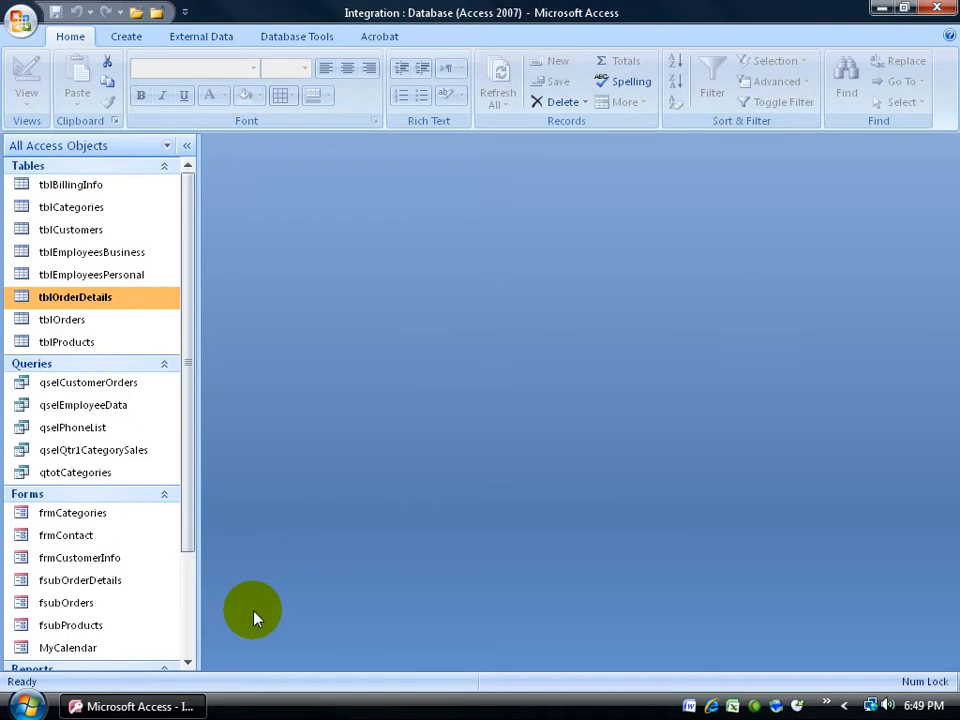
pyautogui.moveTo(300, 558)
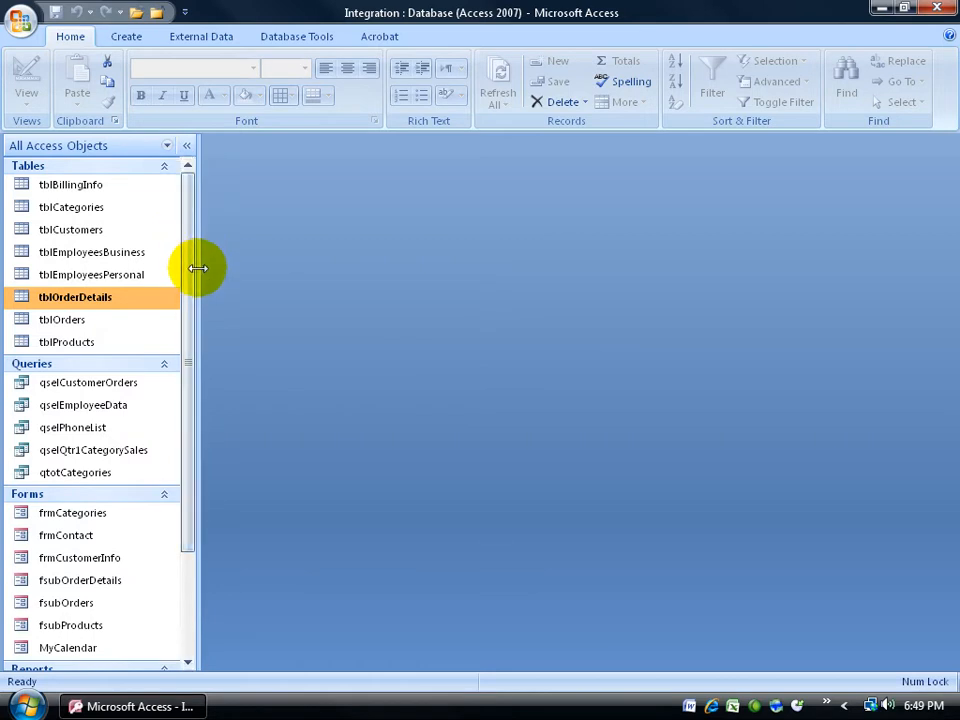
pyautogui.moveTo(284, 292)
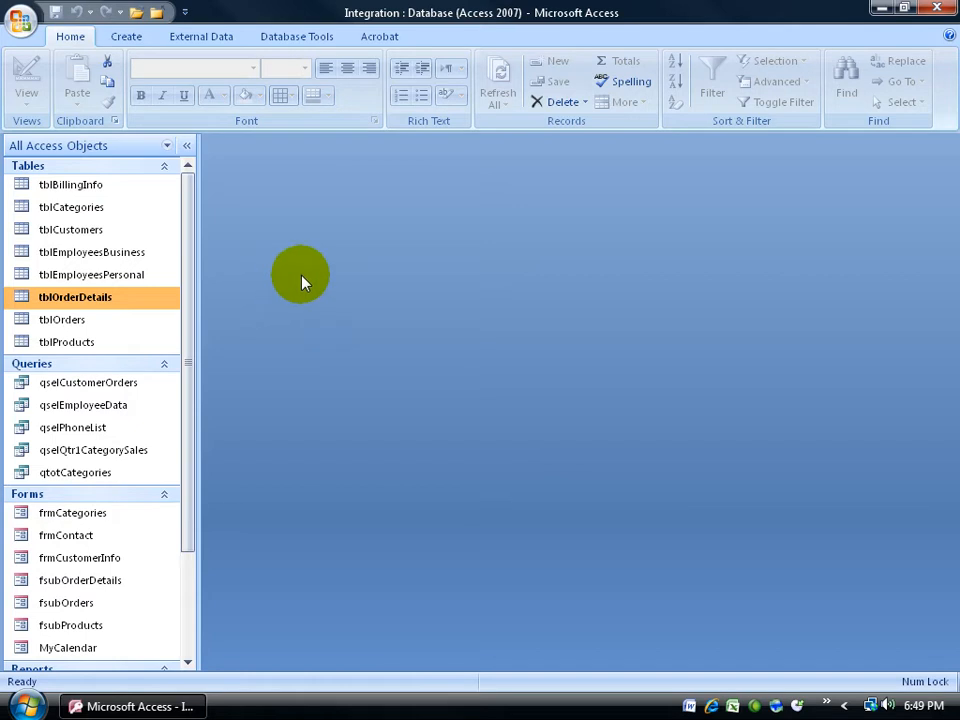
pyautogui.moveTo(224, 502)
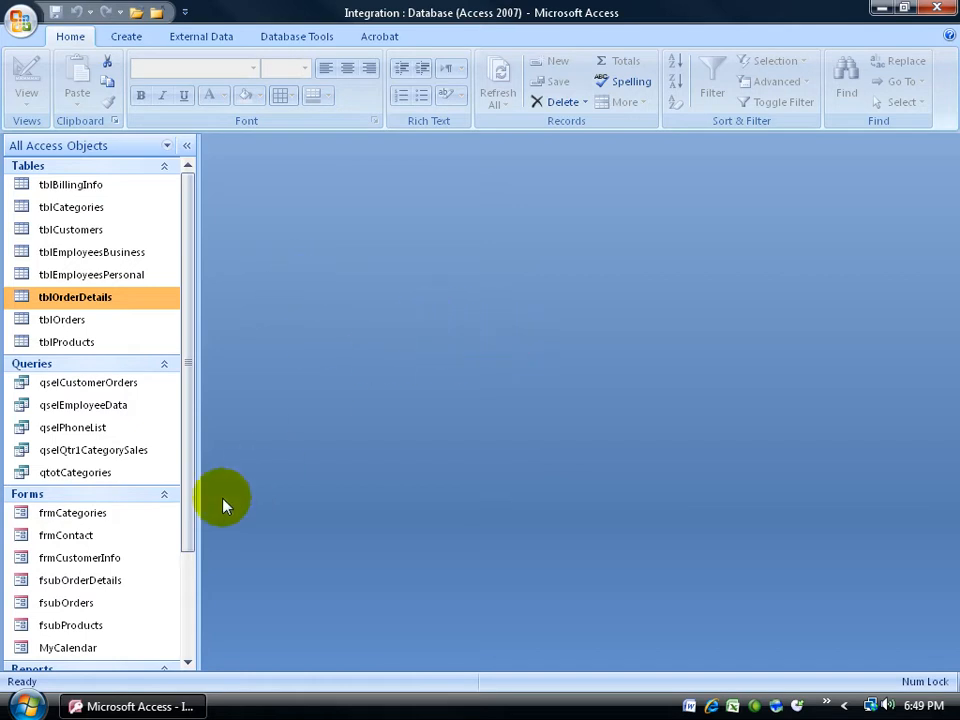
pyautogui.moveTo(380, 468)
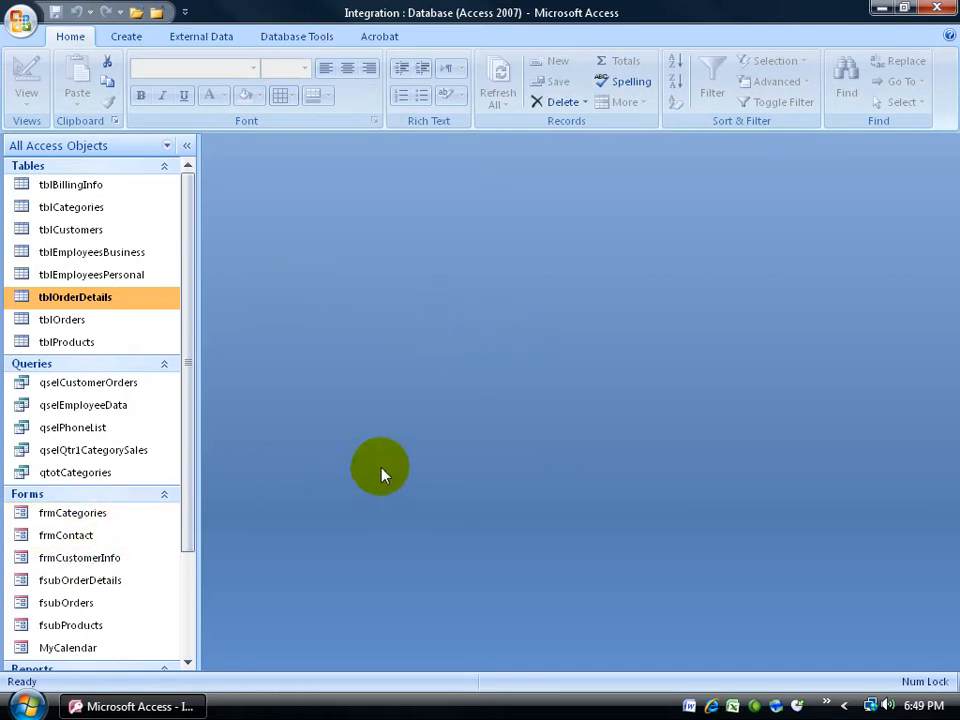
pyautogui.moveTo(220, 218)
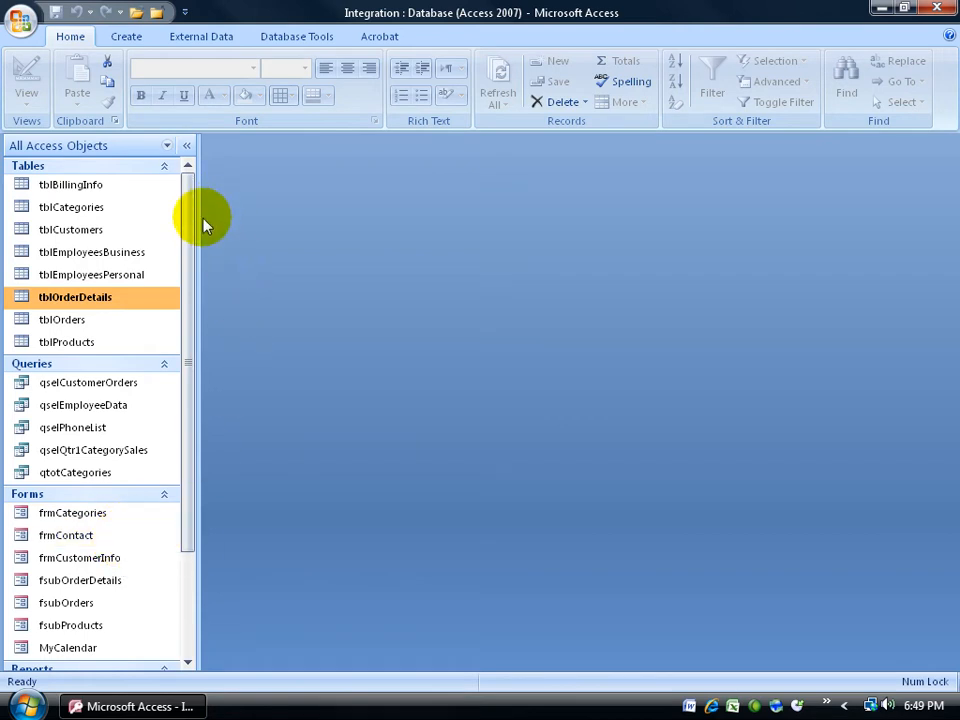
pyautogui.moveTo(120, 558)
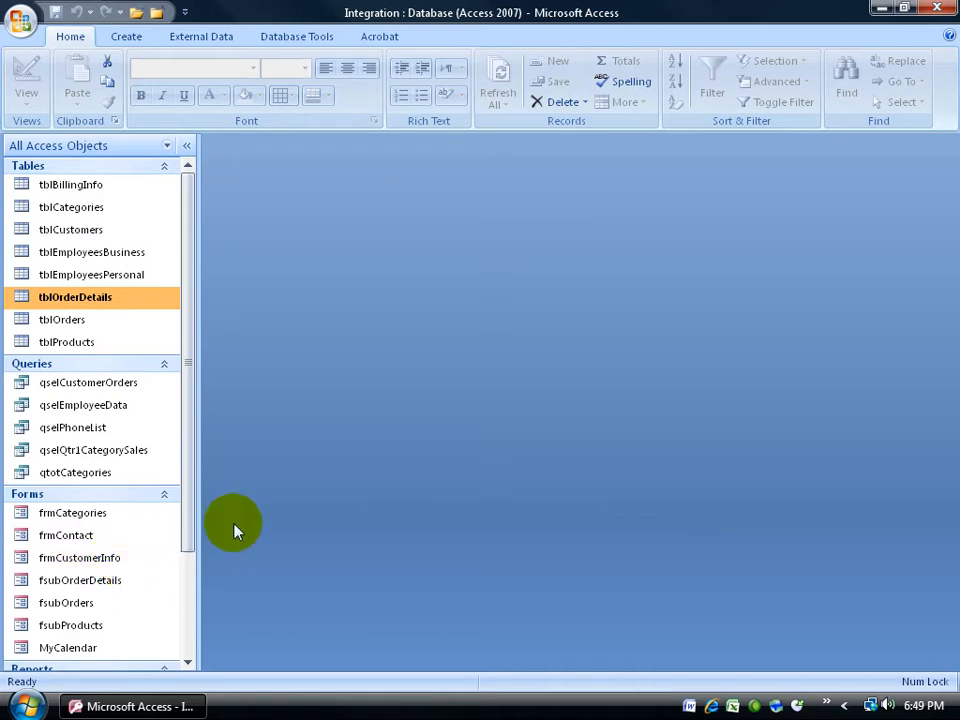
pyautogui.moveTo(478, 212)
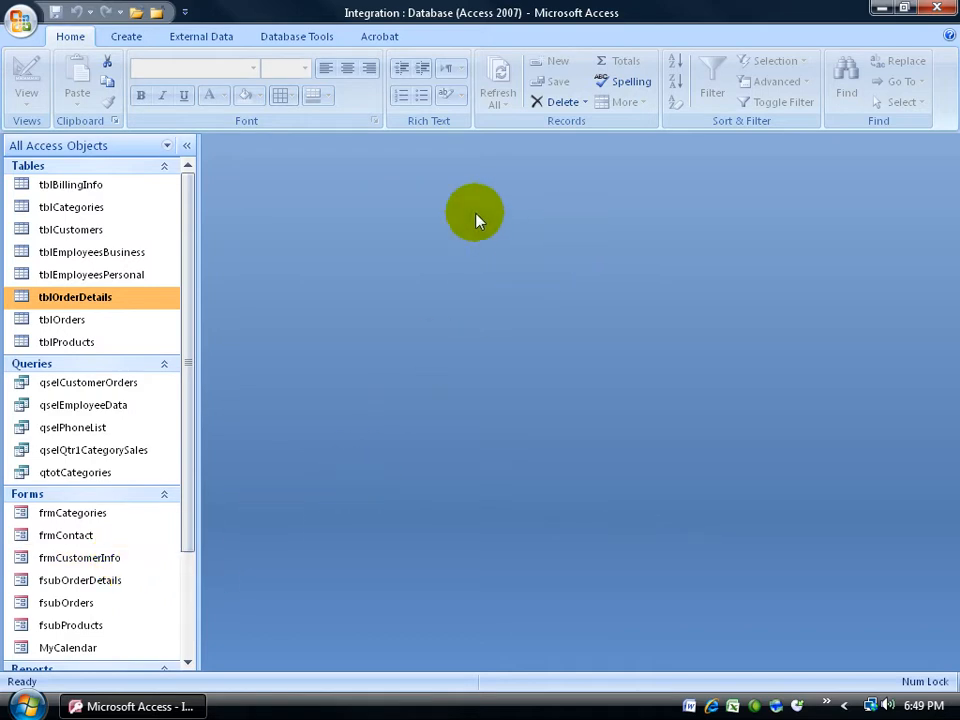
pyautogui.moveTo(680, 380)
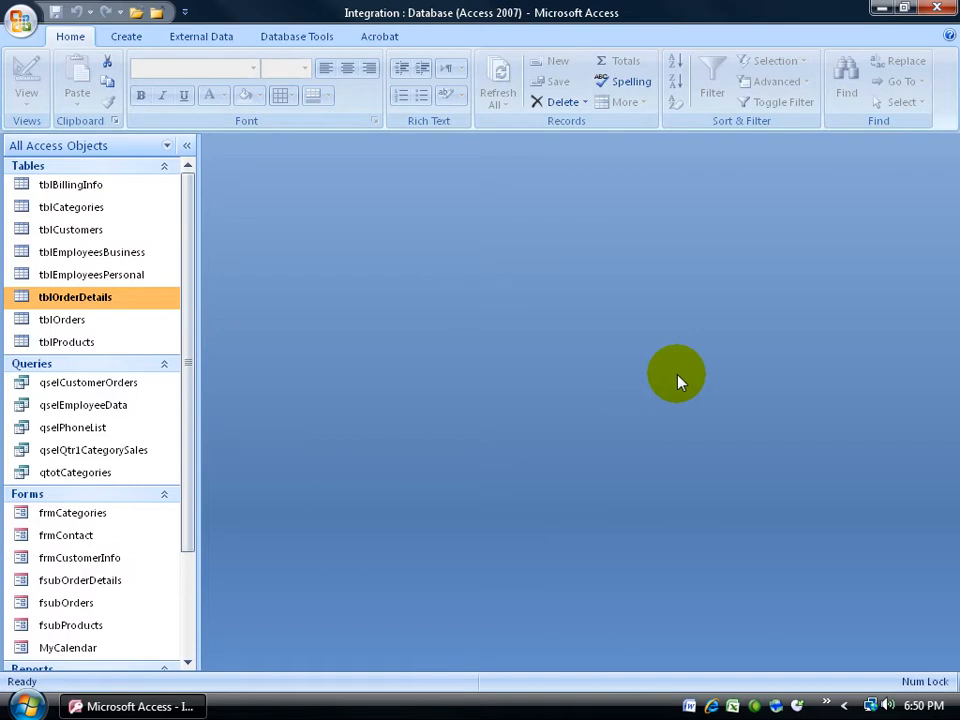
# - Create a new switchboard via Database Tools > Switchboard Manager, confirming with Yes
pyautogui.click(296, 36)
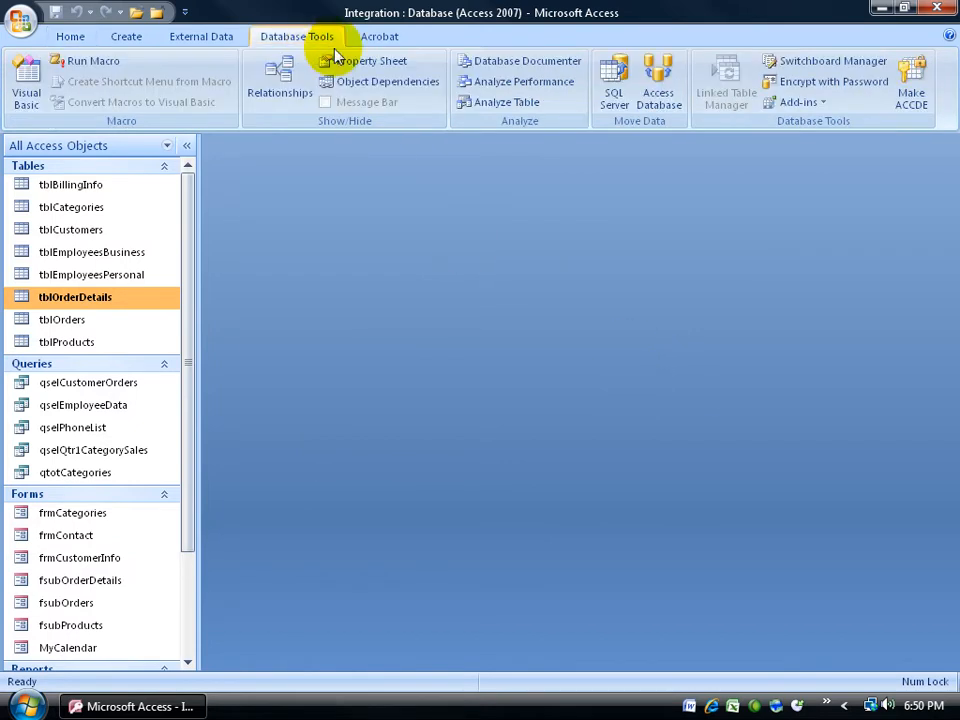
pyautogui.moveTo(830, 80)
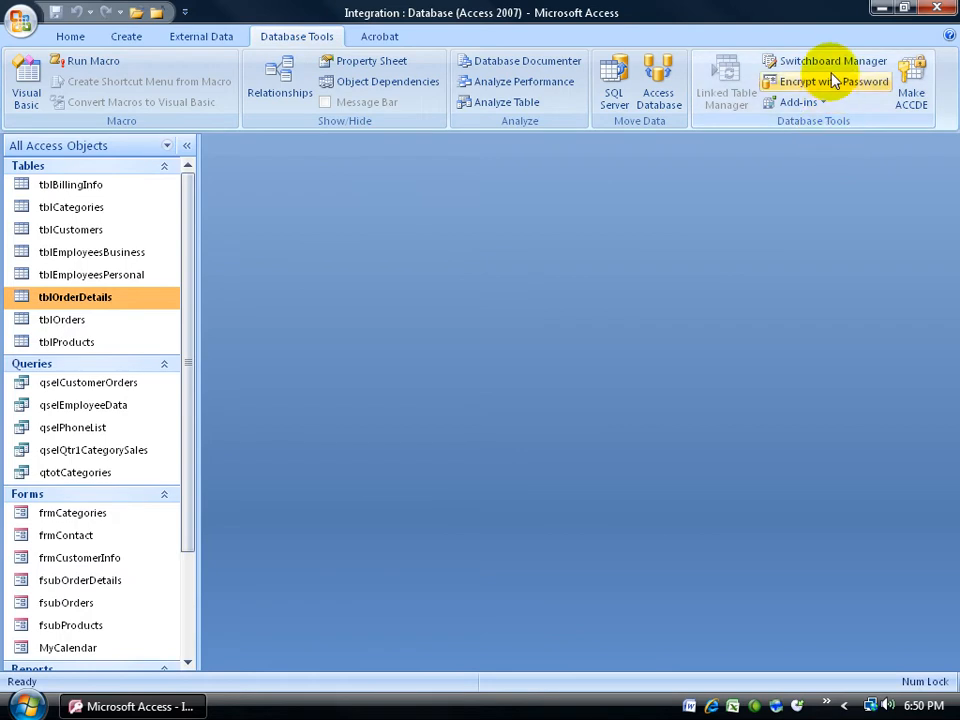
pyautogui.click(832, 60)
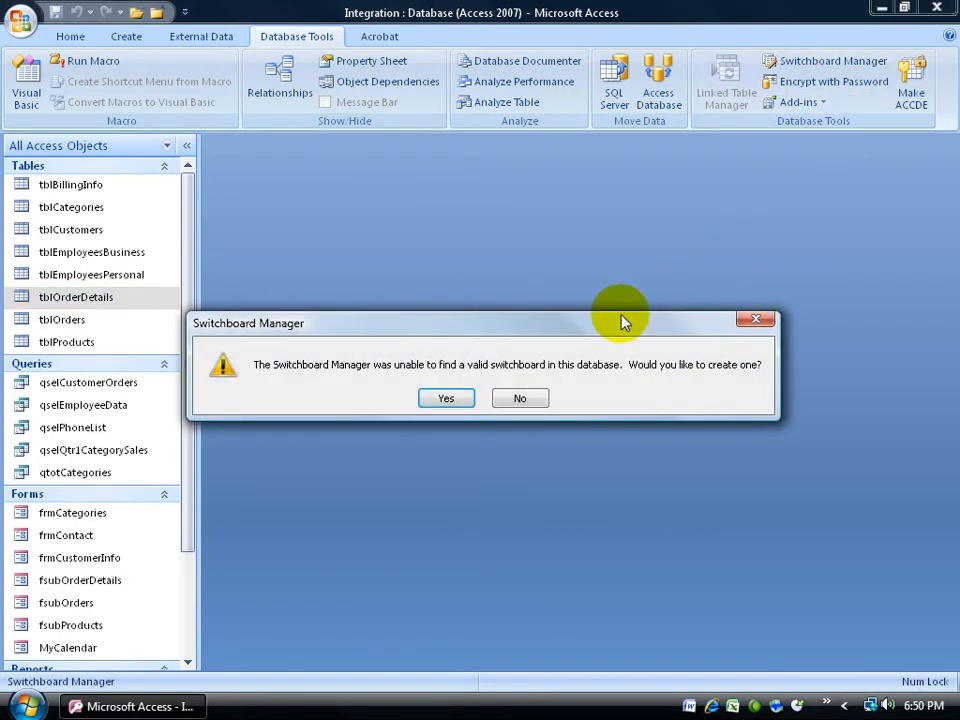
pyautogui.moveTo(368, 392)
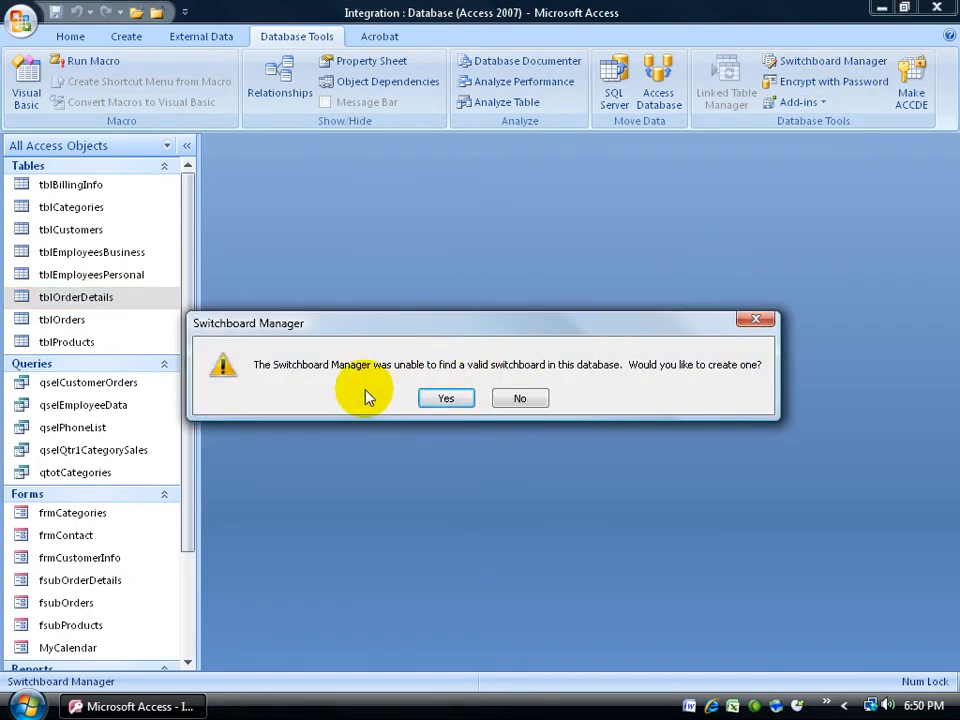
pyautogui.moveTo(510, 376)
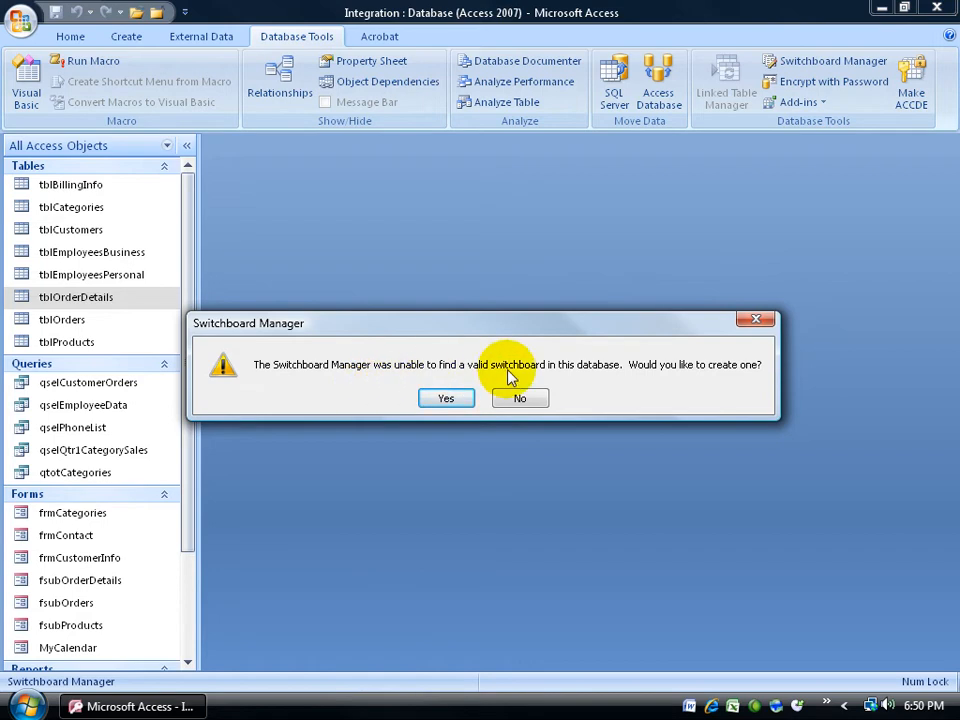
pyautogui.click(446, 398)
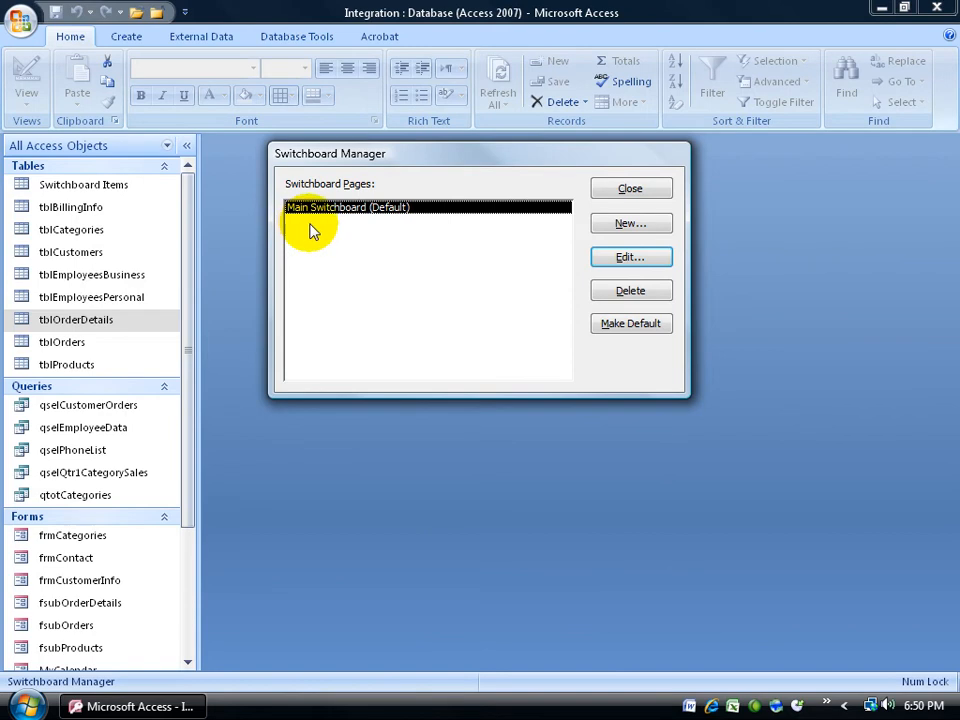
pyautogui.moveTo(390, 230)
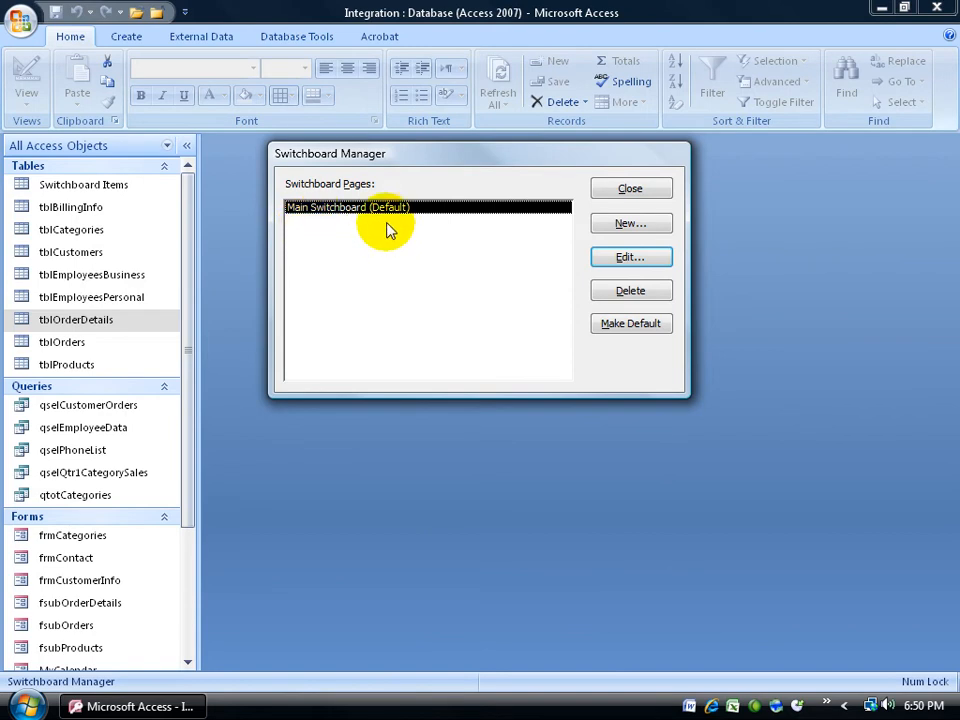
pyautogui.moveTo(330, 224)
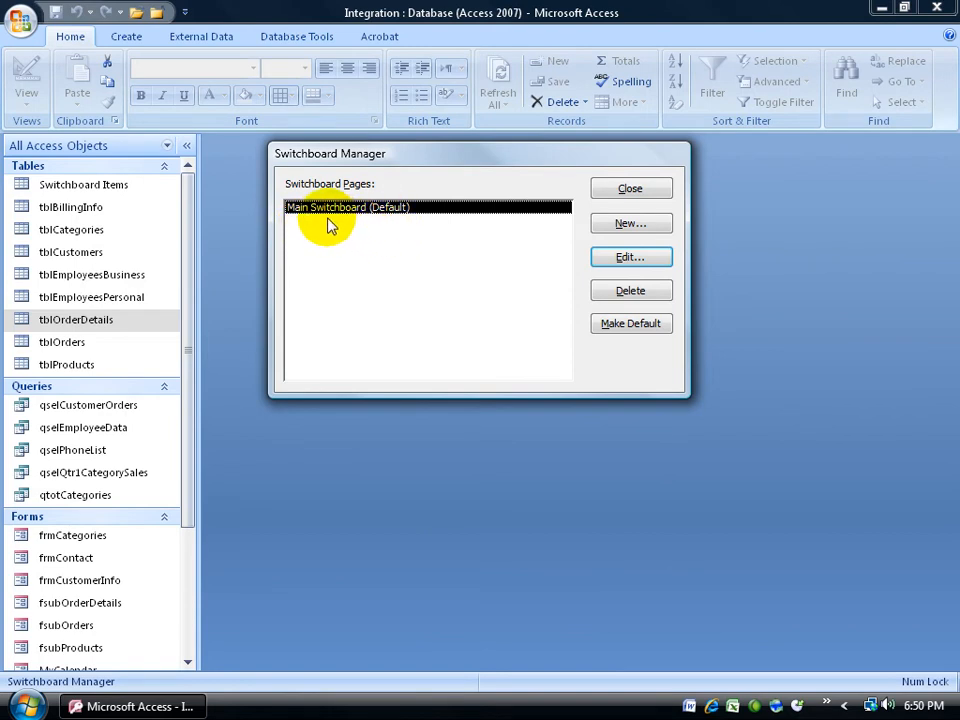
# - Add two new switchboard pages named Reports Switchboard and Maintenance Switchboard
pyautogui.click(630, 224)
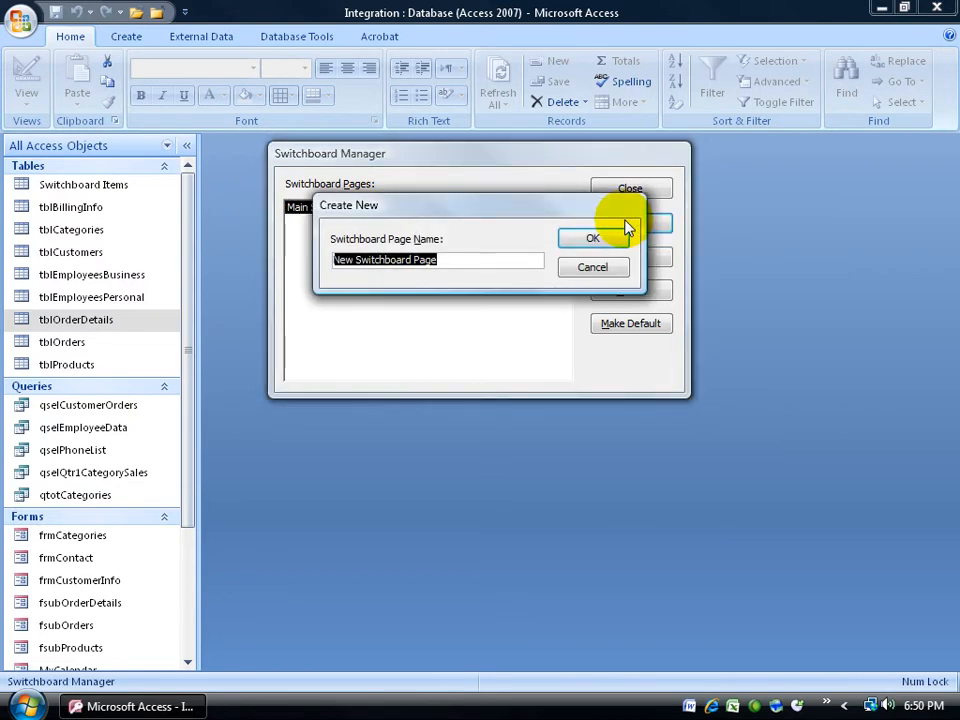
pyautogui.click(592, 238)
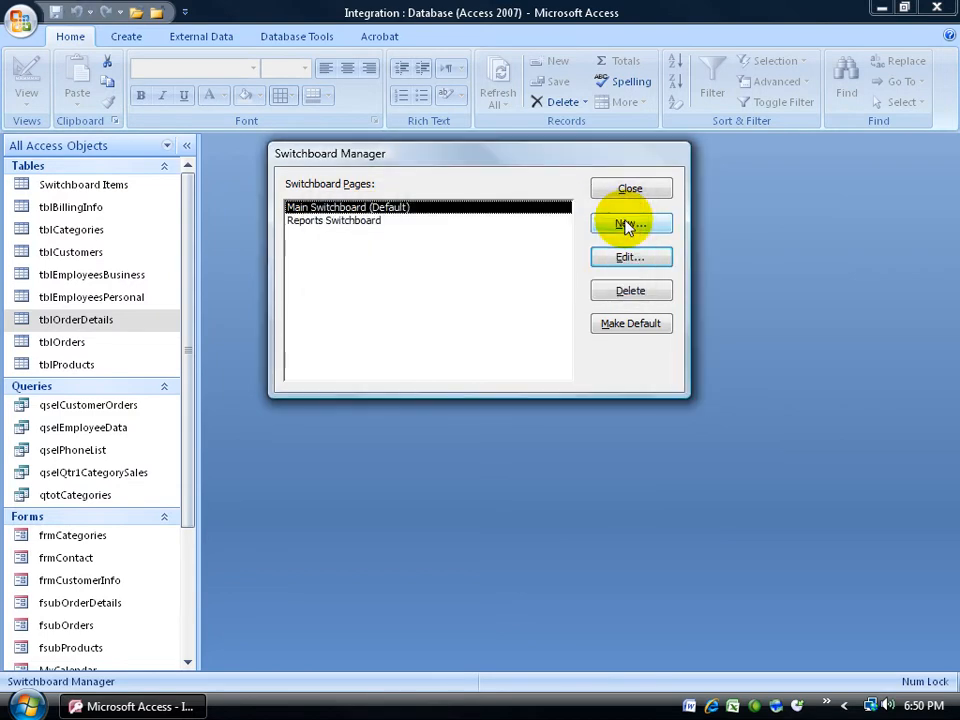
pyautogui.click(630, 224)
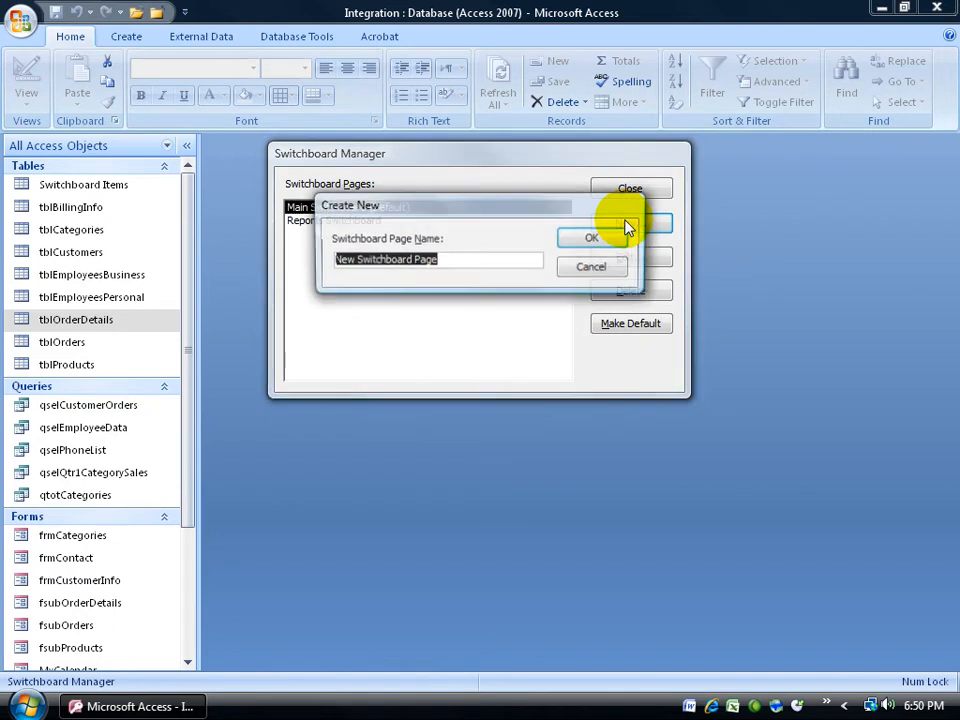
pyautogui.write('Maintenance Switchboard')
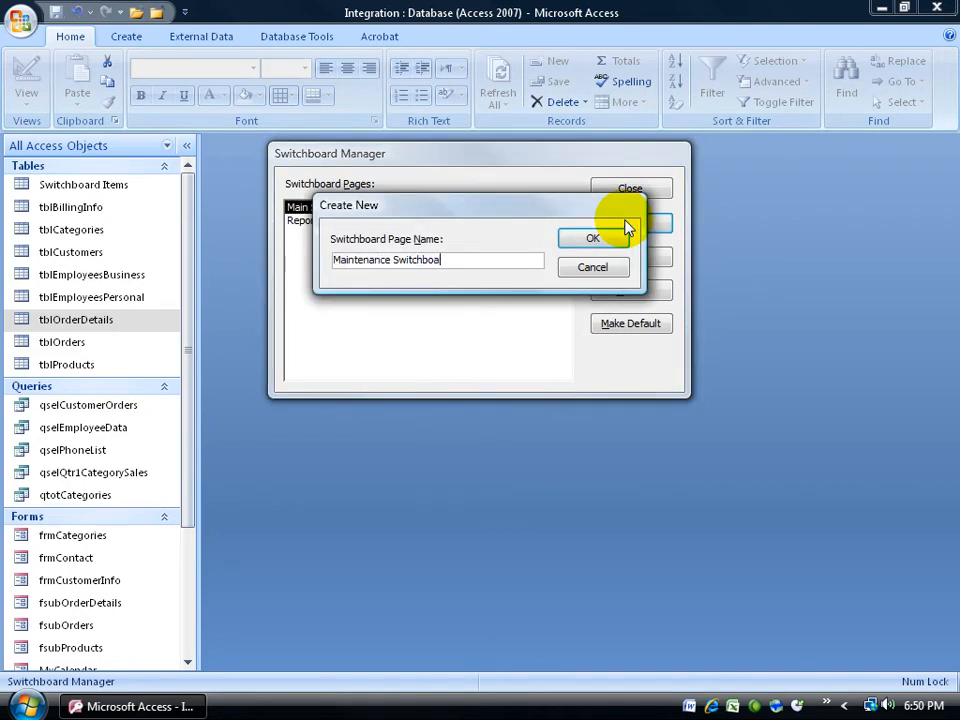
pyautogui.click(592, 238)
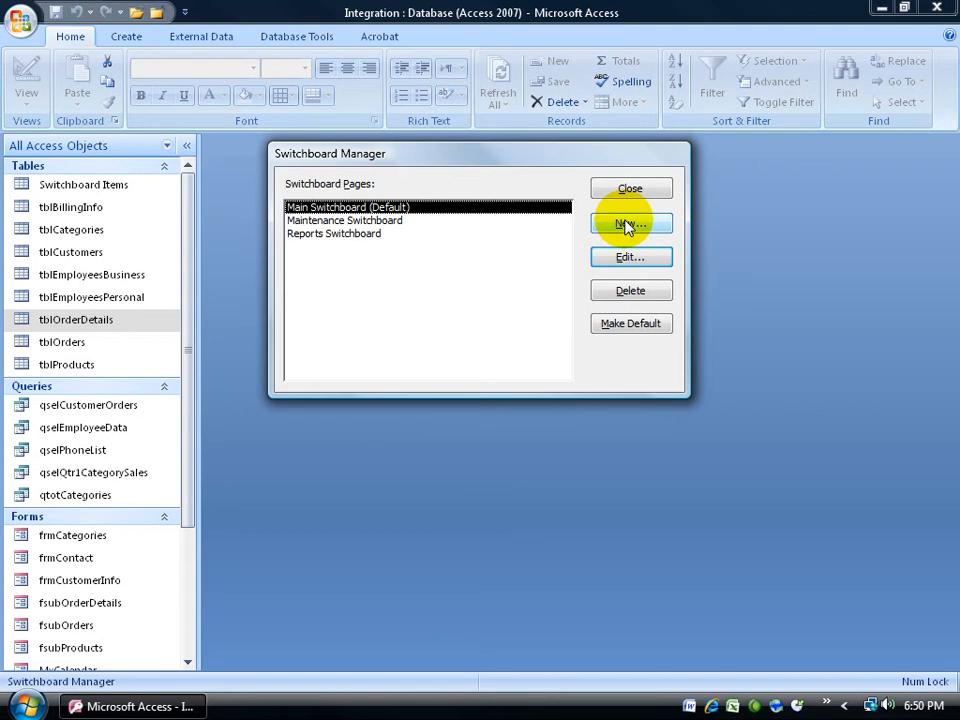
pyautogui.moveTo(564, 222)
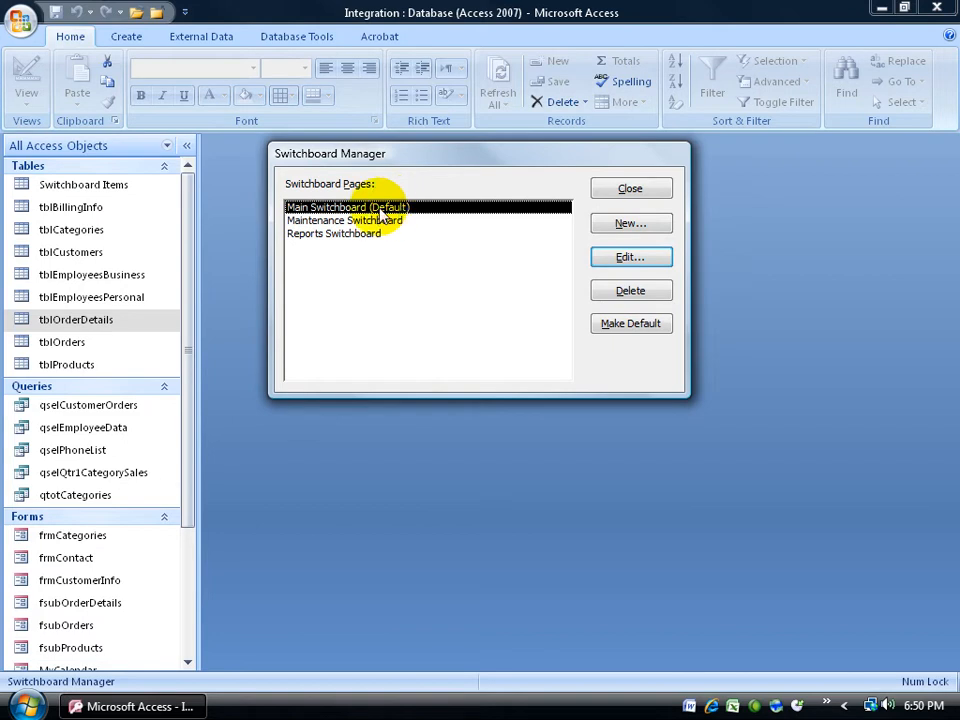
pyautogui.moveTo(372, 240)
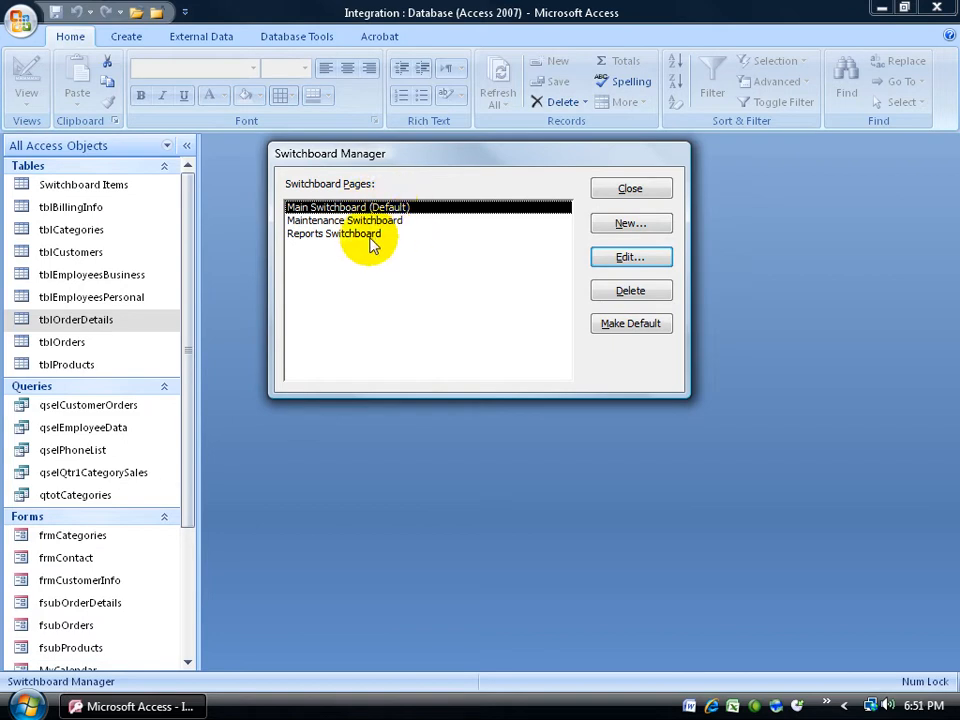
pyautogui.moveTo(344, 248)
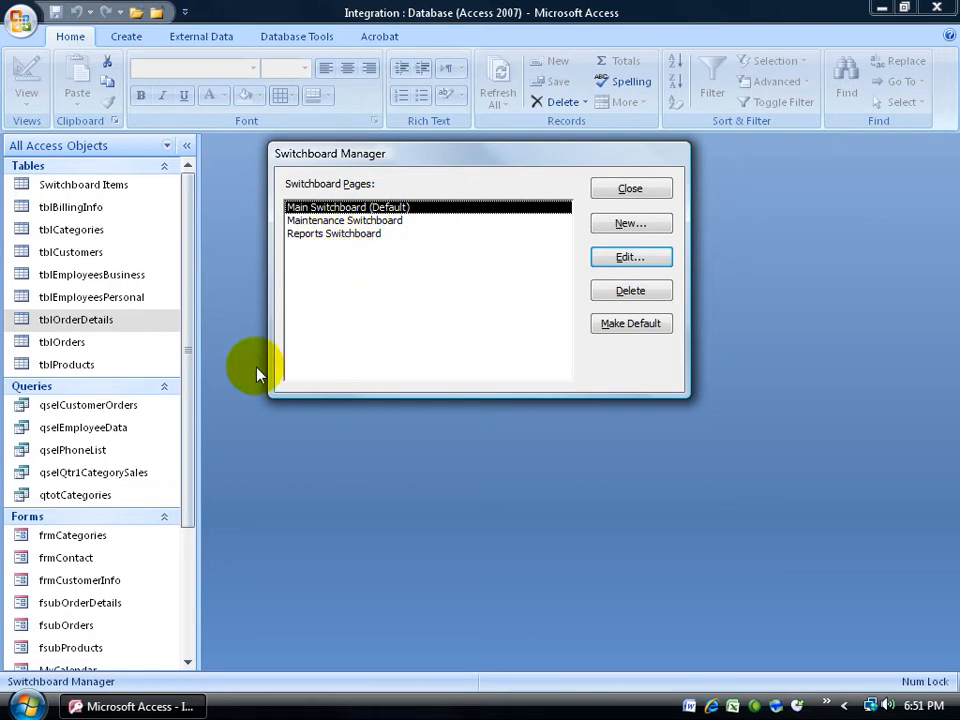
pyautogui.moveTo(420, 252)
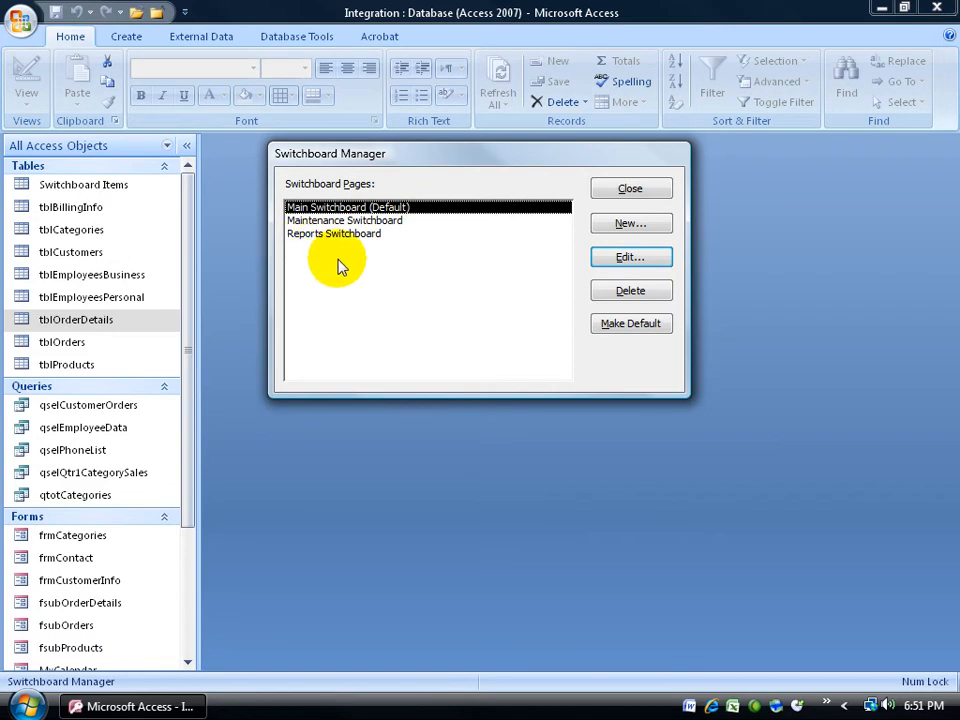
pyautogui.moveTo(364, 260)
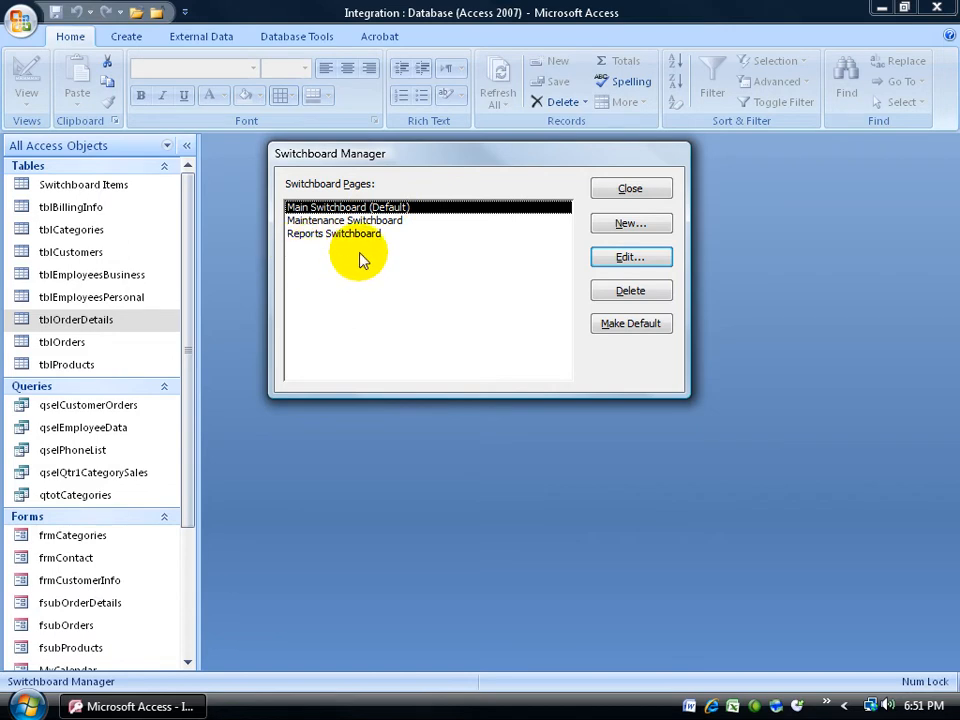
pyautogui.moveTo(312, 300)
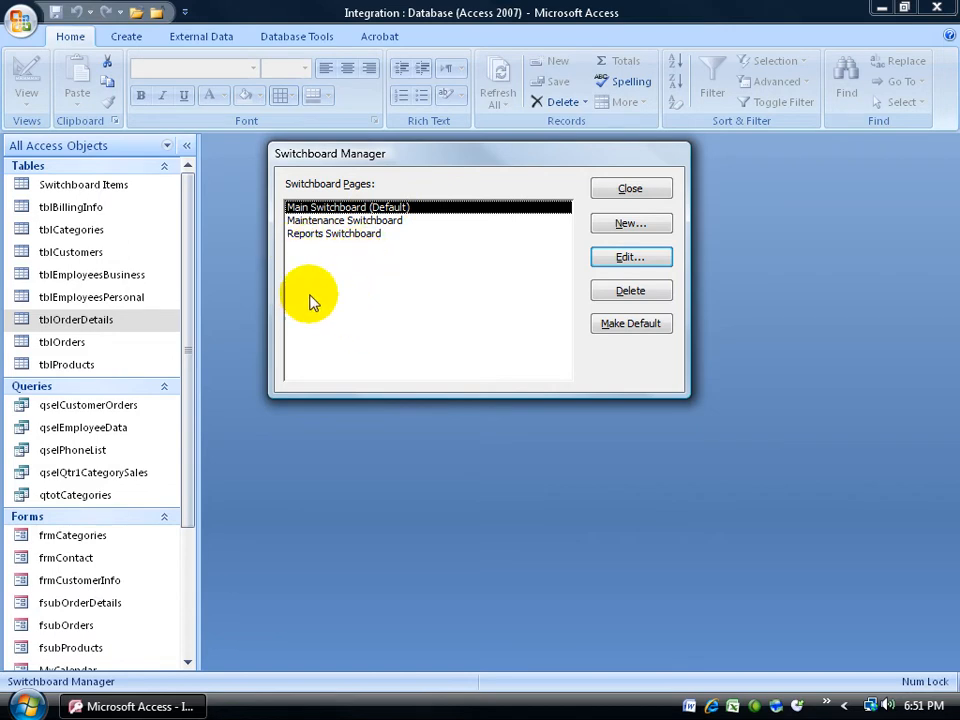
pyautogui.moveTo(378, 296)
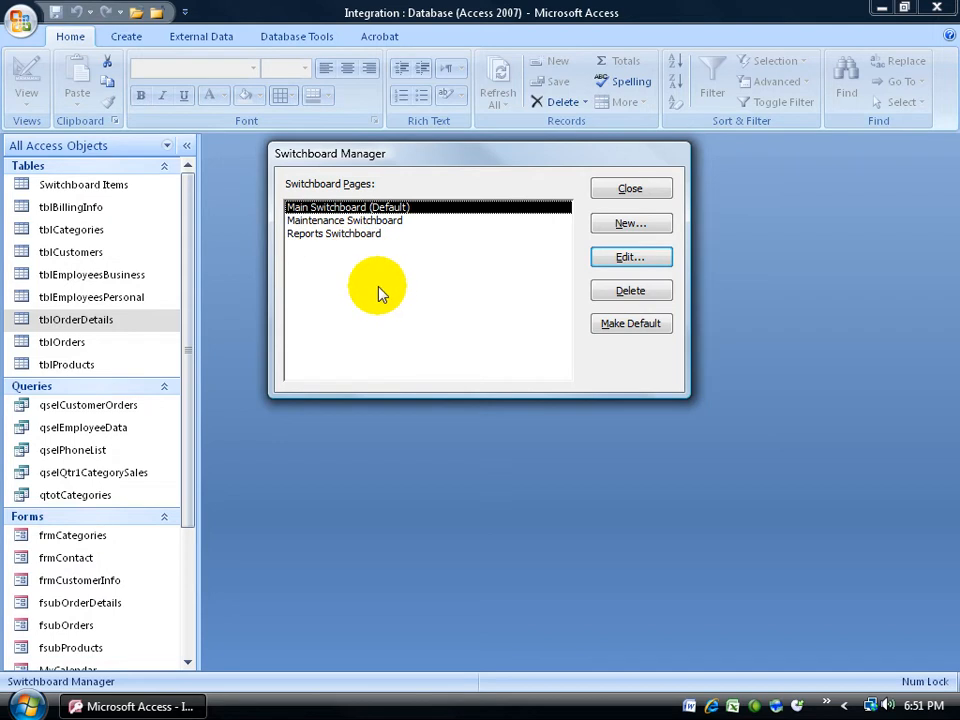
pyautogui.moveTo(372, 332)
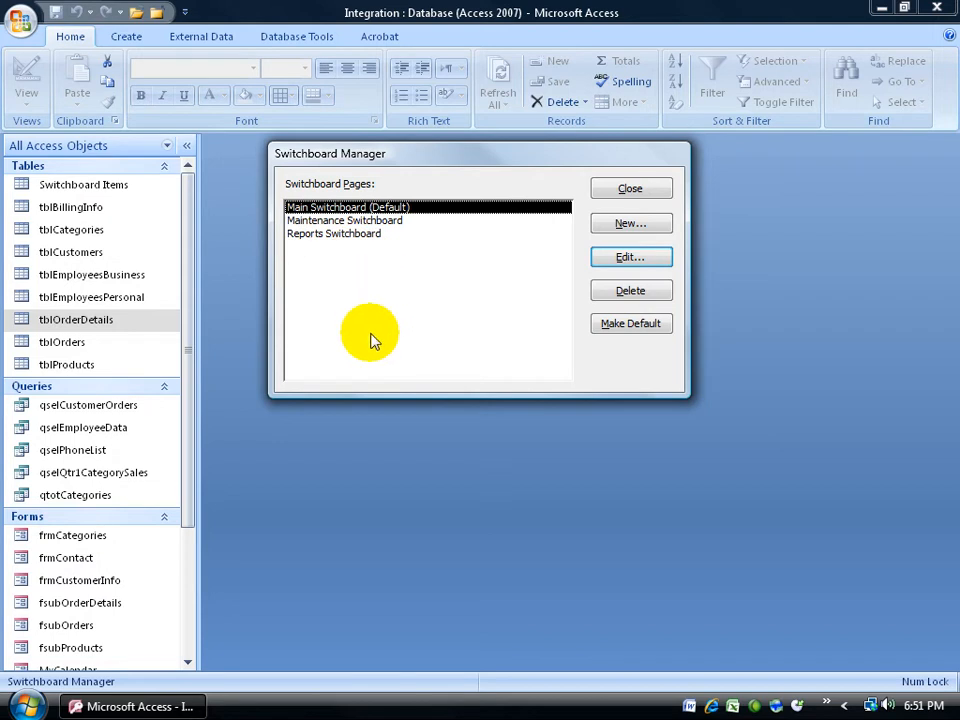
pyautogui.moveTo(344, 270)
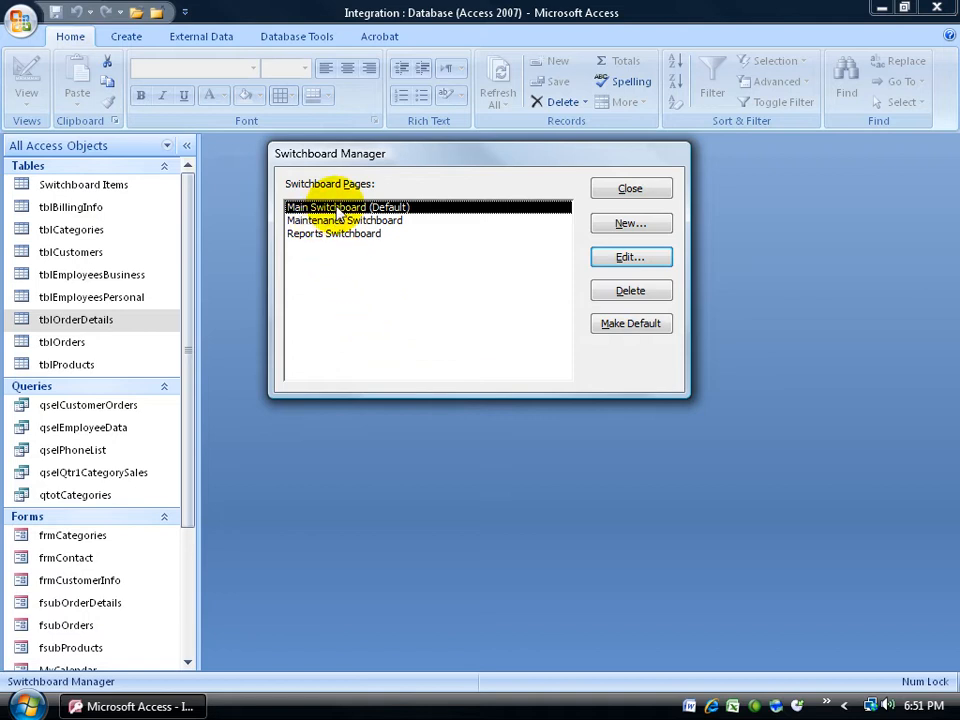
pyautogui.moveTo(340, 248)
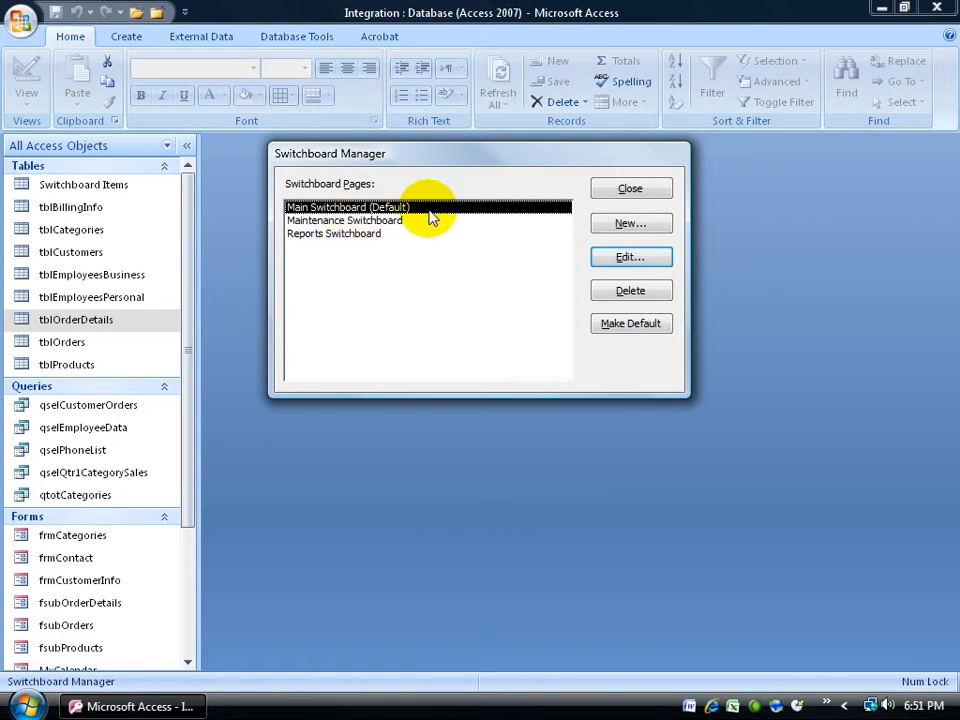
# - Begin editing the Main Switchboard (Default) page, which has no items yet
pyautogui.click(630, 256)
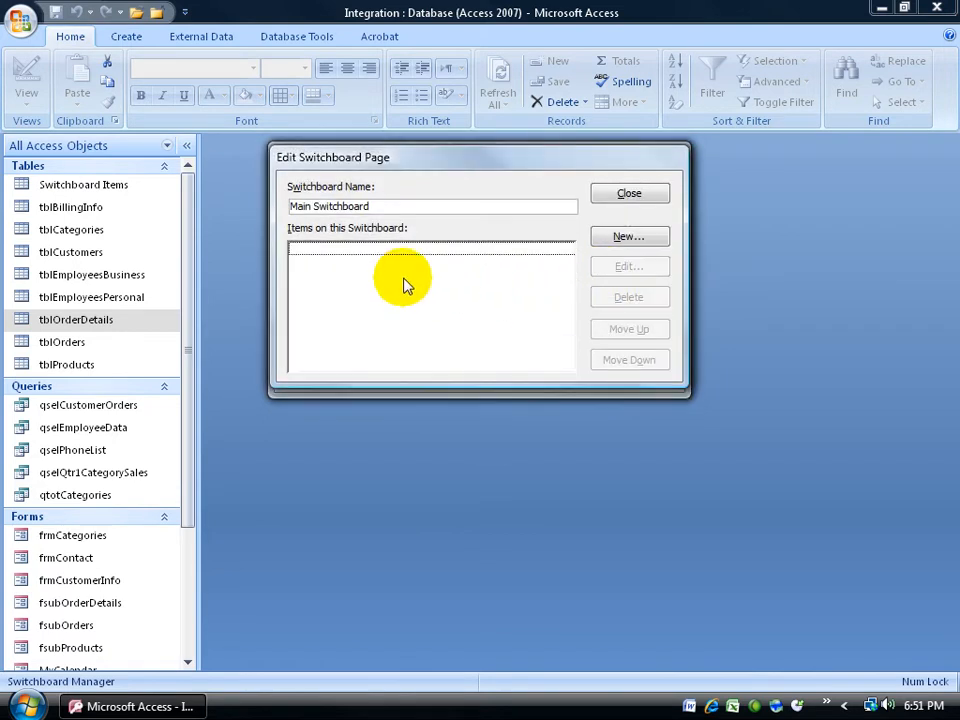
pyautogui.moveTo(350, 244)
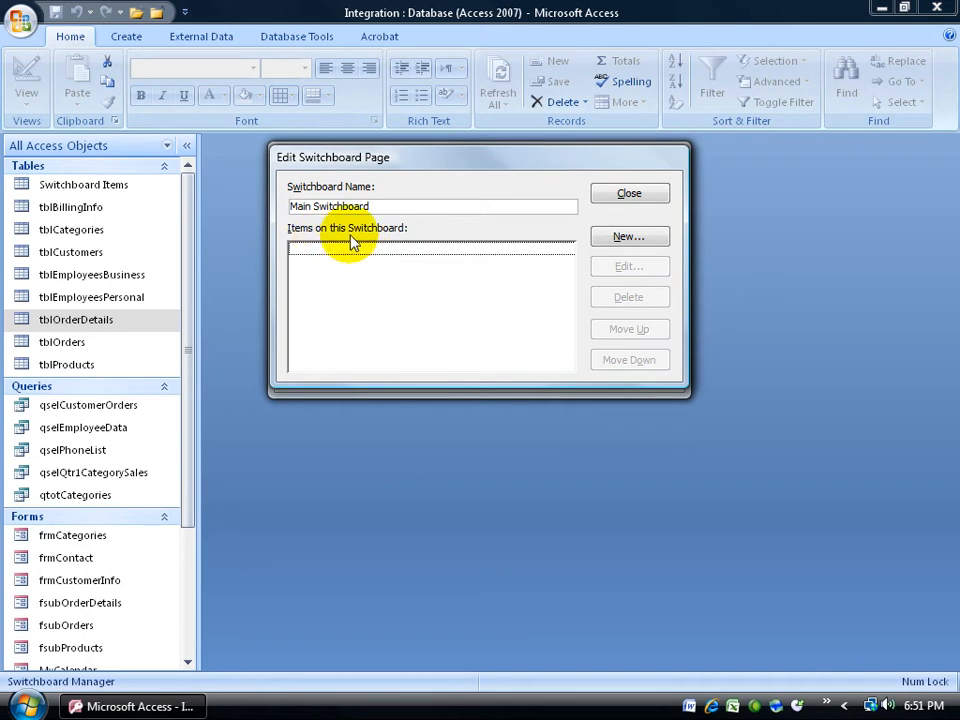
pyautogui.moveTo(352, 266)
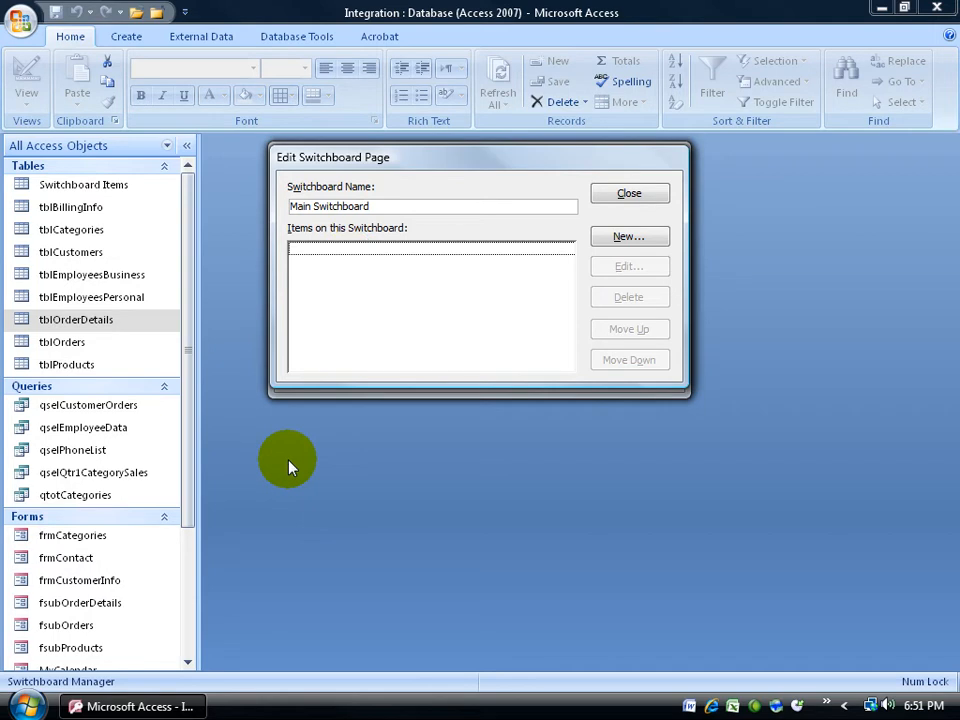
# - Add a Customer Info item to the Main Switchboard that opens a form in Add mode
pyautogui.click(628, 236)
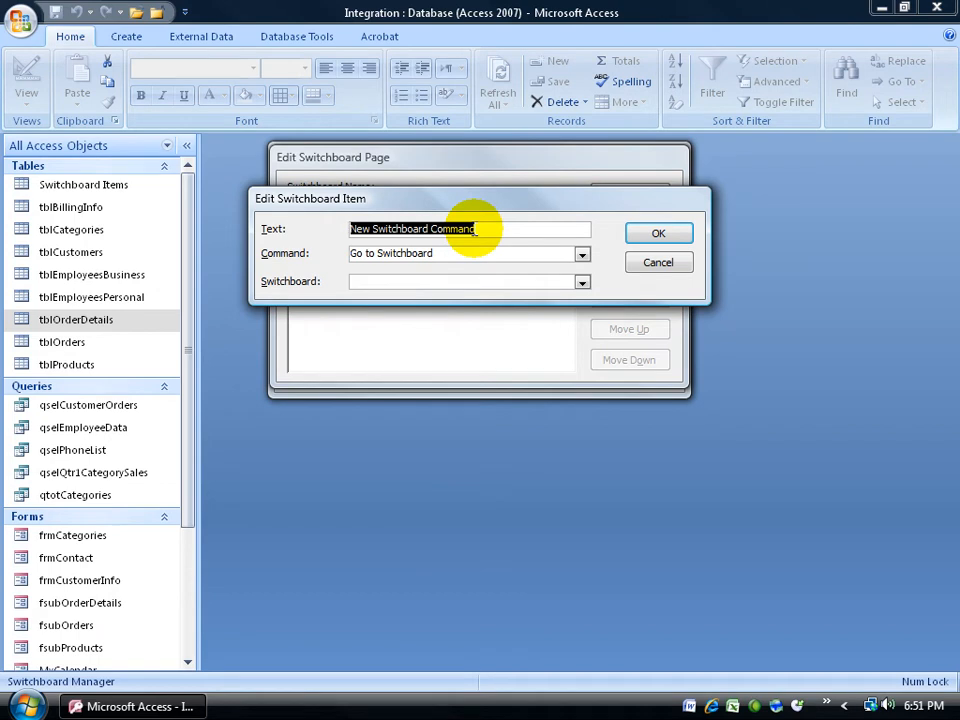
pyautogui.write('Customer Info')
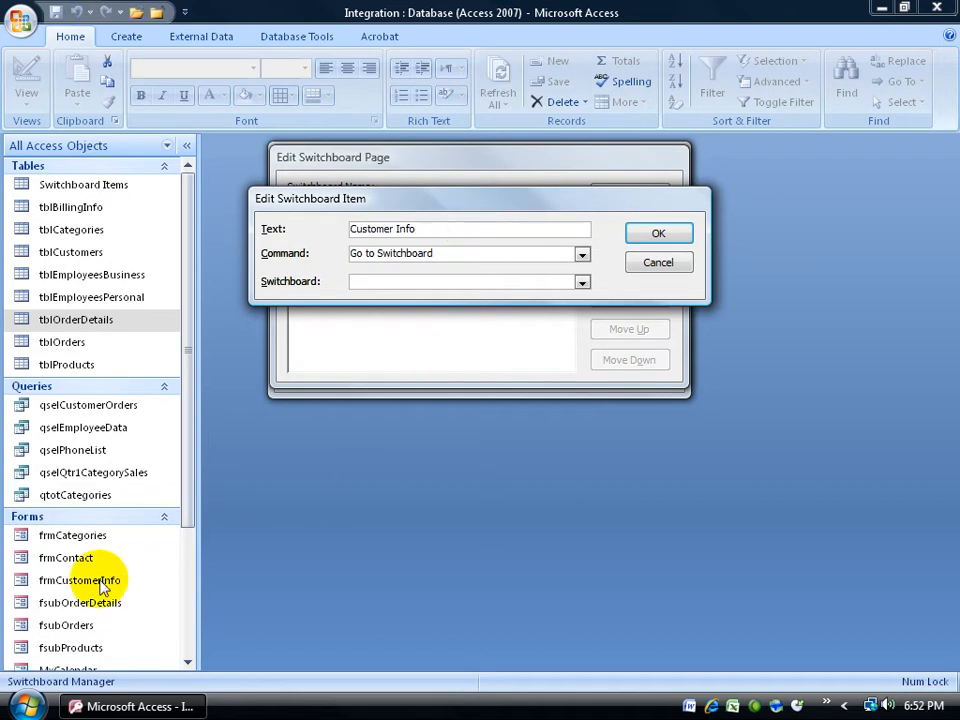
pyautogui.moveTo(100, 584)
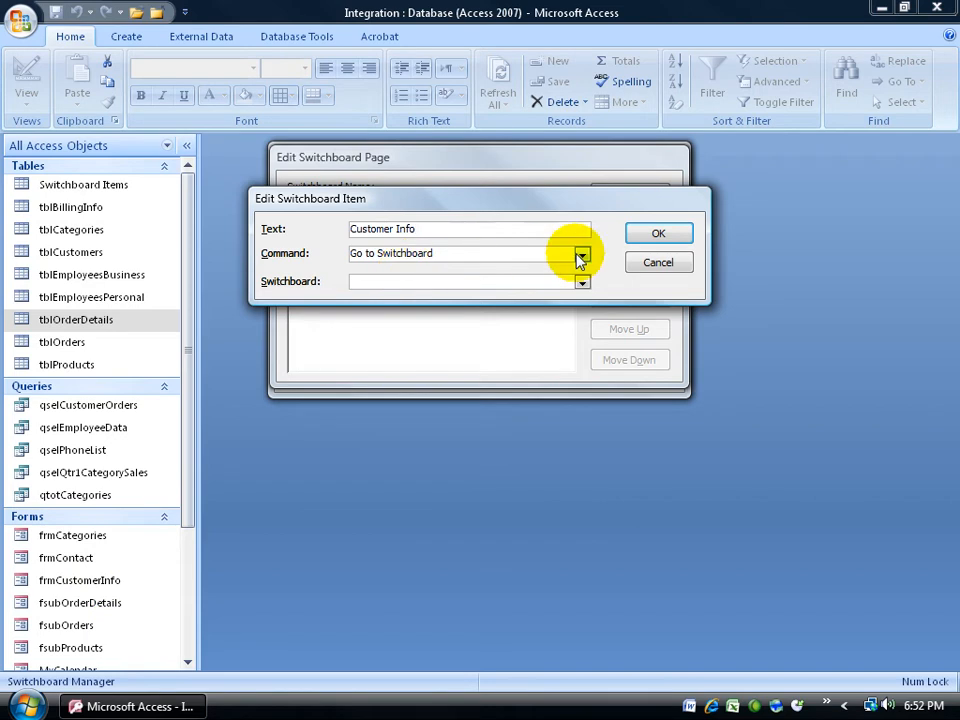
pyautogui.click(582, 252)
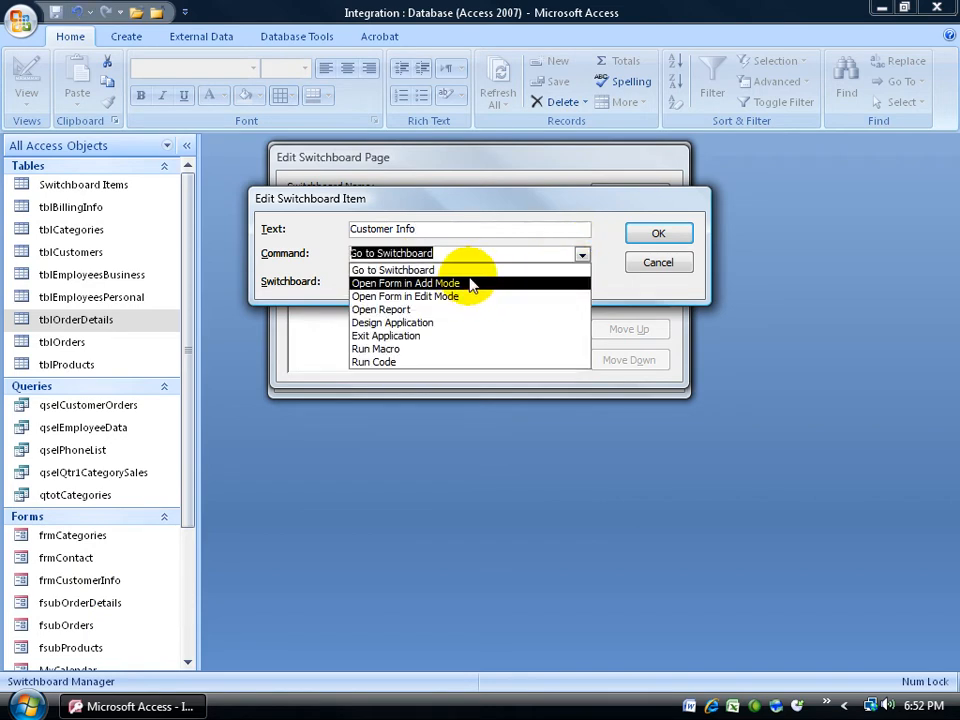
pyautogui.moveTo(434, 336)
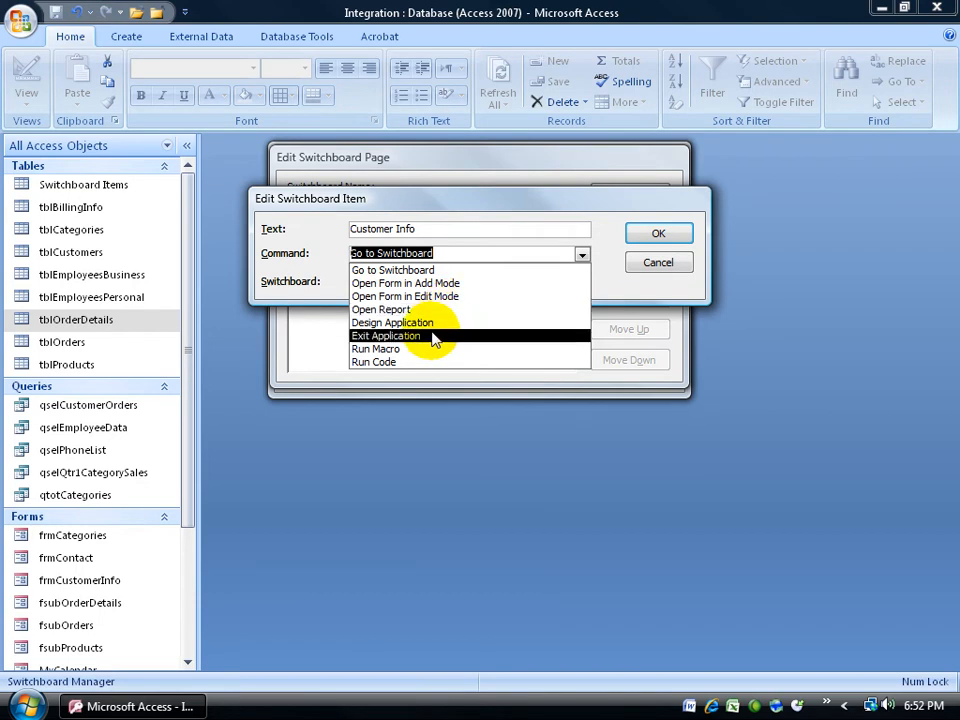
pyautogui.moveTo(168, 432)
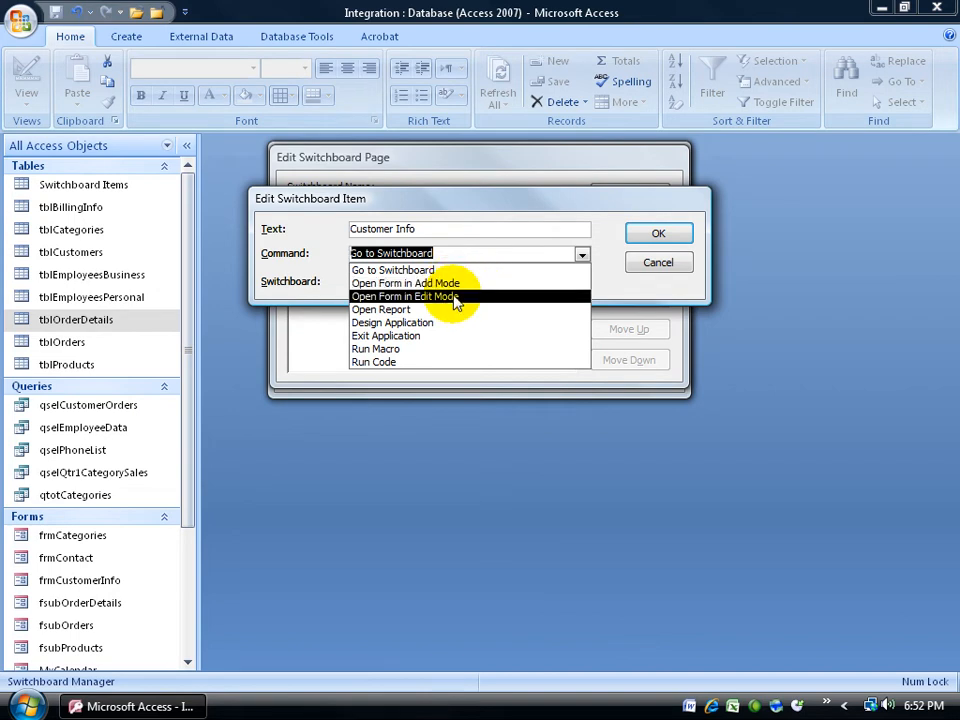
pyautogui.click(404, 282)
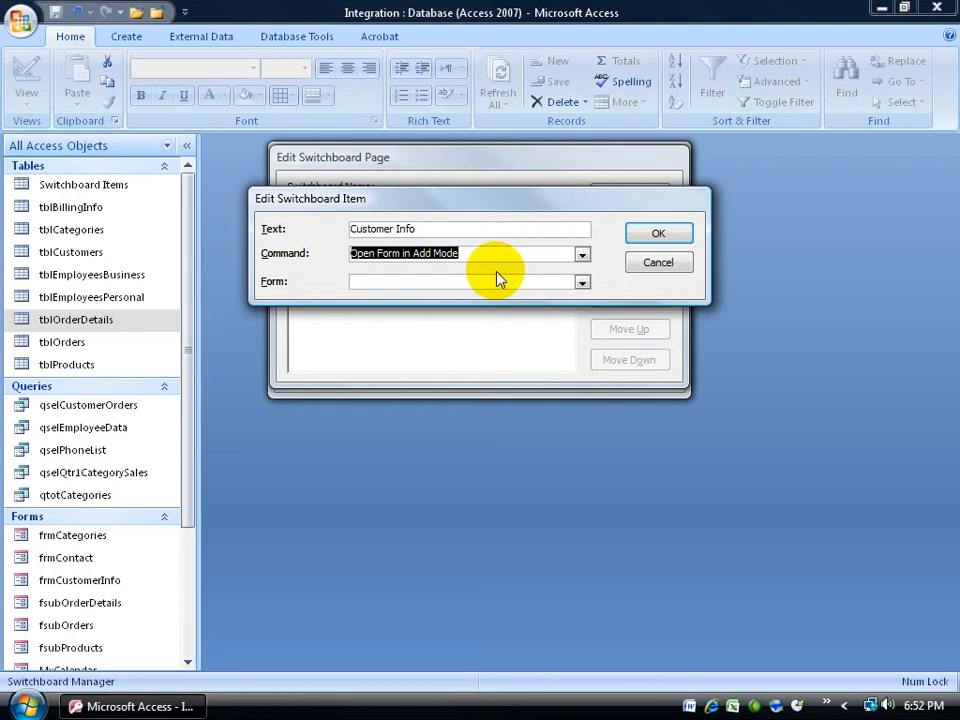
pyautogui.click(582, 280)
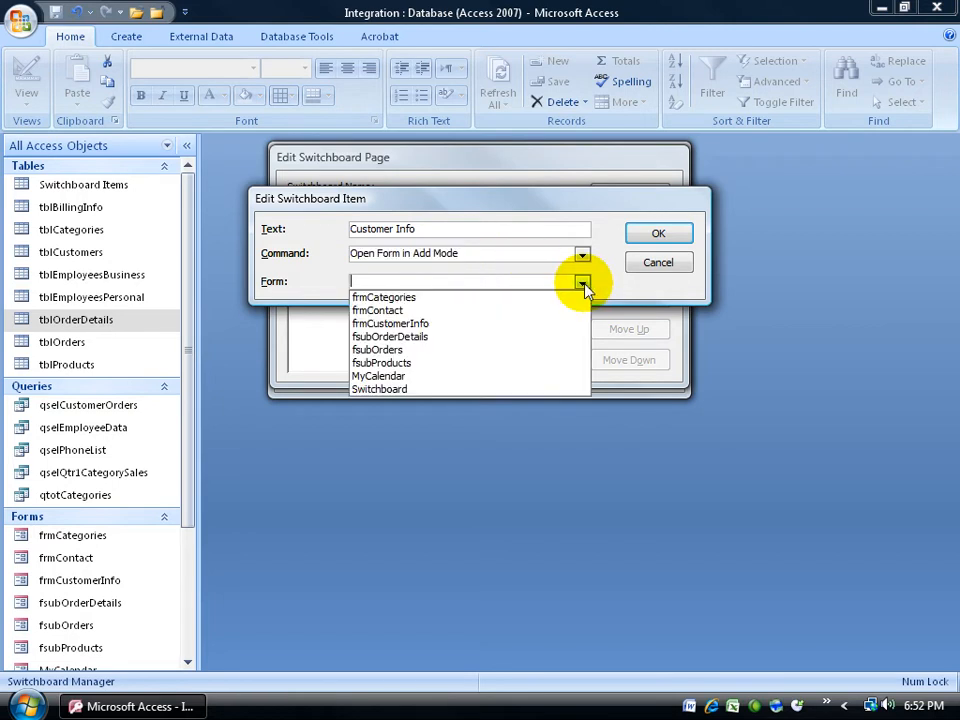
pyautogui.moveTo(484, 324)
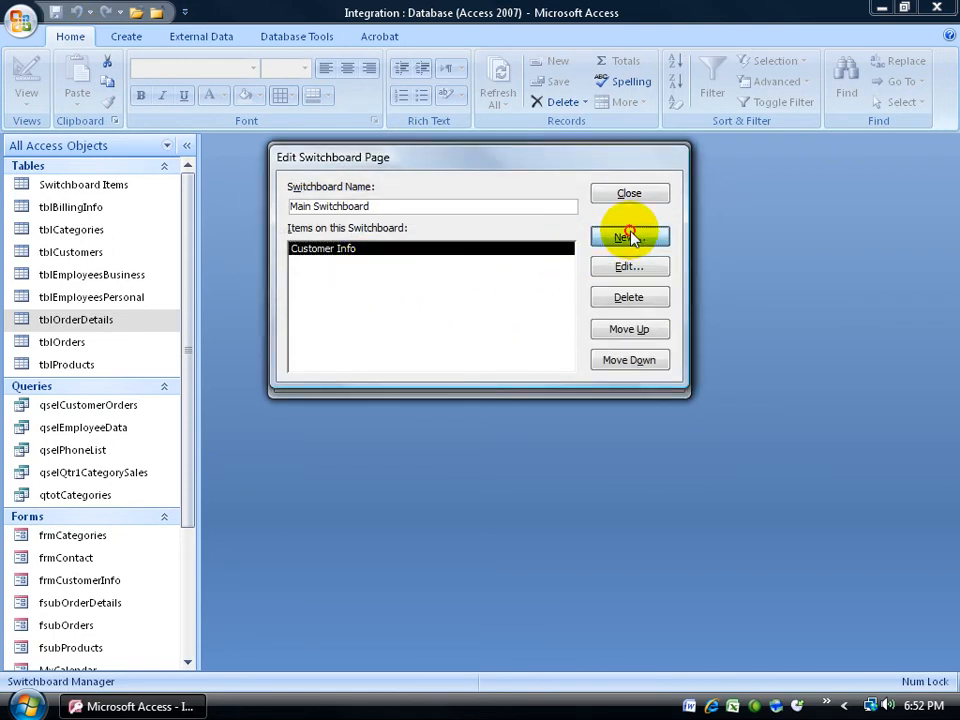
# - Add a Run Reports item to the Main Switchboard that goes to a switchboard
pyautogui.click(628, 236)
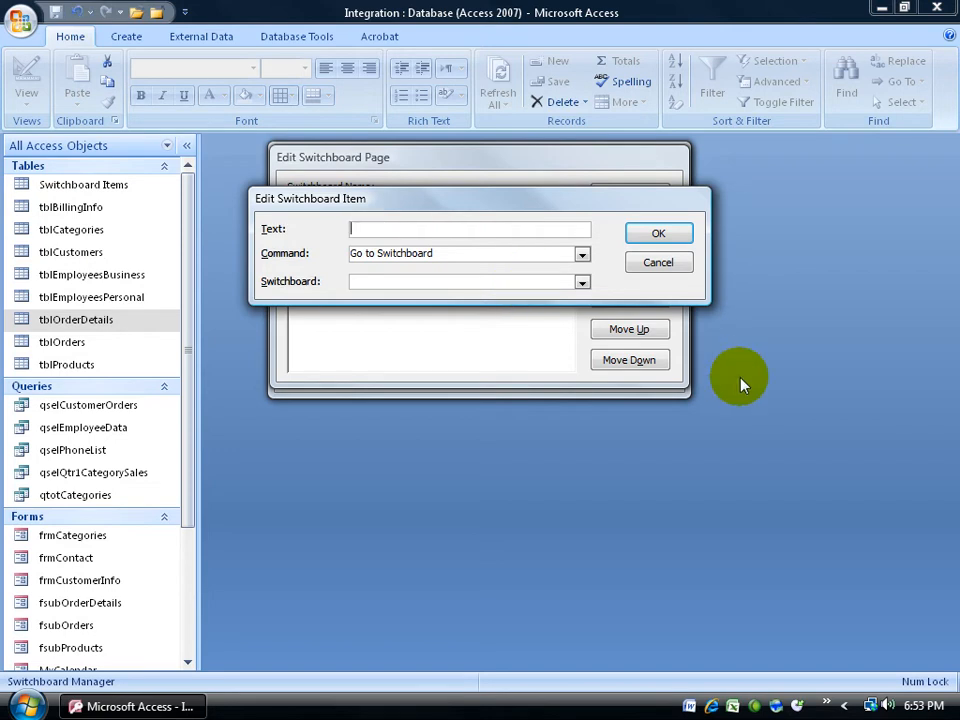
pyautogui.write('Run Report')
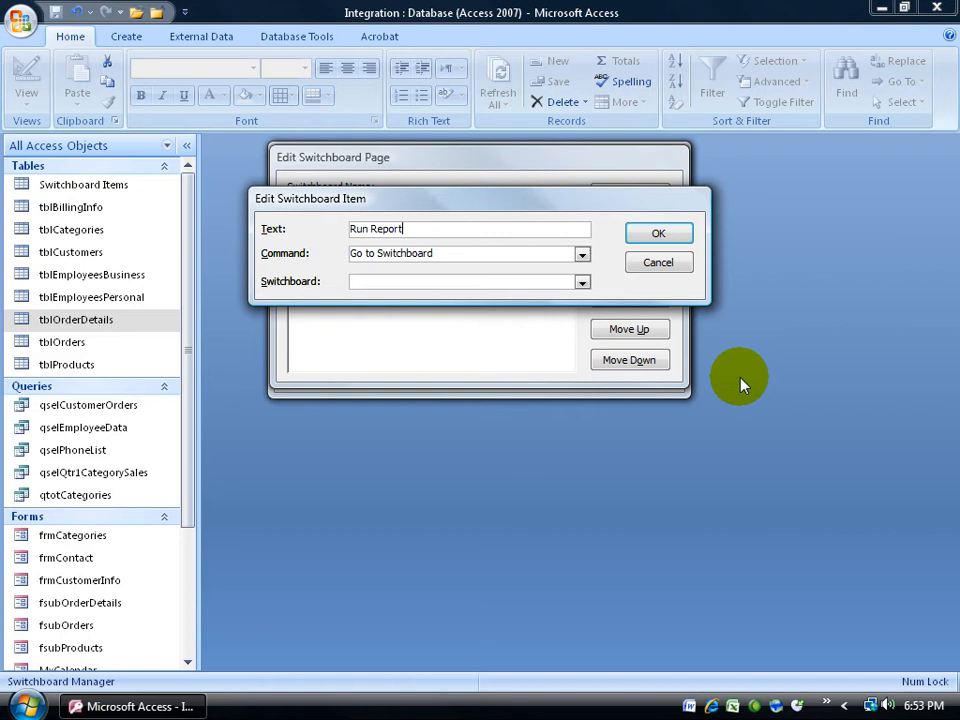
pyautogui.write('s')
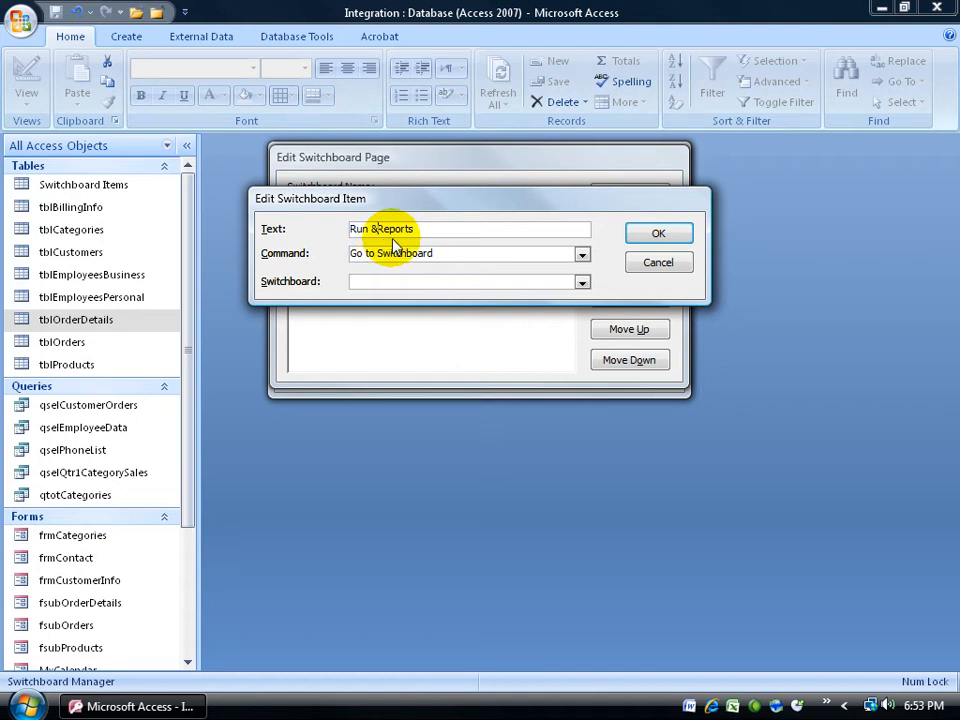
pyautogui.moveTo(496, 228)
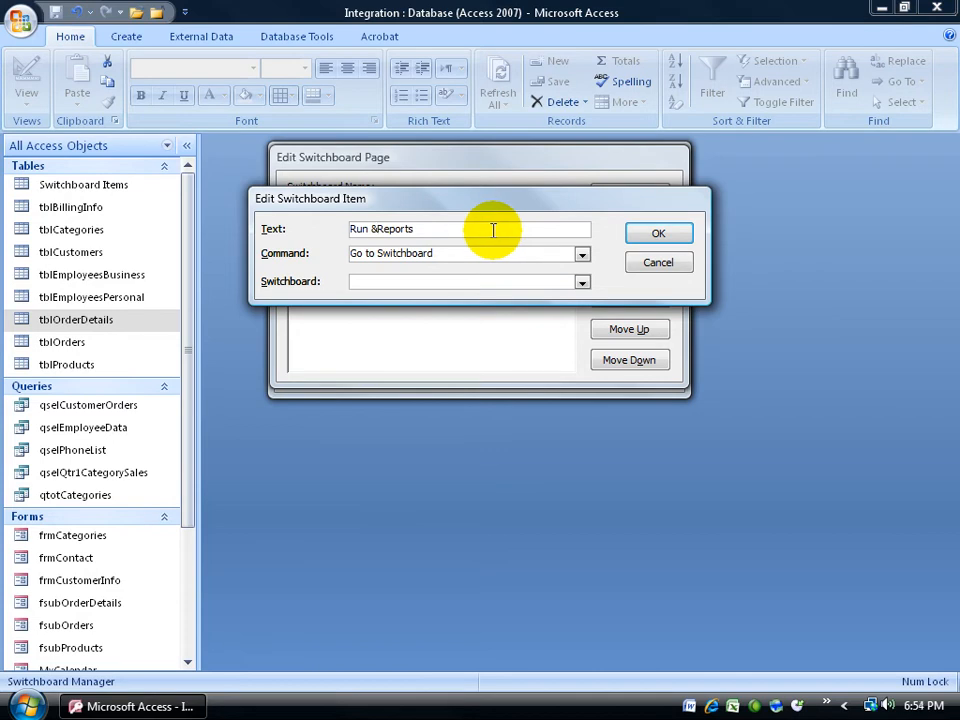
pyautogui.moveTo(430, 232)
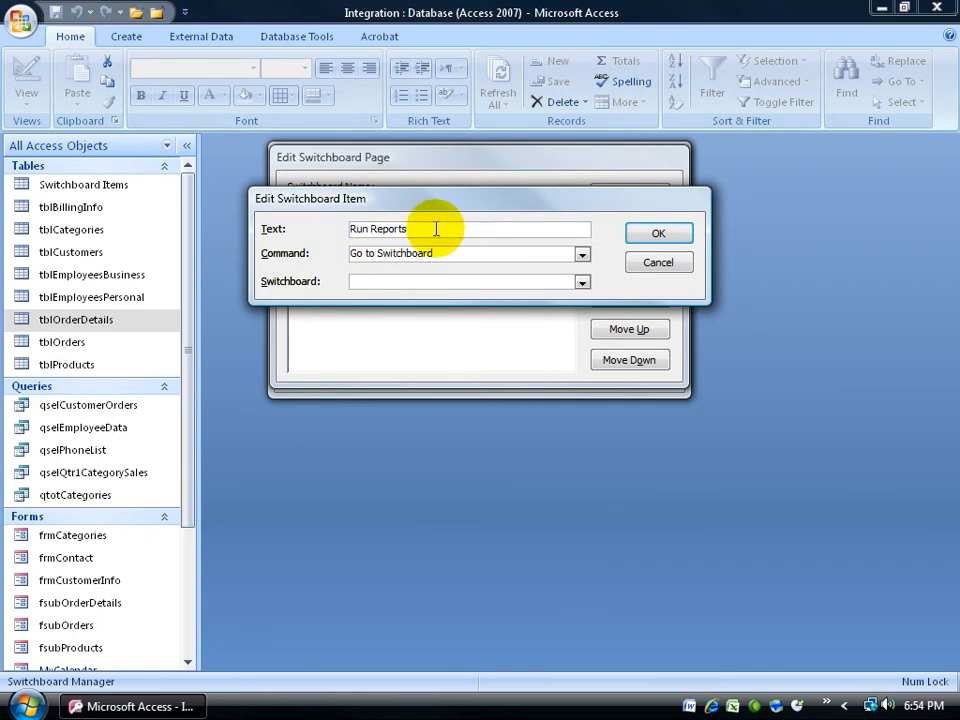
pyautogui.click(584, 280)
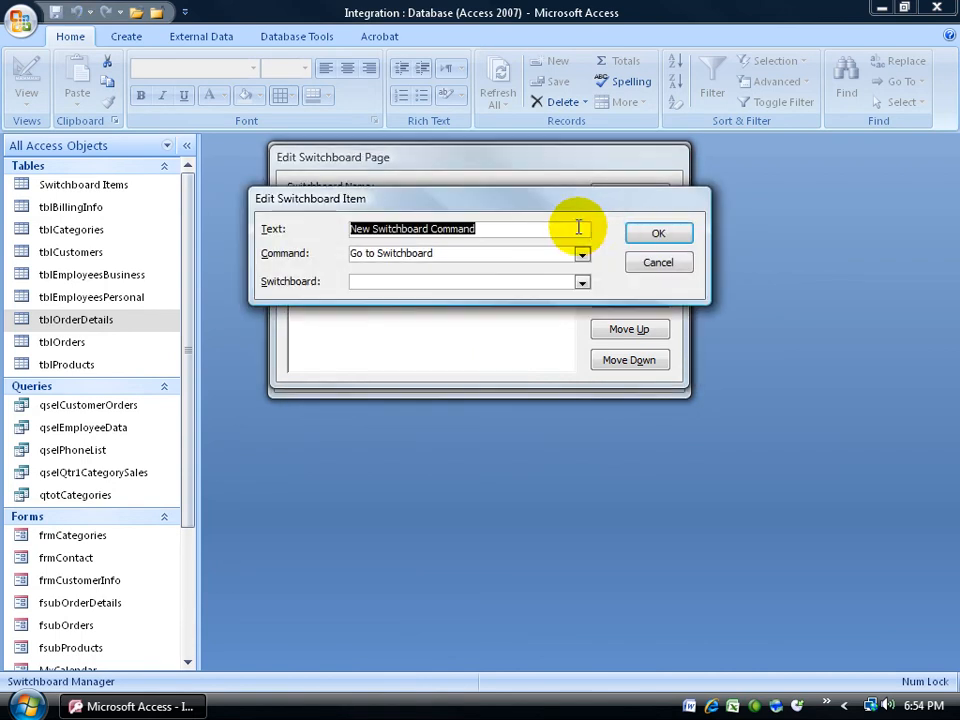
# - Add a Maintain Tables item that goes to the Maintenance Switchboard page
pyautogui.write('Maintain Table')
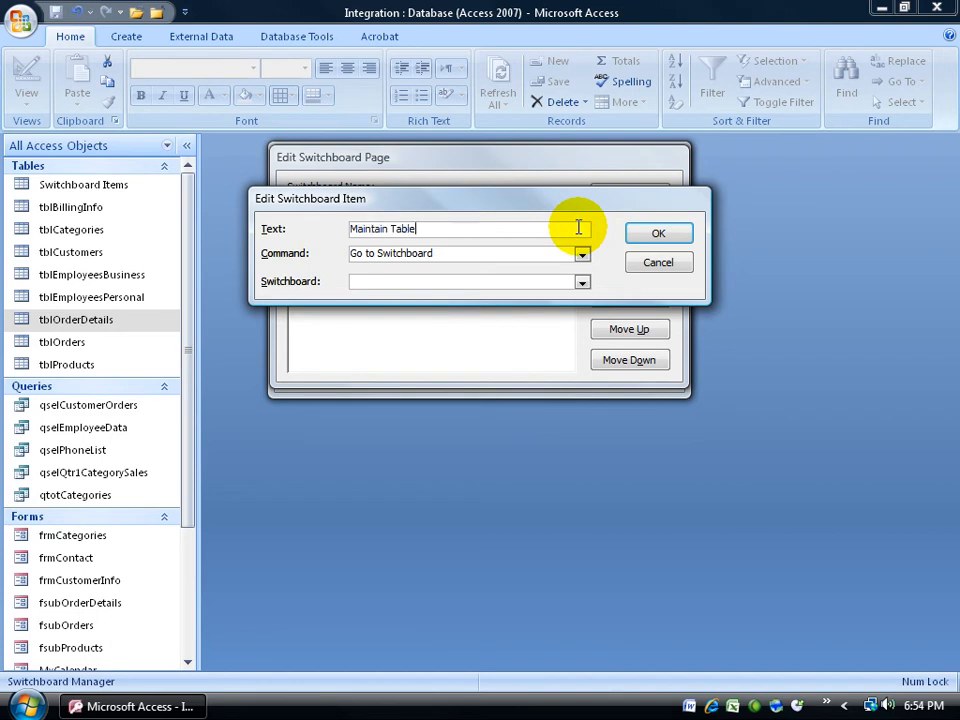
pyautogui.click(582, 280)
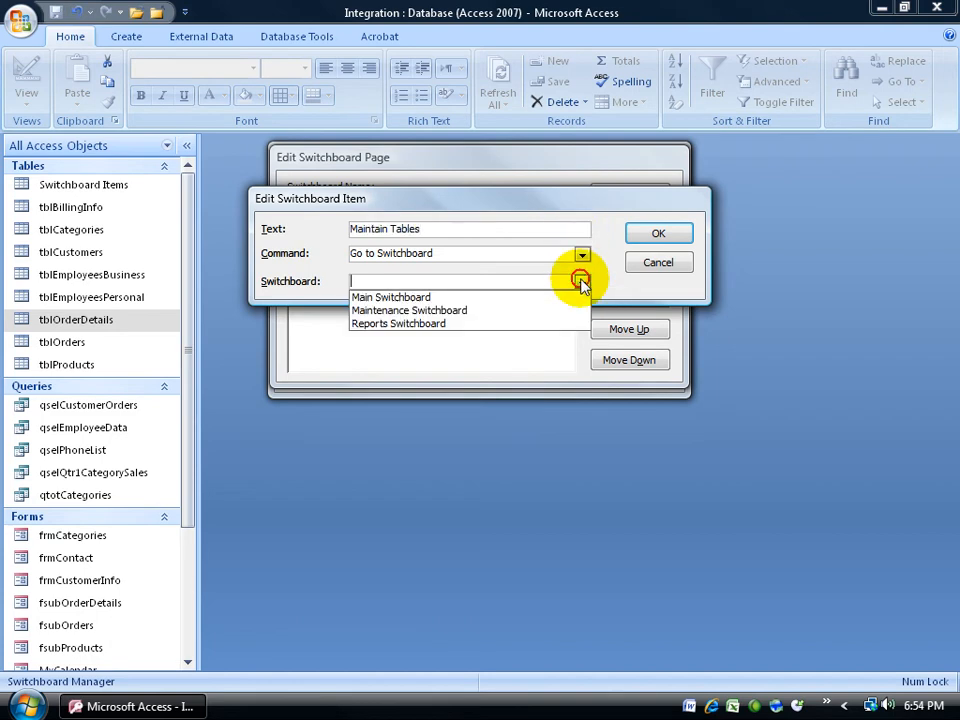
pyautogui.click(408, 310)
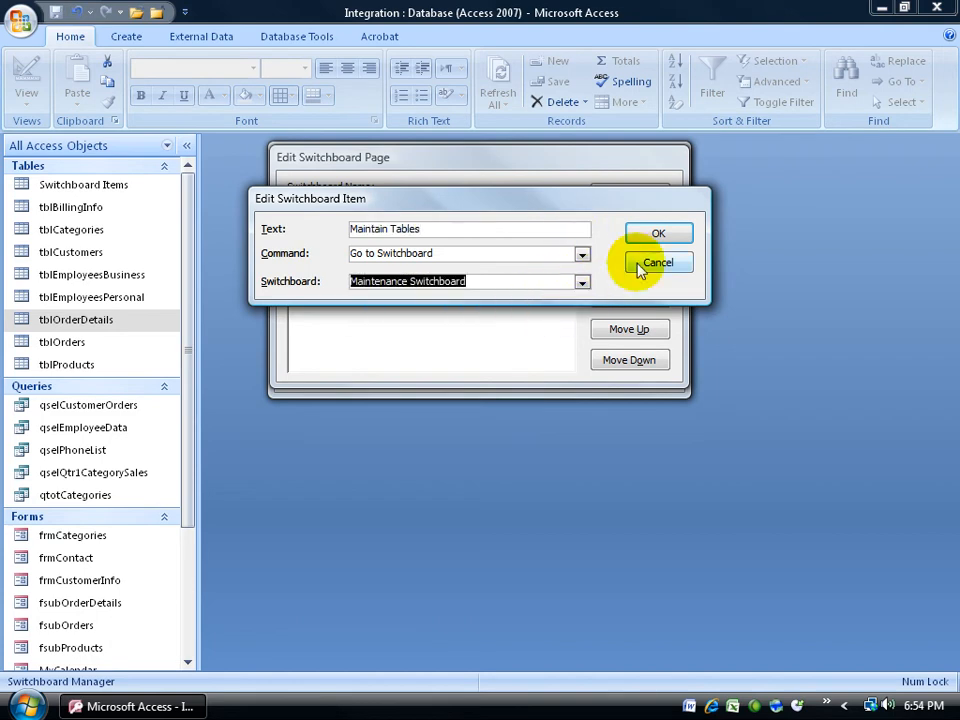
pyautogui.click(658, 262)
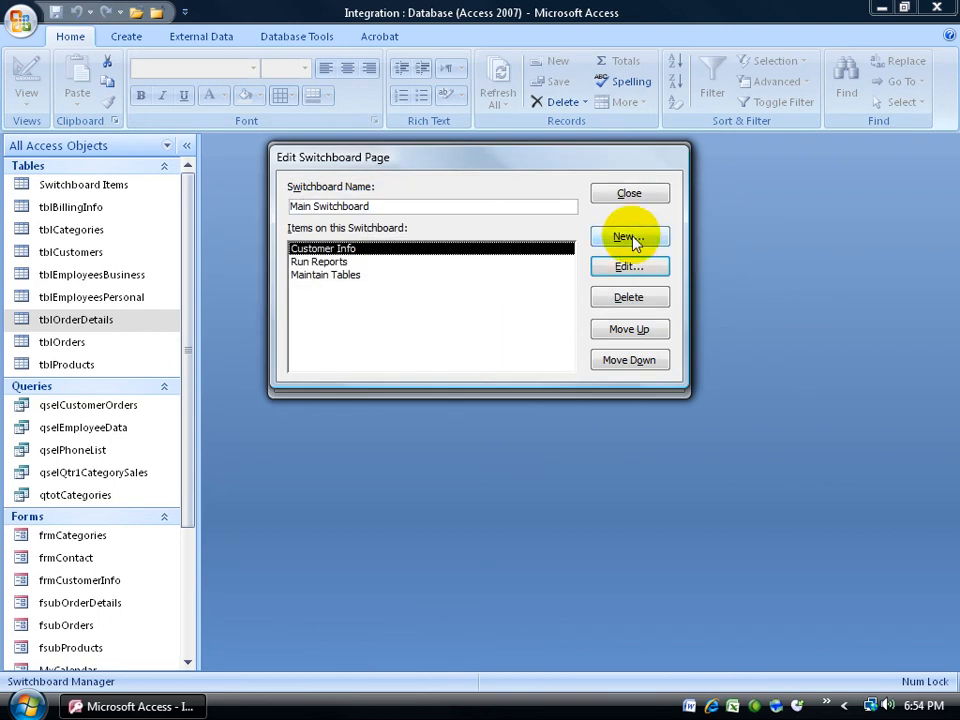
# - Add a Close Application item to the Main Switchboard with the Exit Application command
pyautogui.click(628, 236)
pyautogui.write('Close Applications')
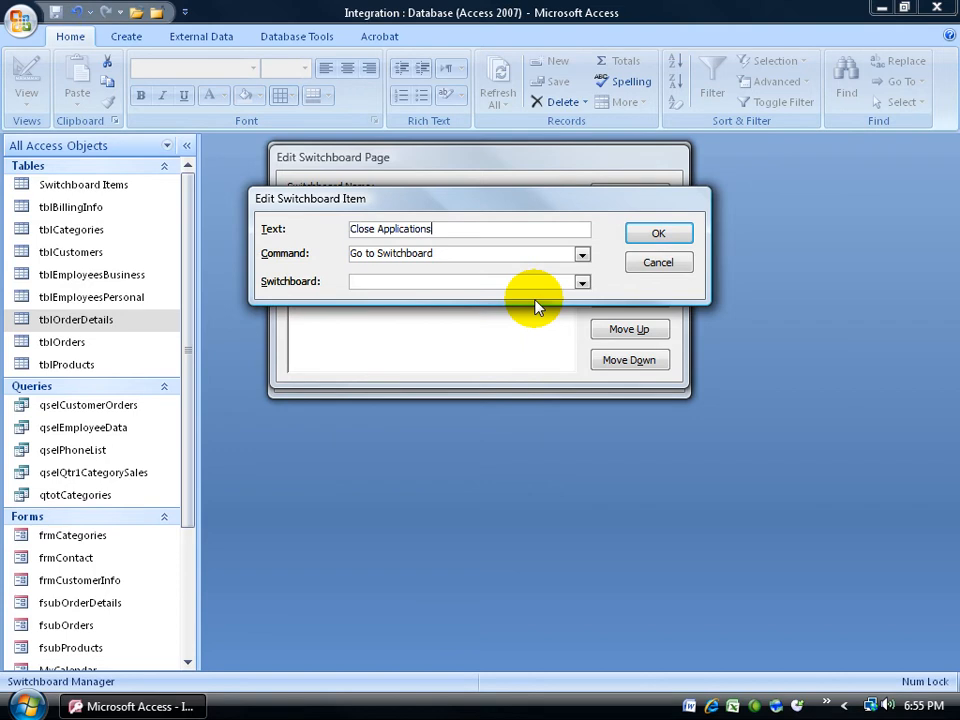
pyautogui.click(584, 252)
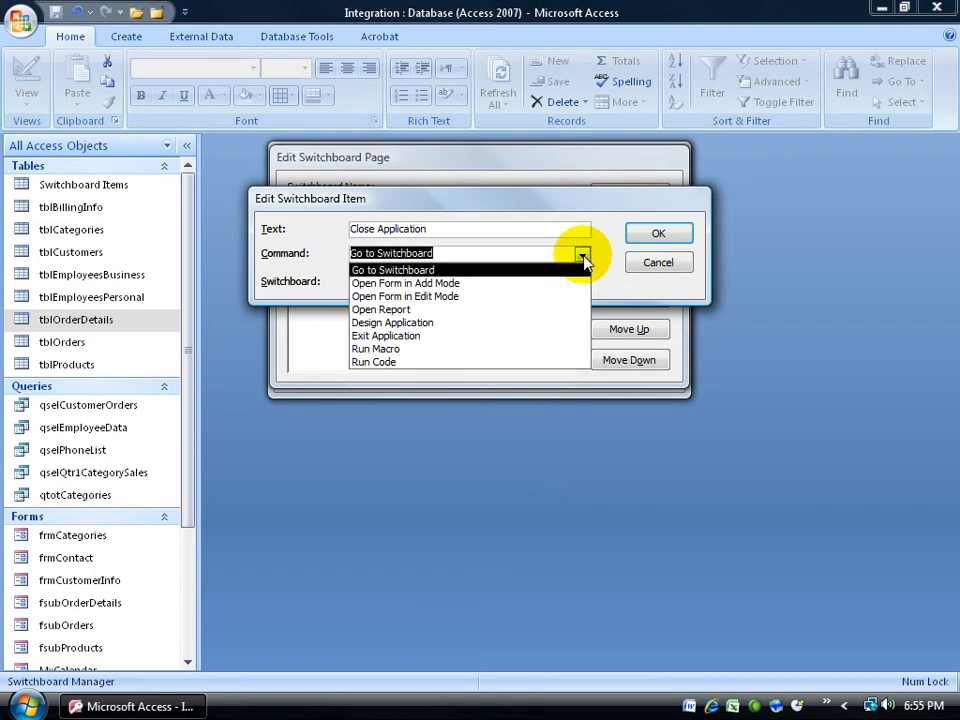
pyautogui.click(384, 336)
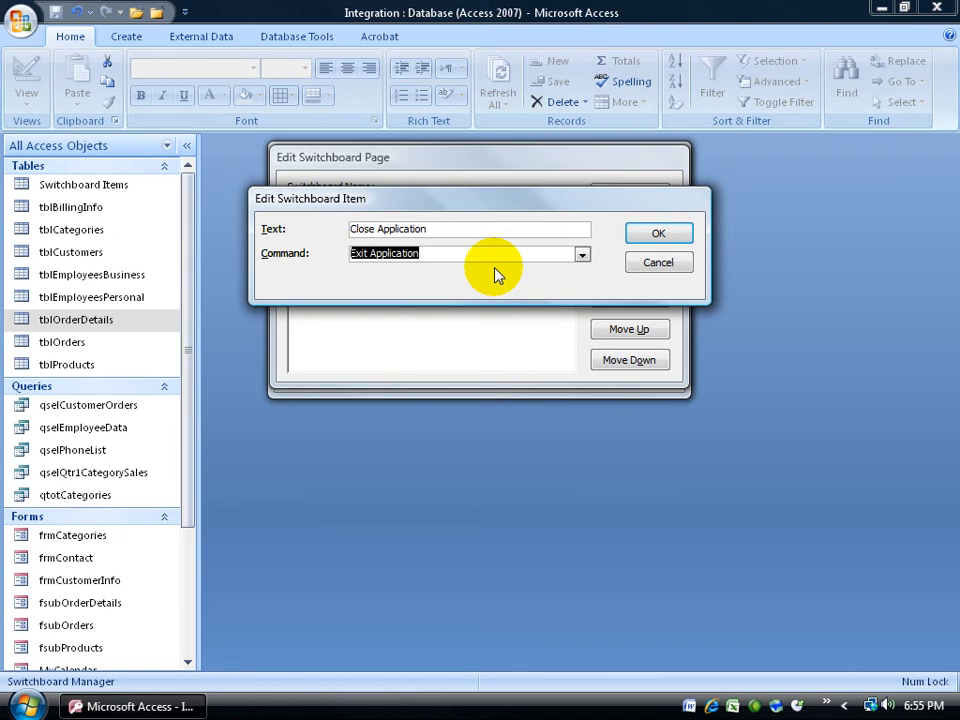
pyautogui.moveTo(270, 140)
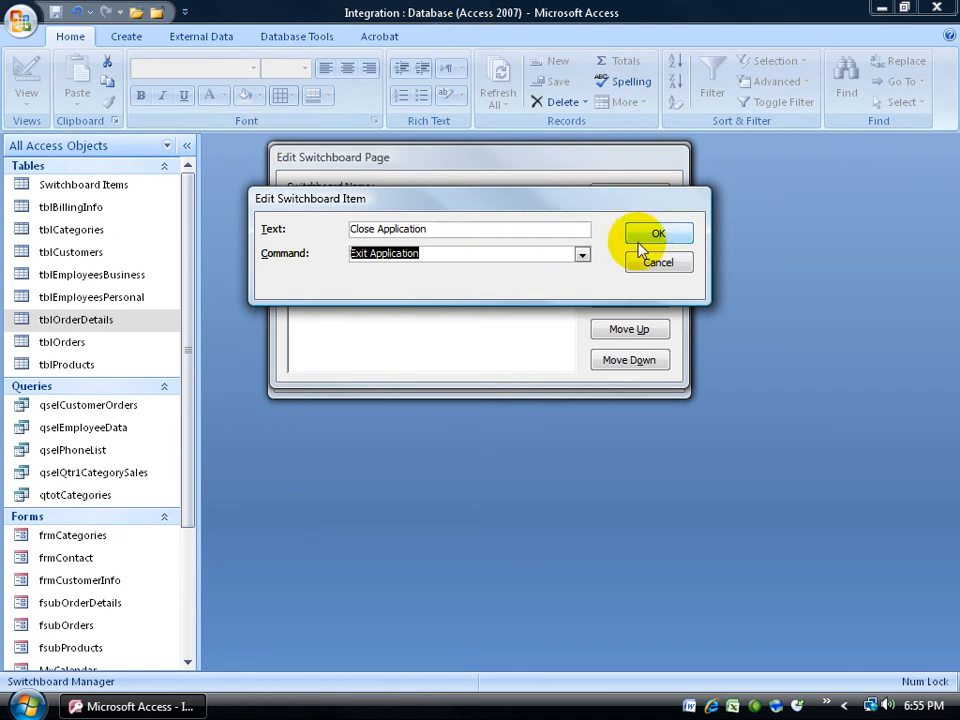
pyautogui.click(658, 232)
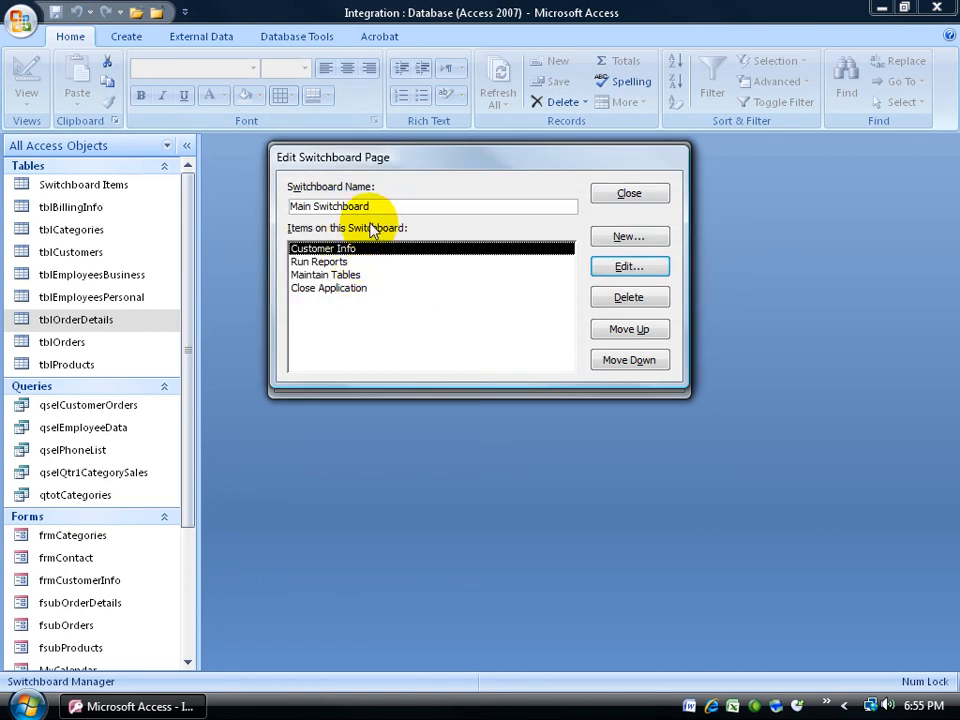
# - Finish the Main page and start a Category Sales item on the Reports Switchboard
pyautogui.click(628, 192)
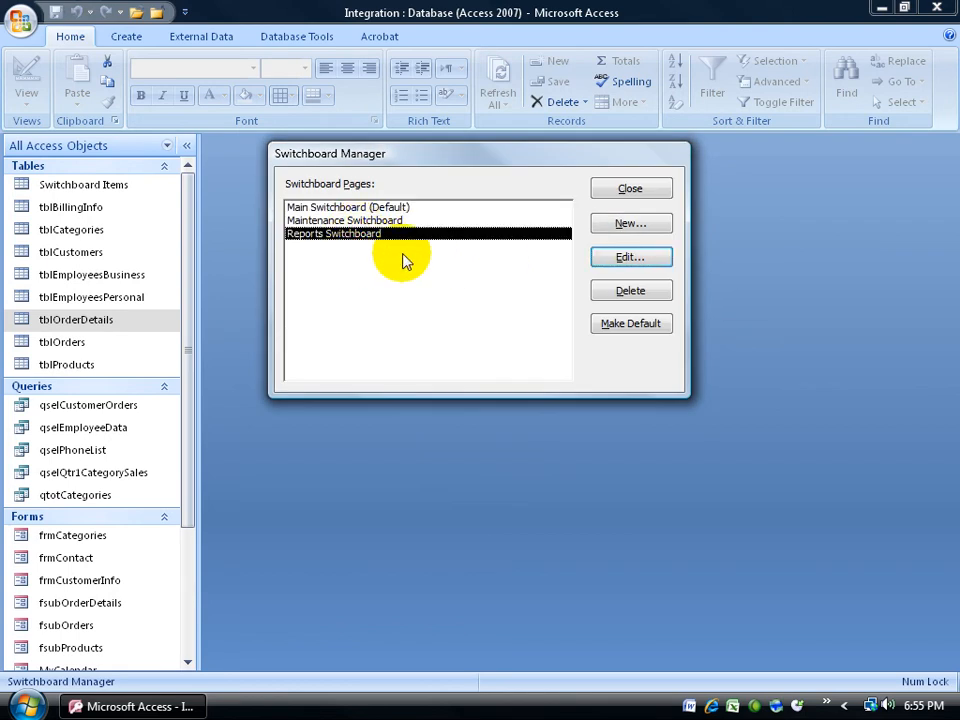
pyautogui.click(630, 256)
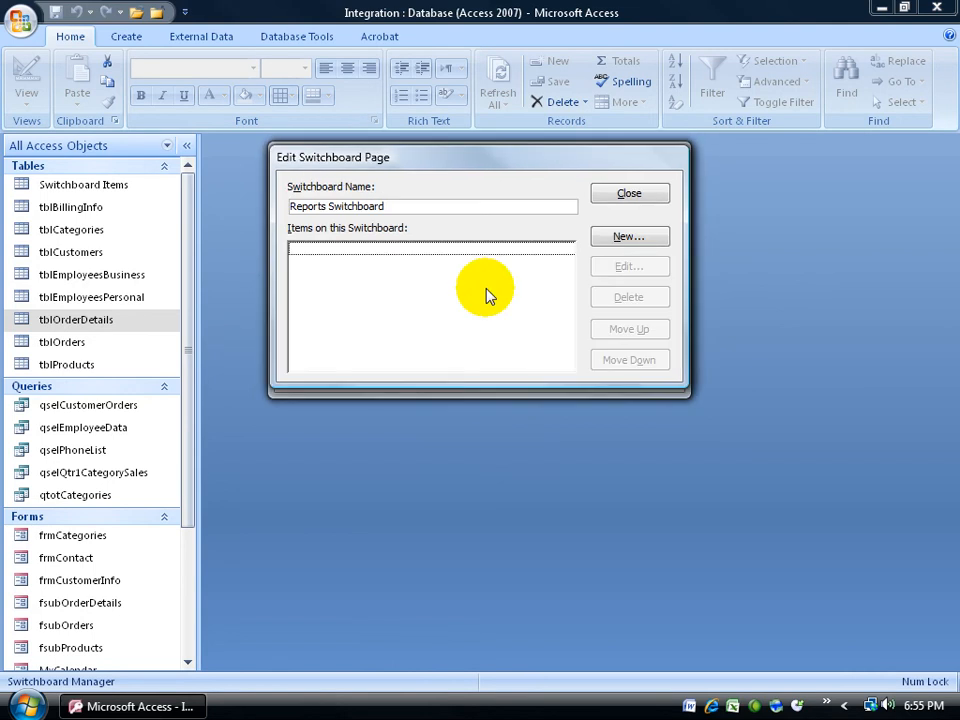
pyautogui.click(628, 236)
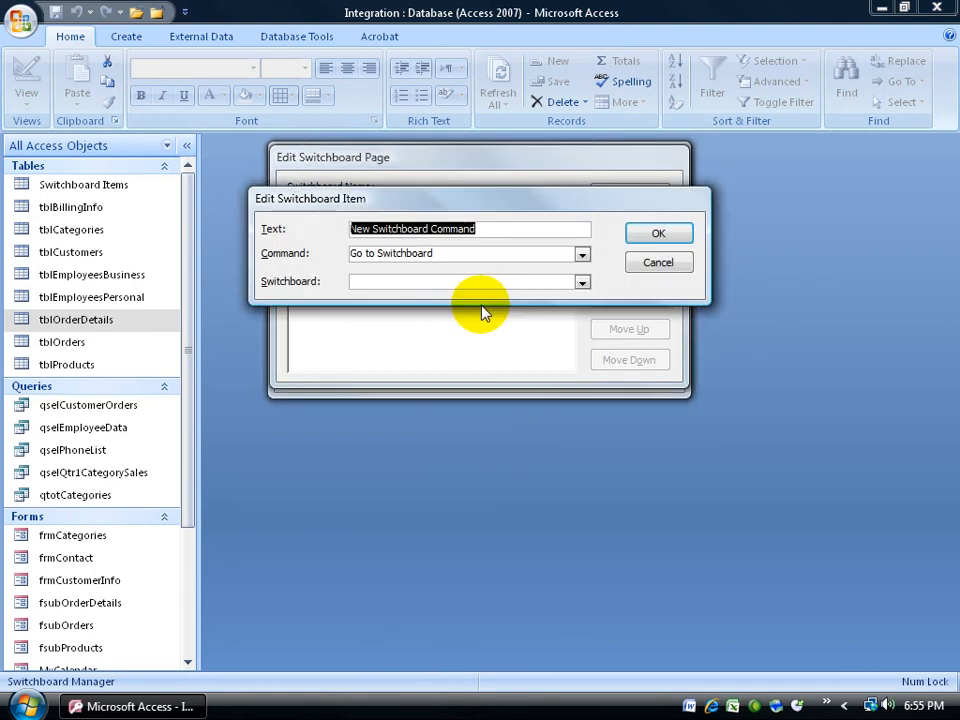
pyautogui.write('Category Sales')
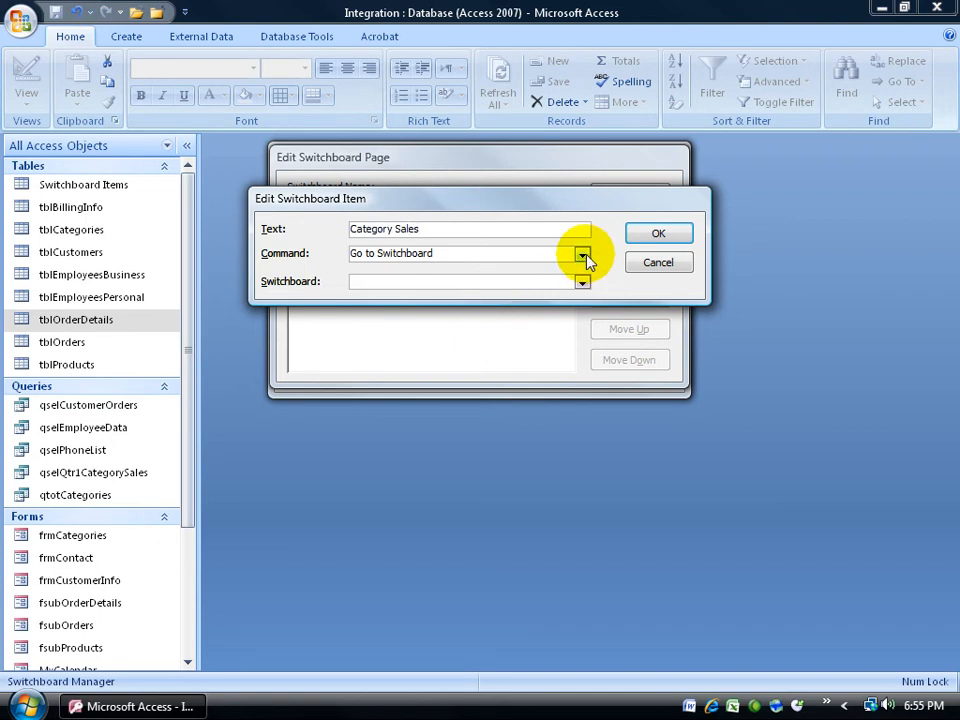
# - Make Category Sales open the rptQtr1CategorySales report and save the item
pyautogui.click(584, 252)
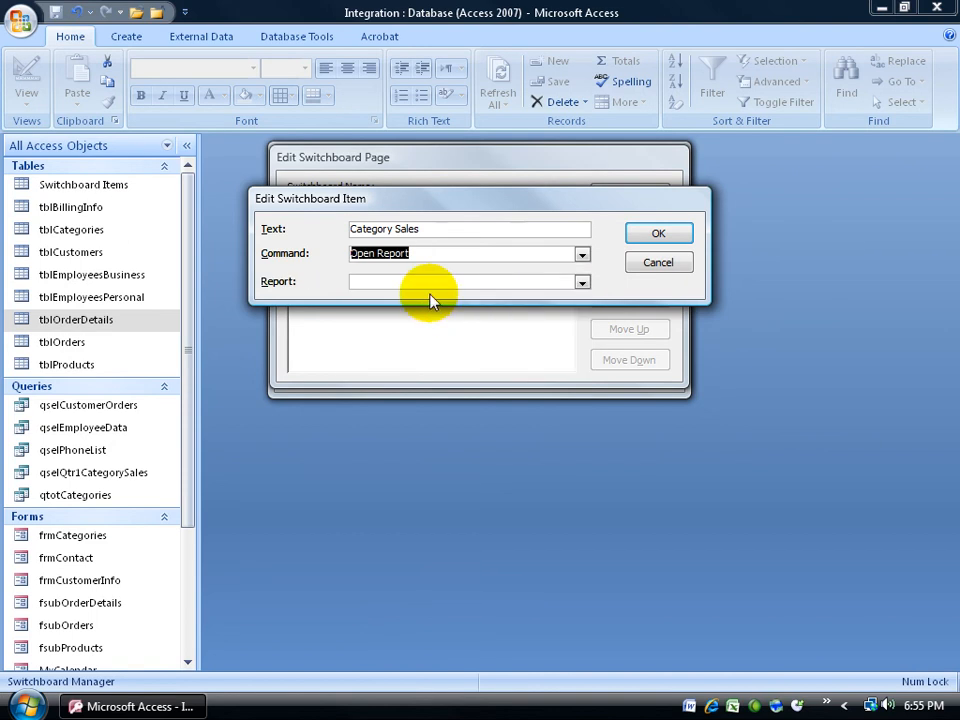
pyautogui.click(582, 280)
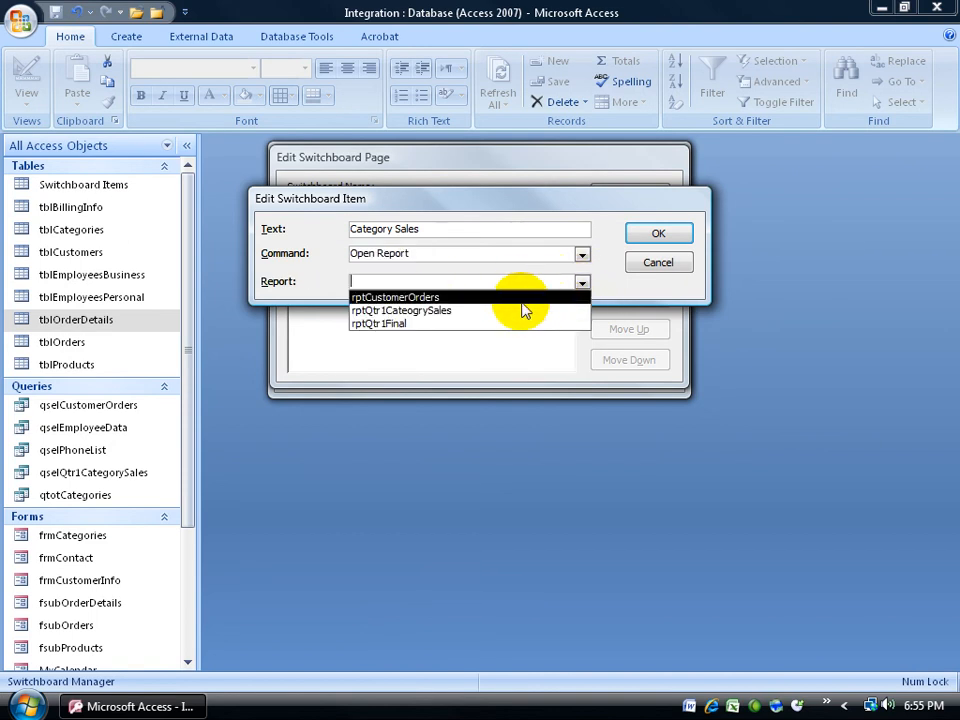
pyautogui.click(402, 310)
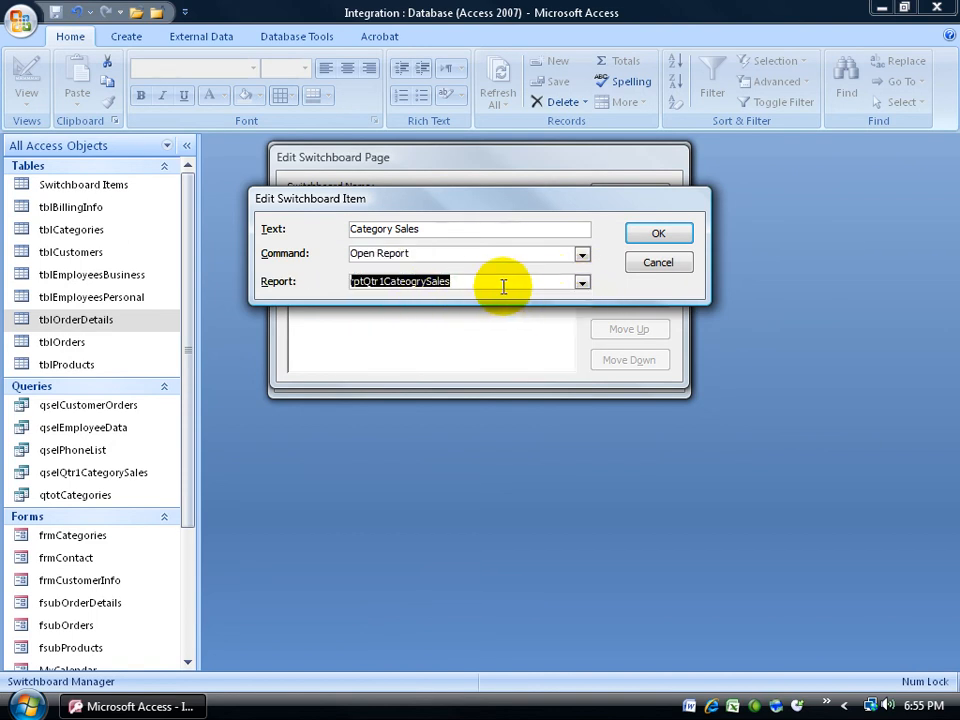
pyautogui.click(658, 232)
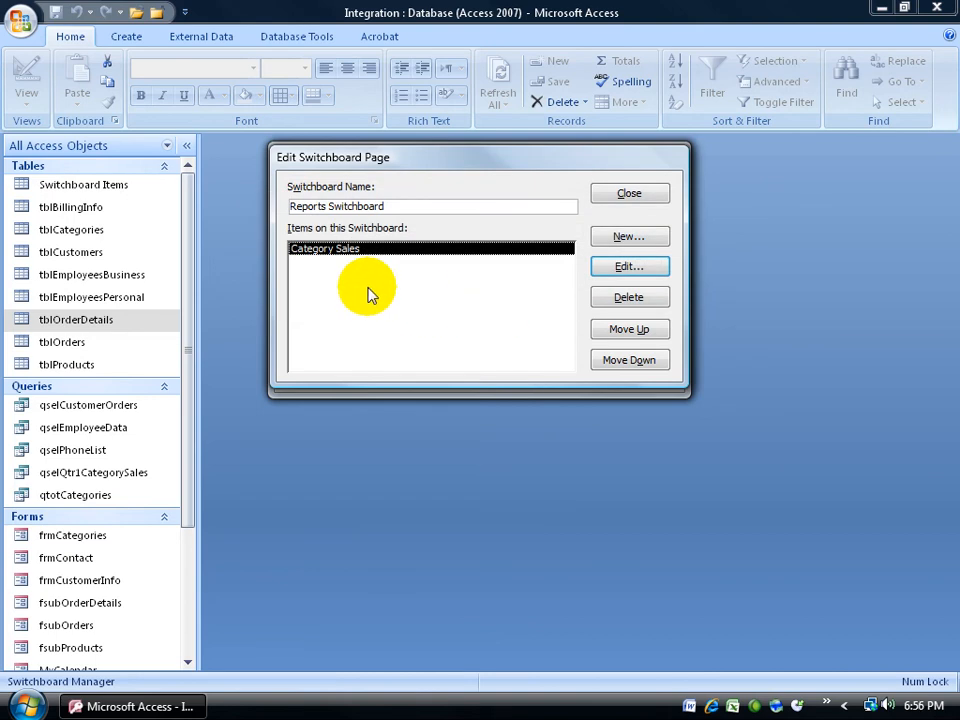
# - Add a Final Report item to the Reports Switchboard that opens the rptQtr1Final report
pyautogui.click(628, 236)
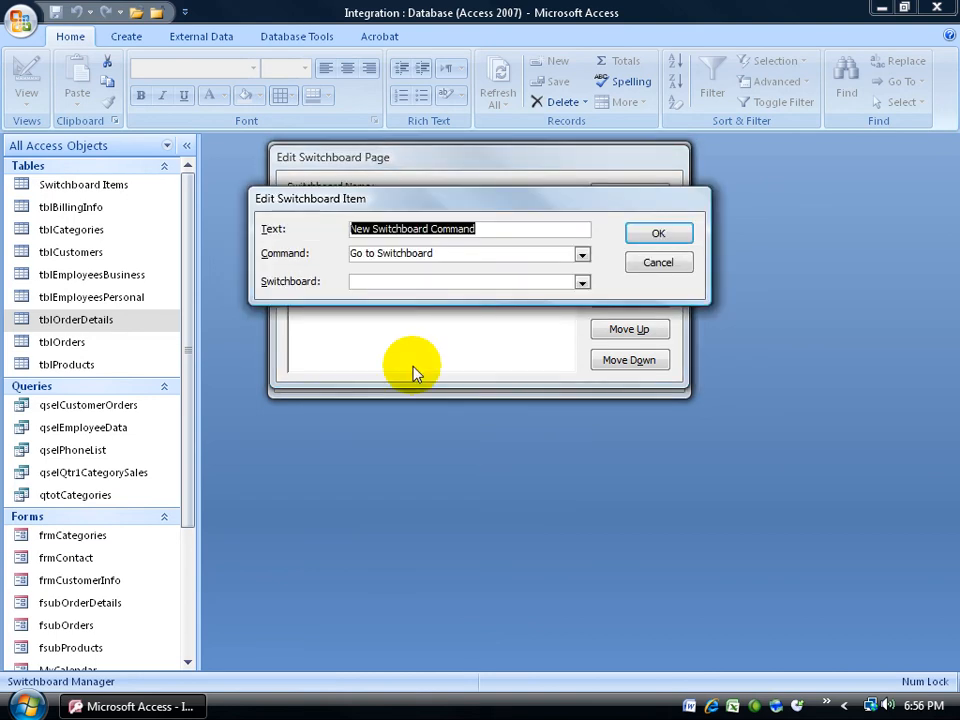
pyautogui.write('Final Rep')
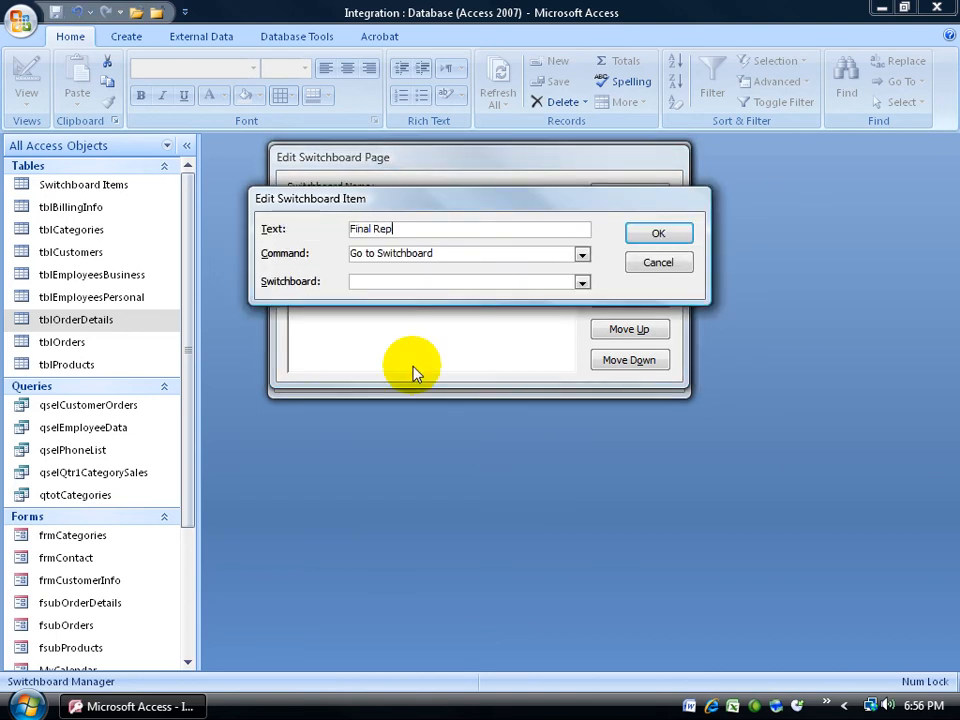
pyautogui.click(584, 252)
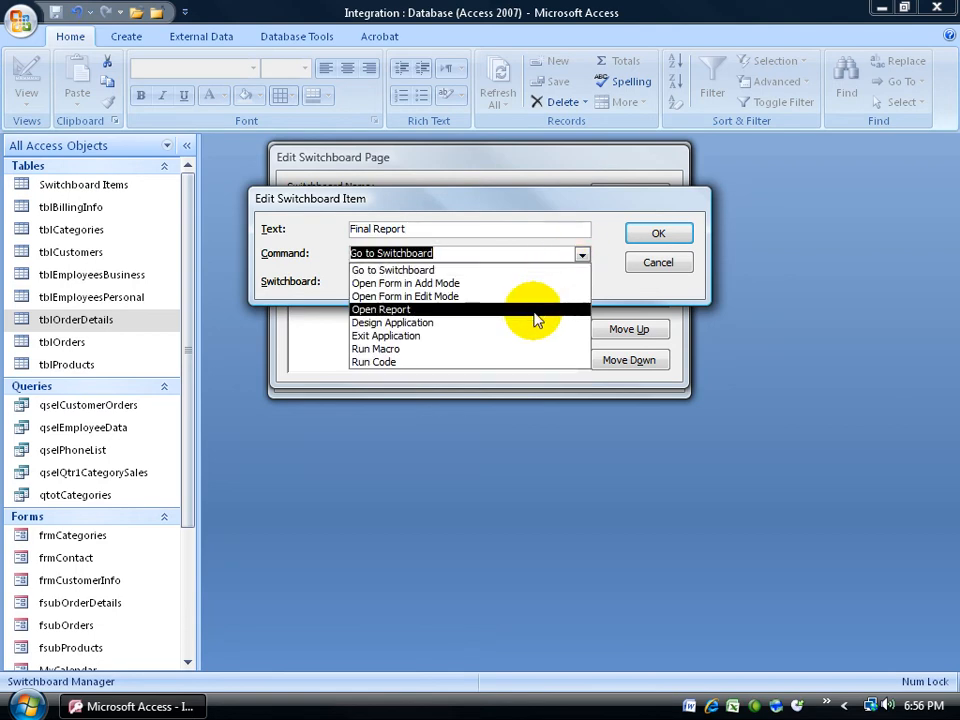
pyautogui.click(380, 308)
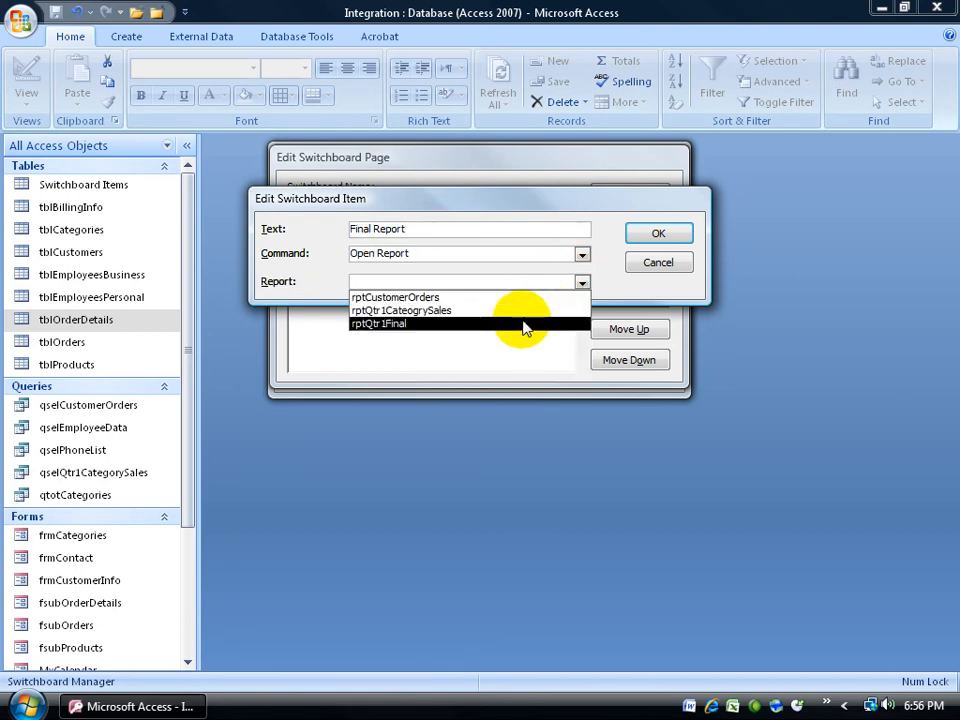
pyautogui.click(378, 324)
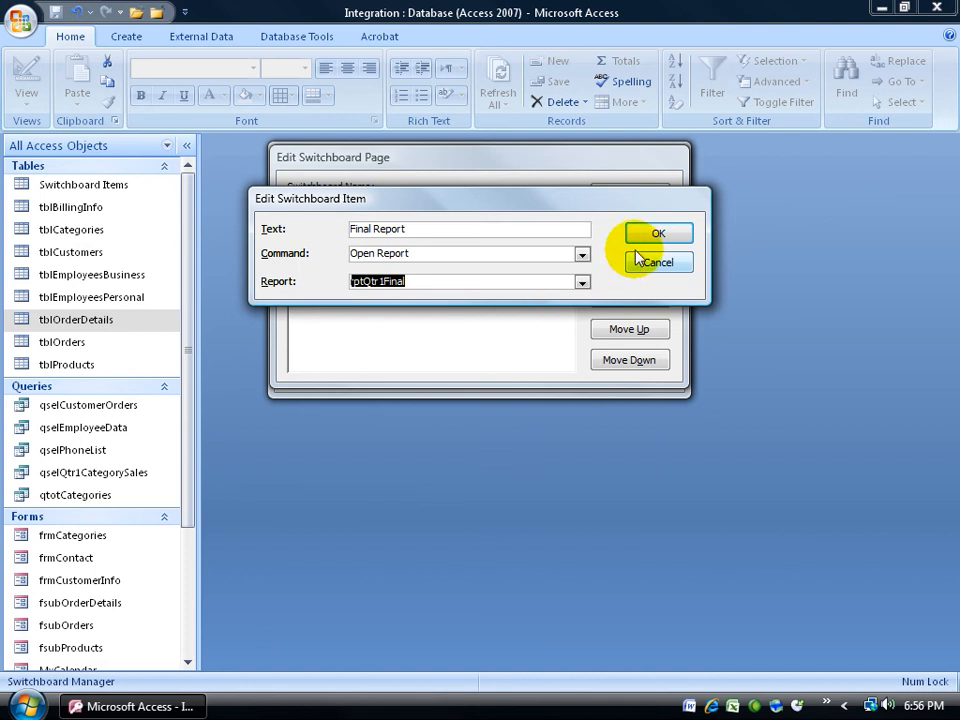
pyautogui.click(658, 232)
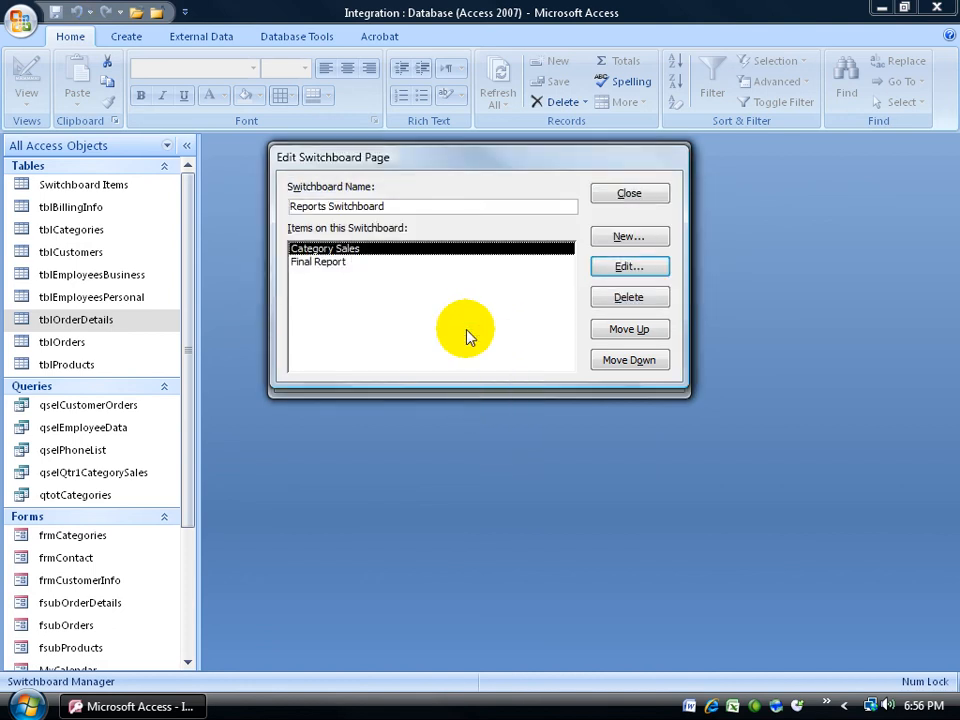
pyautogui.click(318, 262)
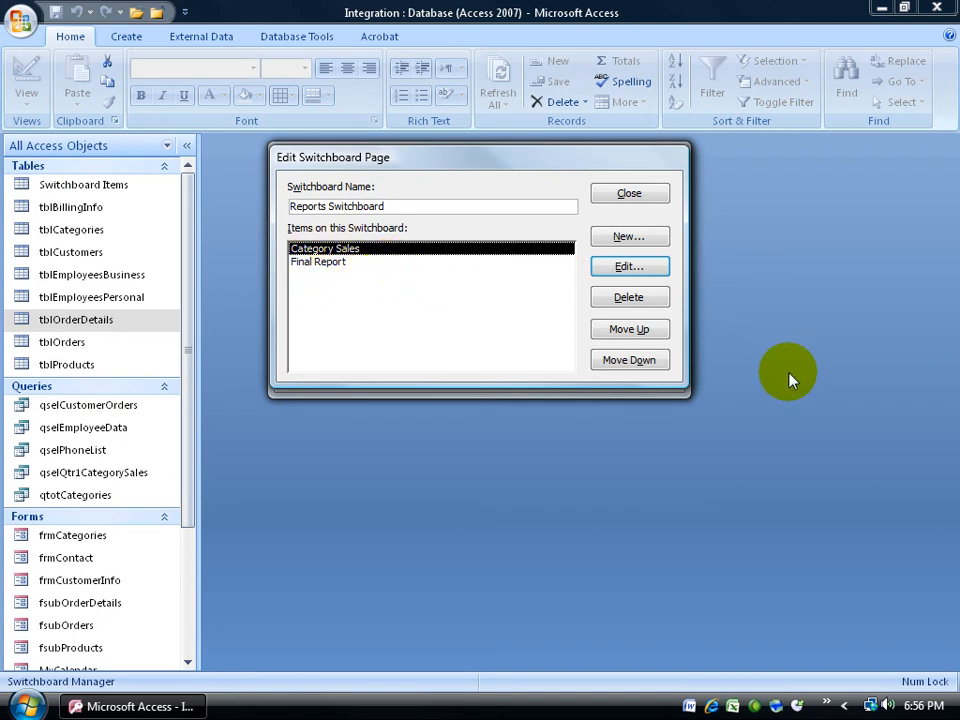
pyautogui.moveTo(420, 304)
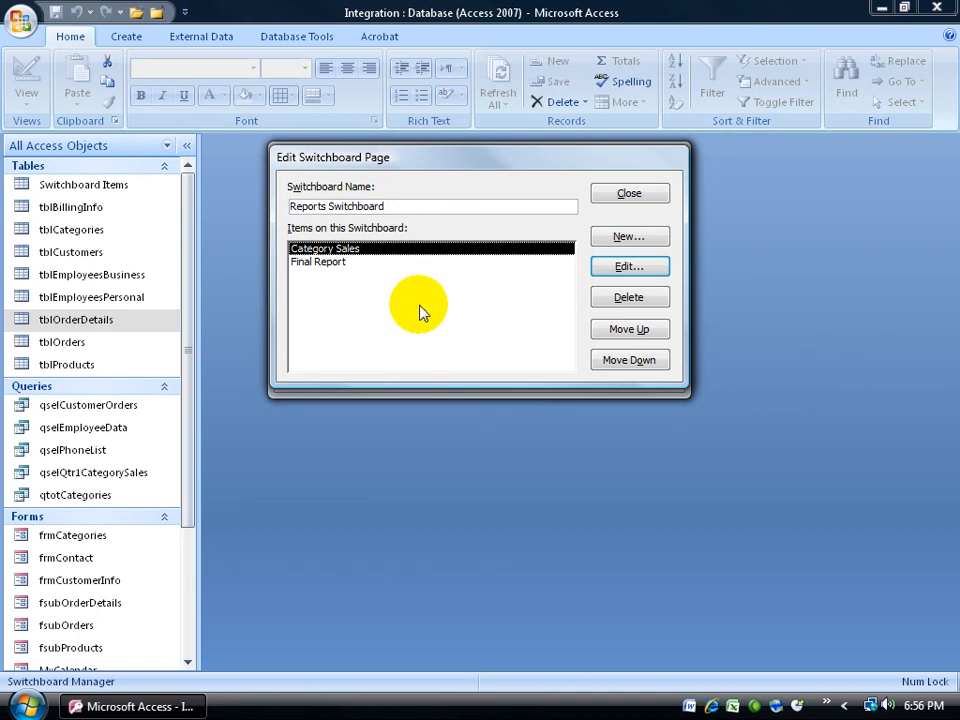
# - Add a Back to Main item going to the Main Switchboard, finish the Reports page and select Maintenance Switchboard
pyautogui.click(628, 236)
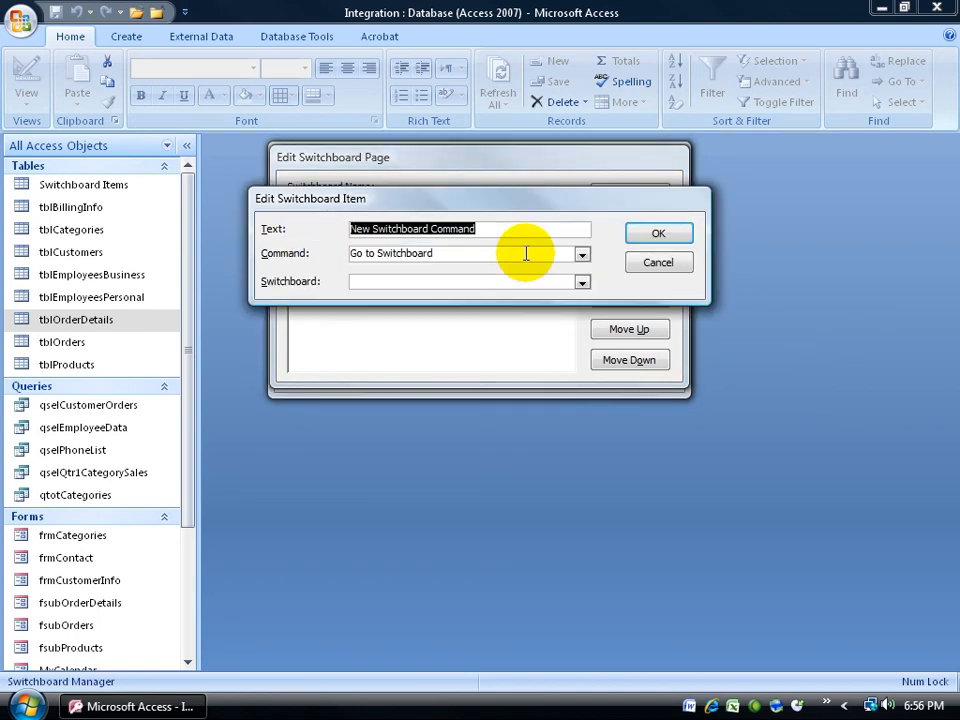
pyautogui.write('Back to Main')
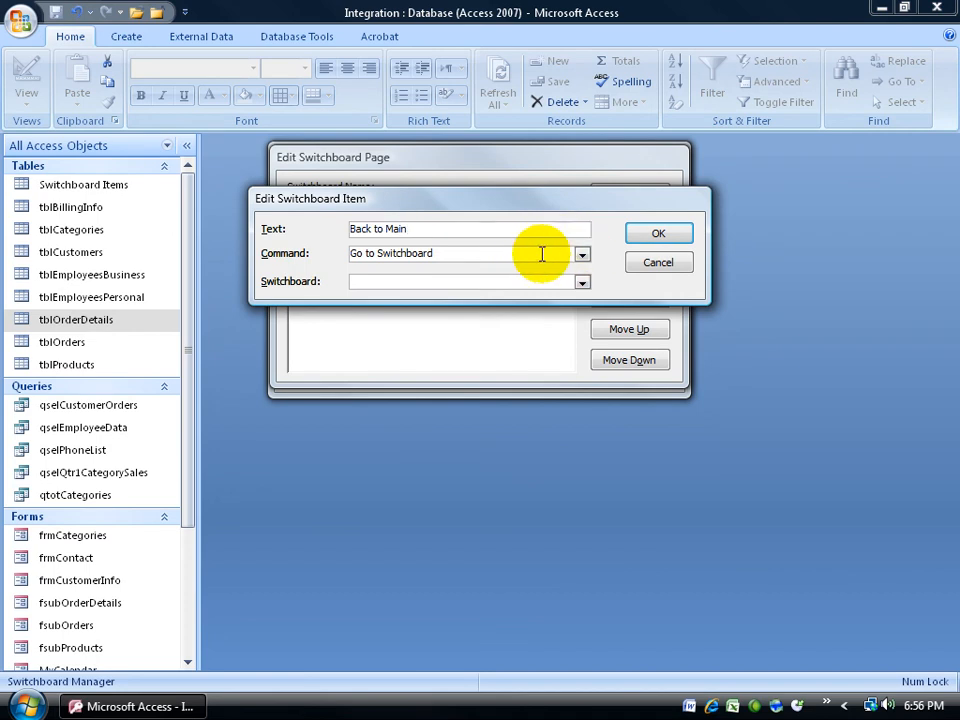
pyautogui.click(582, 280)
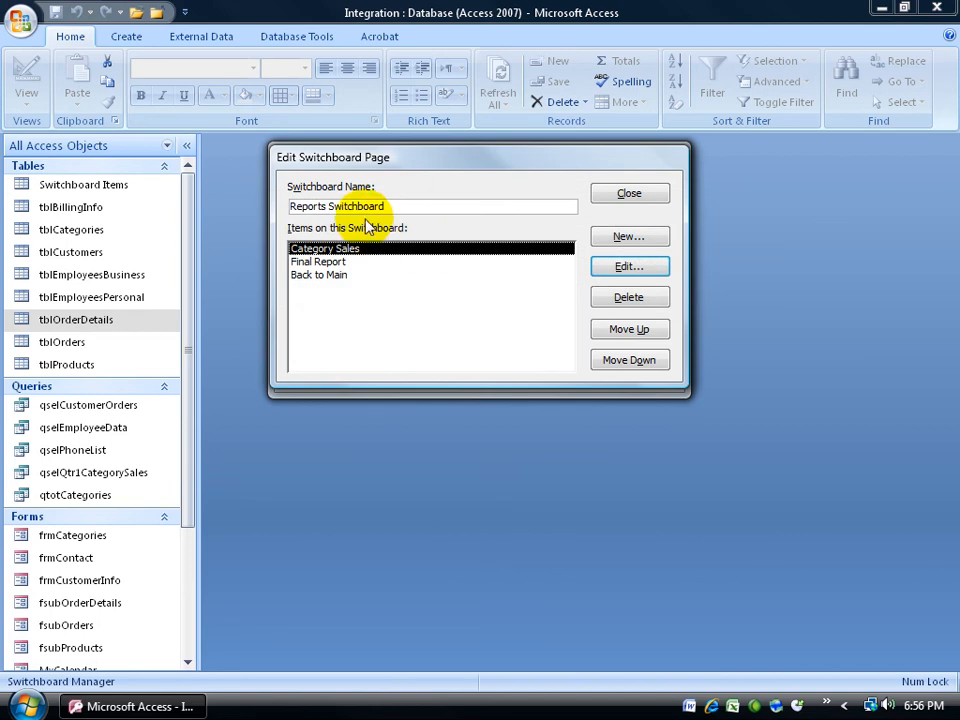
pyautogui.click(628, 192)
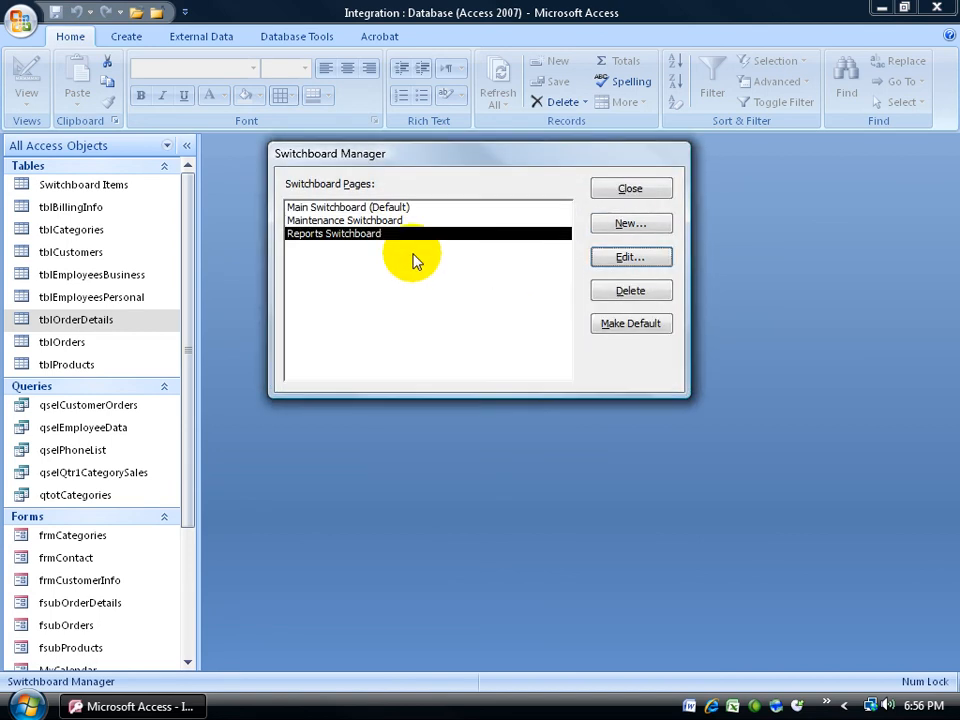
pyautogui.moveTo(378, 250)
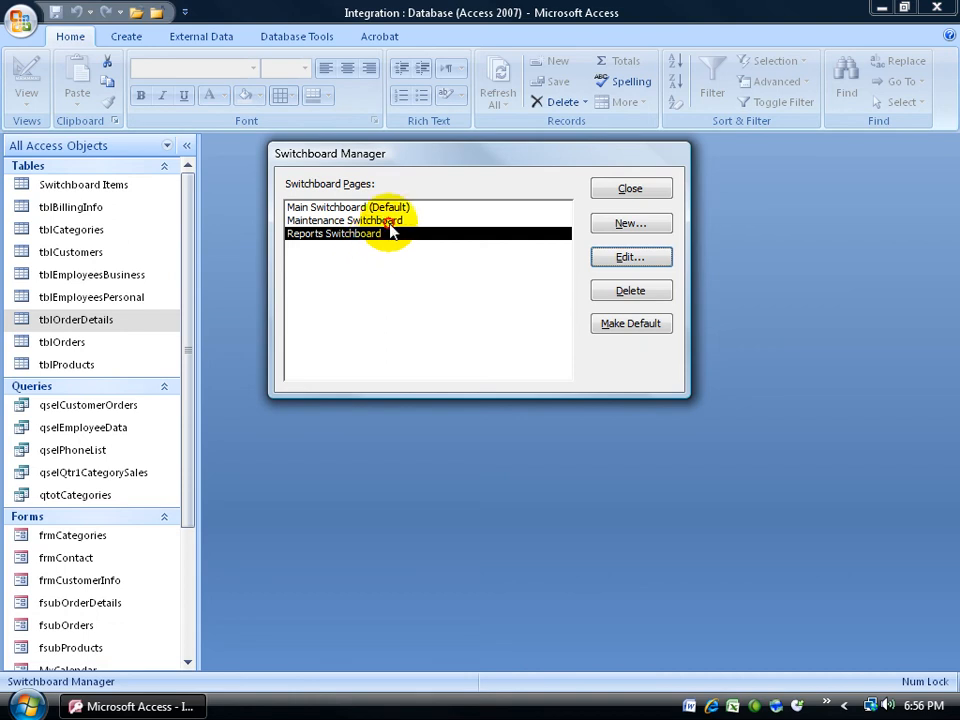
pyautogui.click(344, 220)
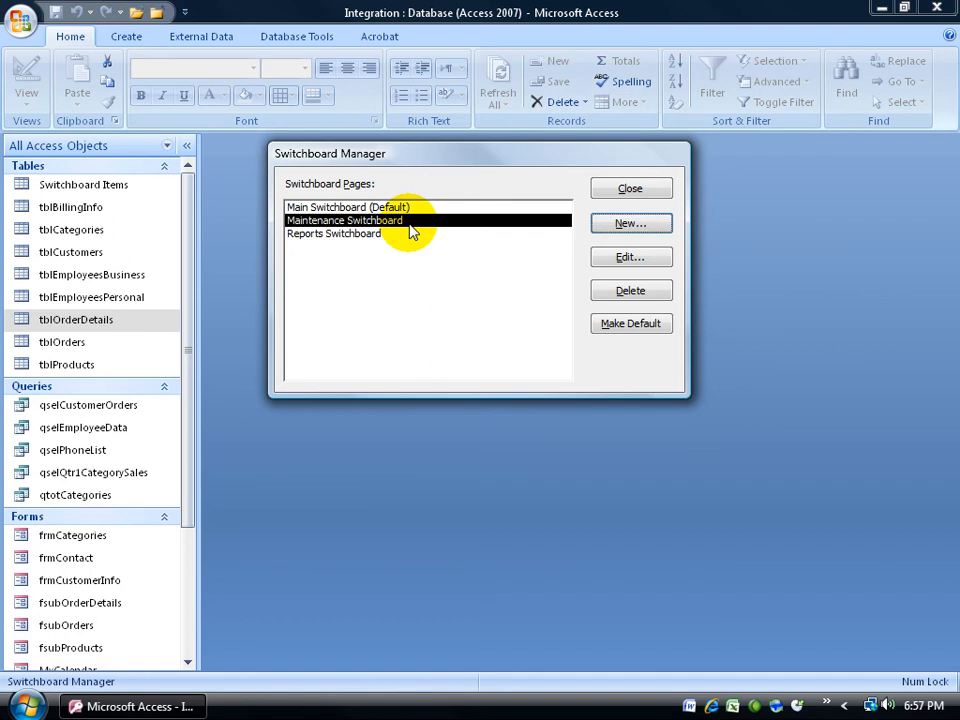
# - Add an Edit Categories item that opens frmCategories in edit mode
pyautogui.click(630, 256)
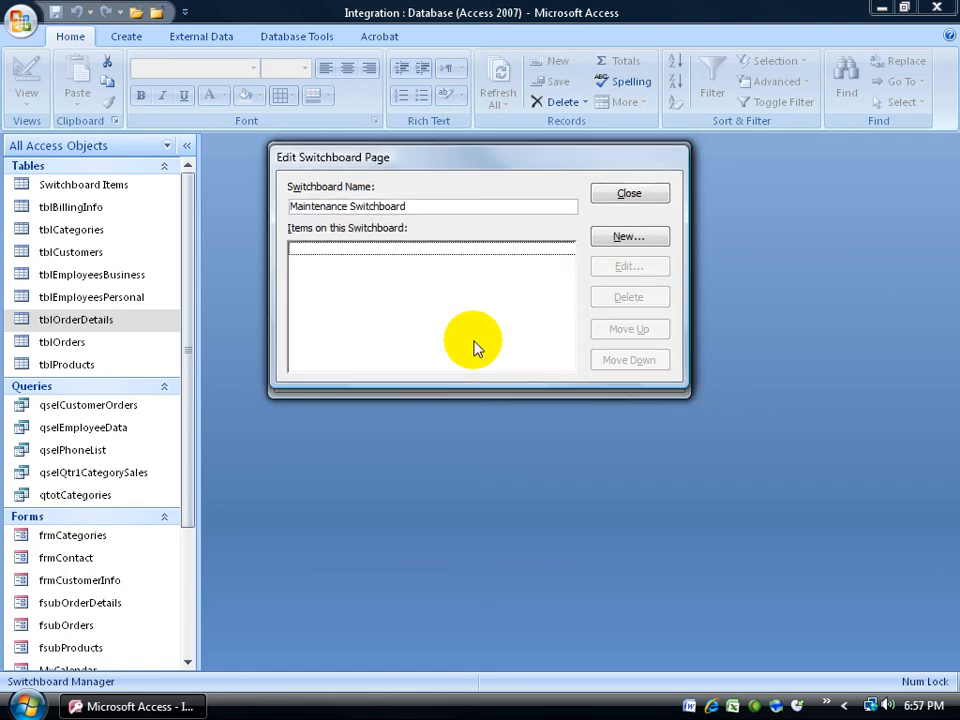
pyautogui.click(628, 236)
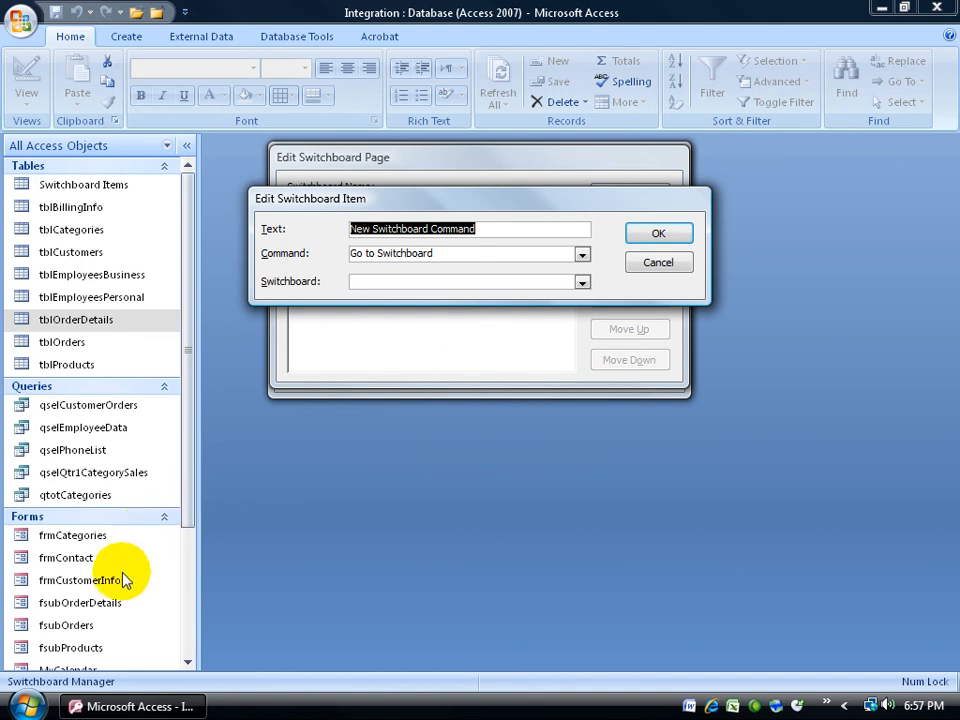
pyautogui.moveTo(96, 548)
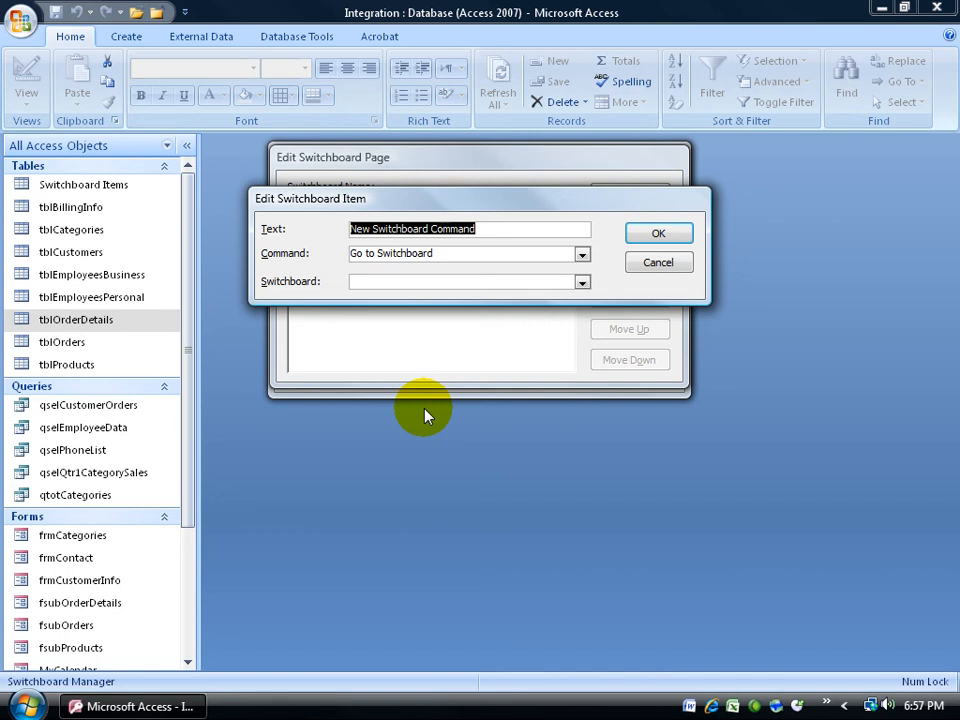
pyautogui.write('Edit Categories')
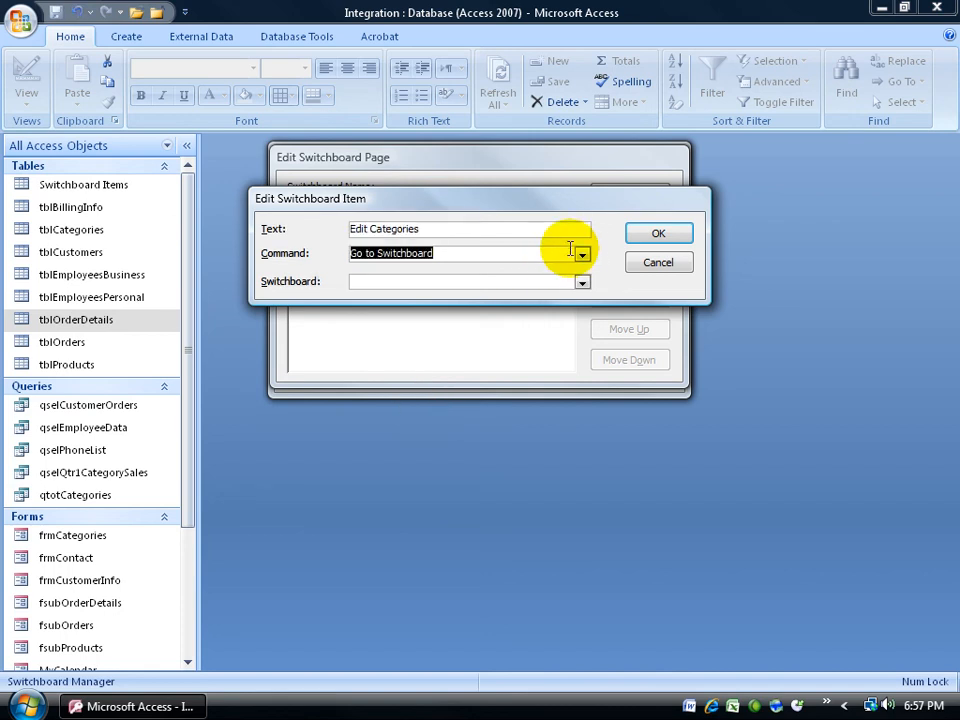
pyautogui.click(582, 252)
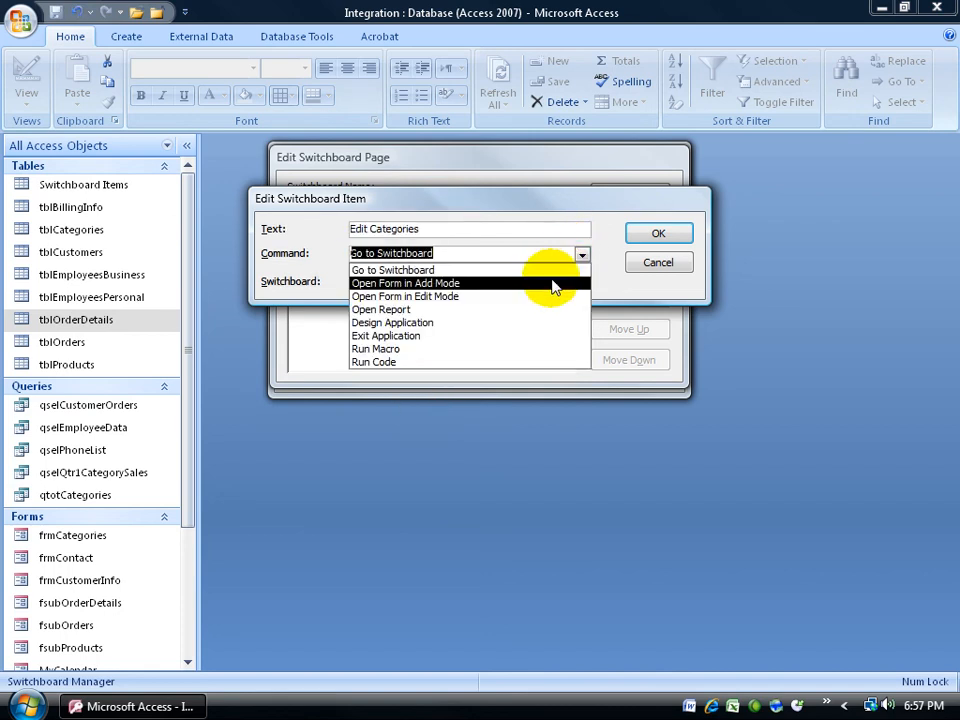
pyautogui.click(404, 296)
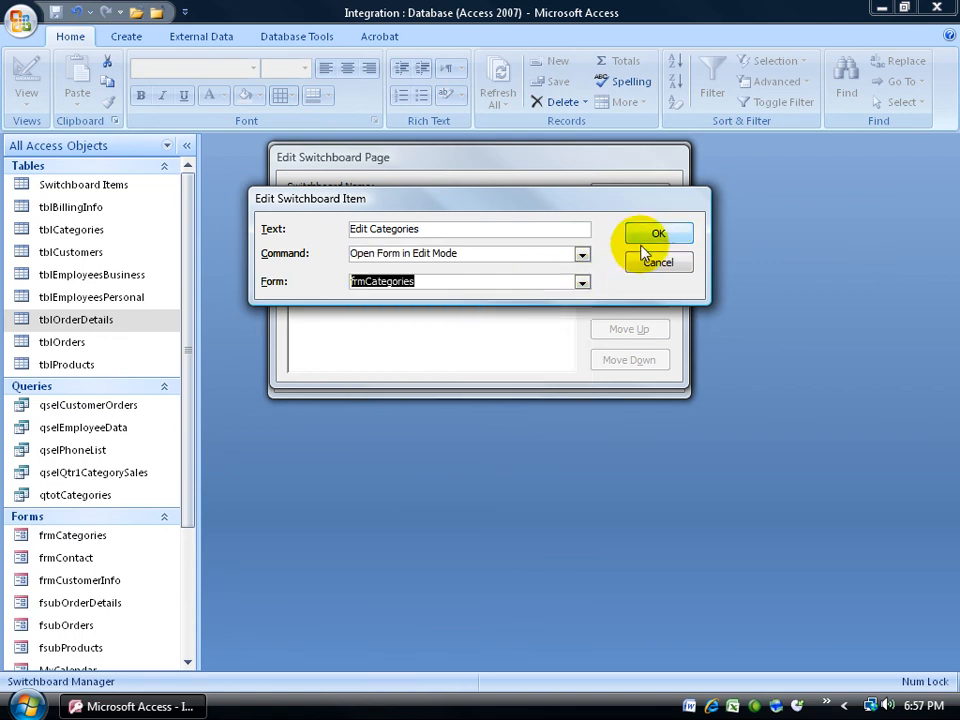
pyautogui.click(658, 232)
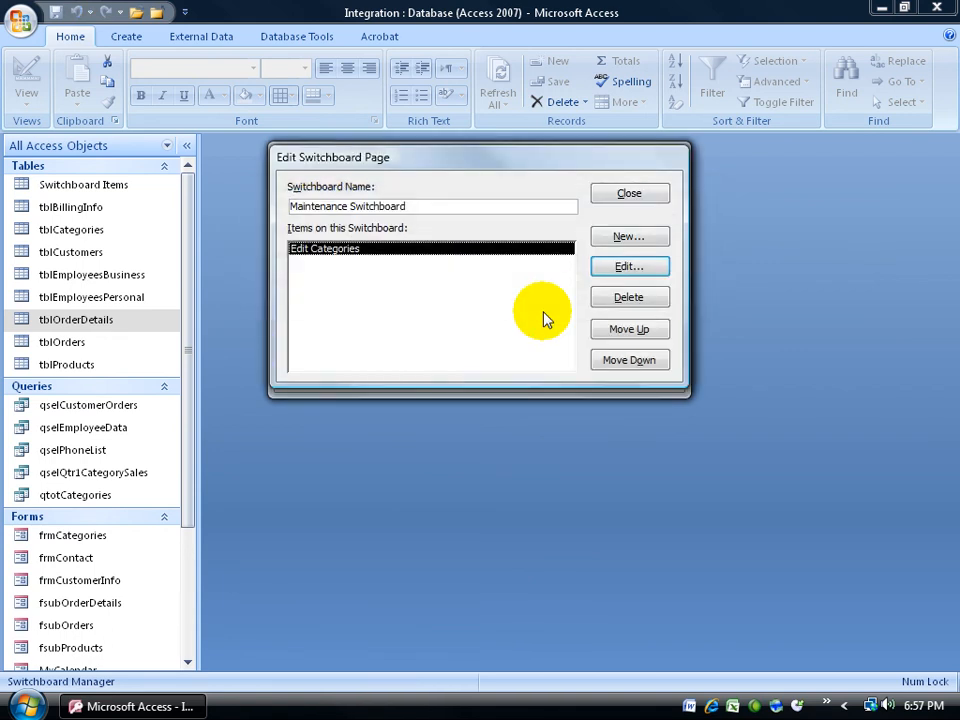
pyautogui.moveTo(408, 304)
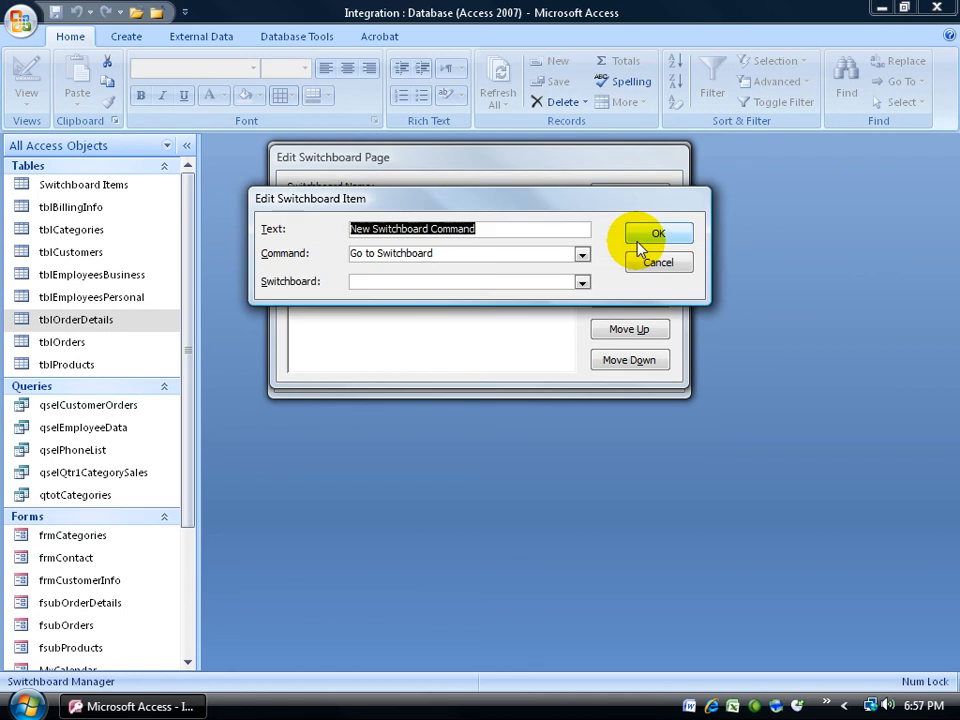
# - Add a Back to Main item, then close the page editor and Switchboard Manager
pyautogui.write('Back to')
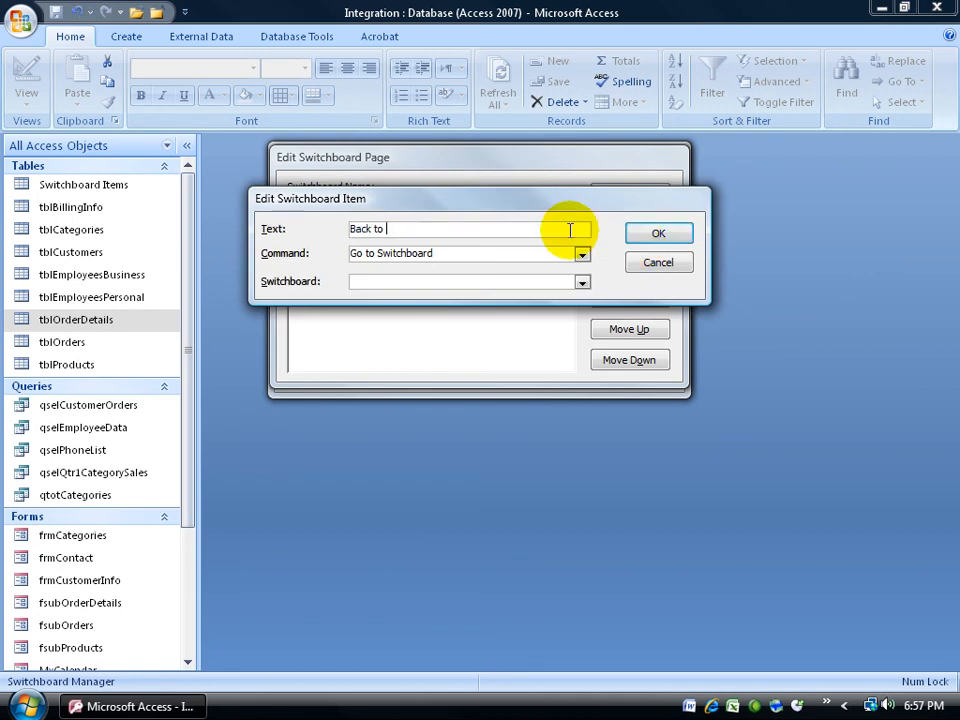
pyautogui.click(584, 280)
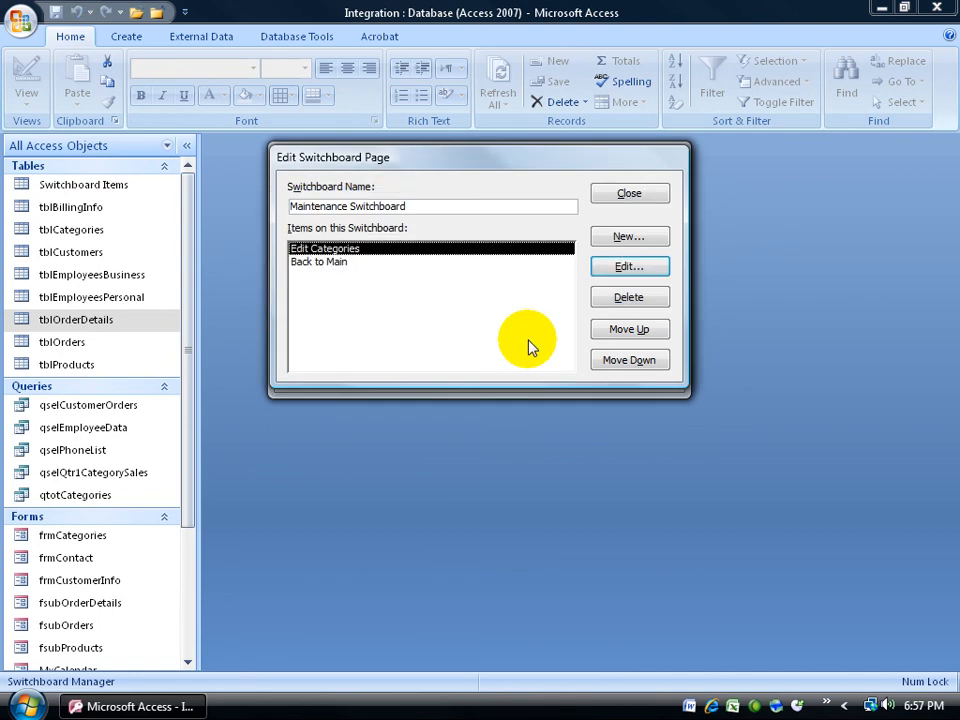
pyautogui.click(628, 192)
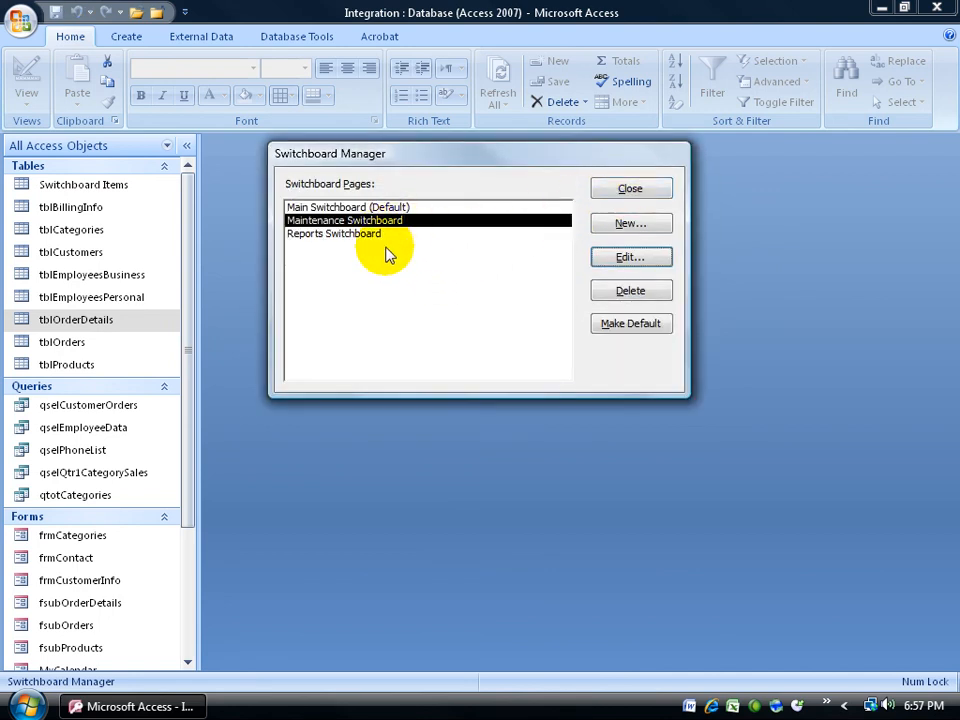
pyautogui.click(630, 188)
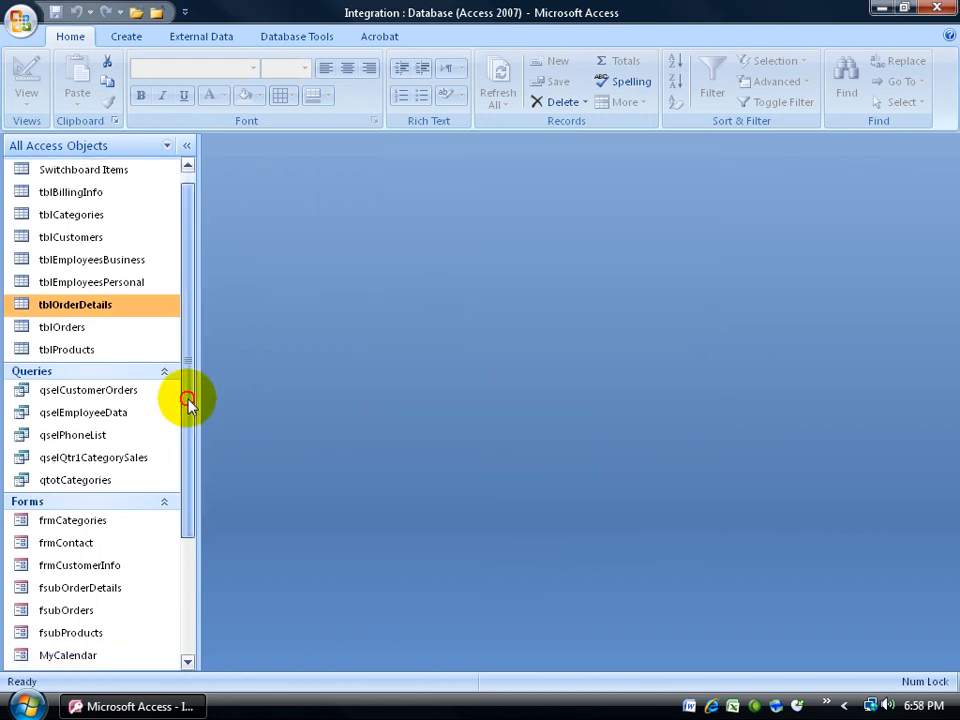
# - Select the Switchboard form in the Navigation Pane's Forms group
pyautogui.scroll(-3)
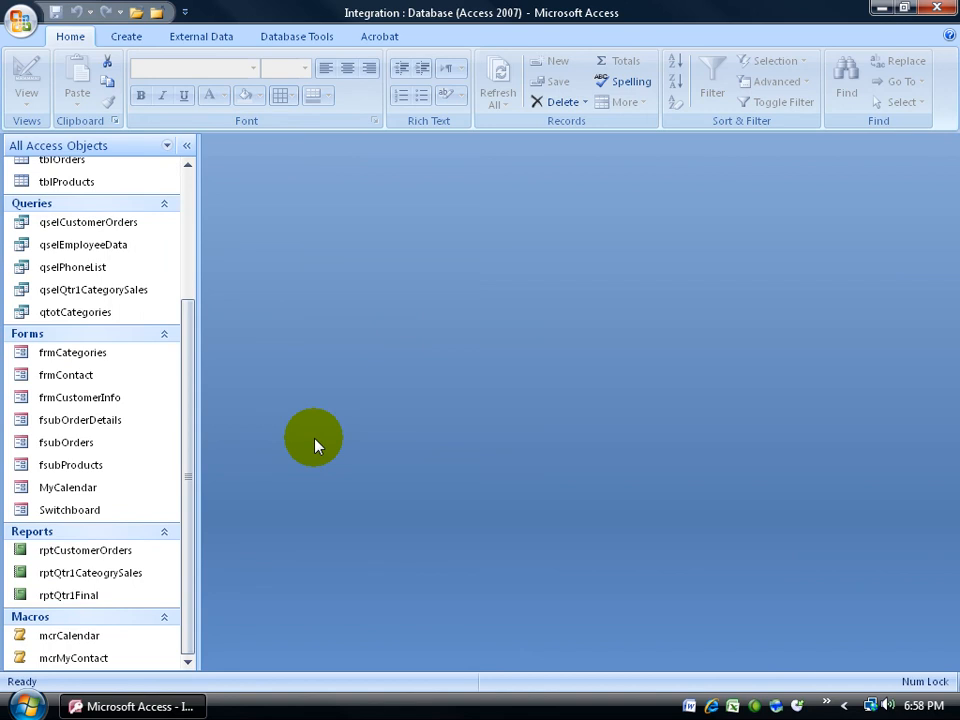
pyautogui.click(68, 510)
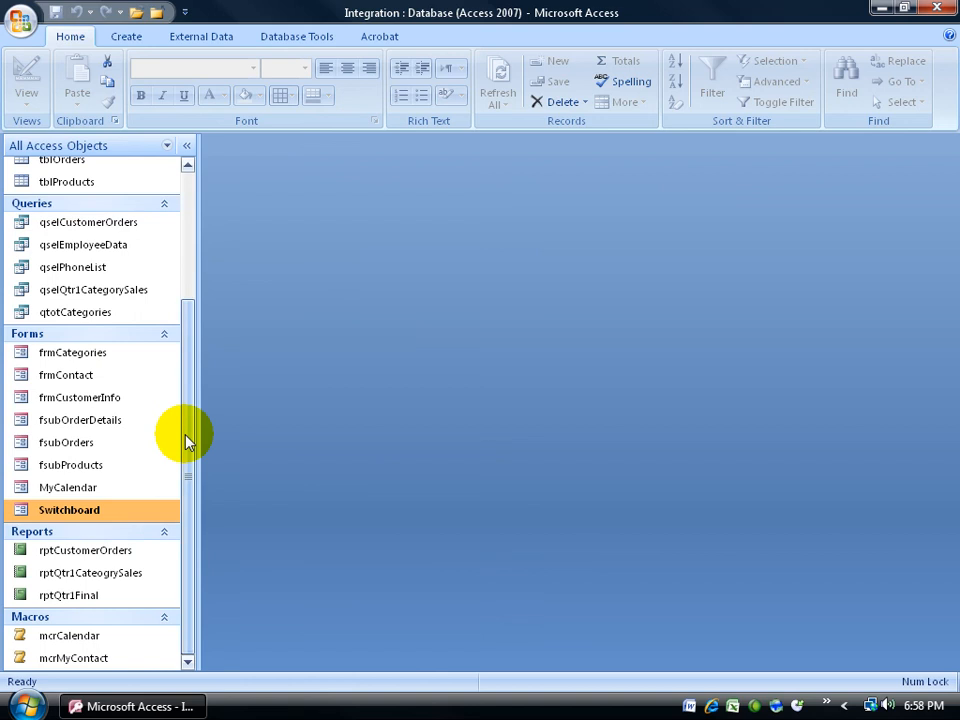
pyautogui.moveTo(68, 510)
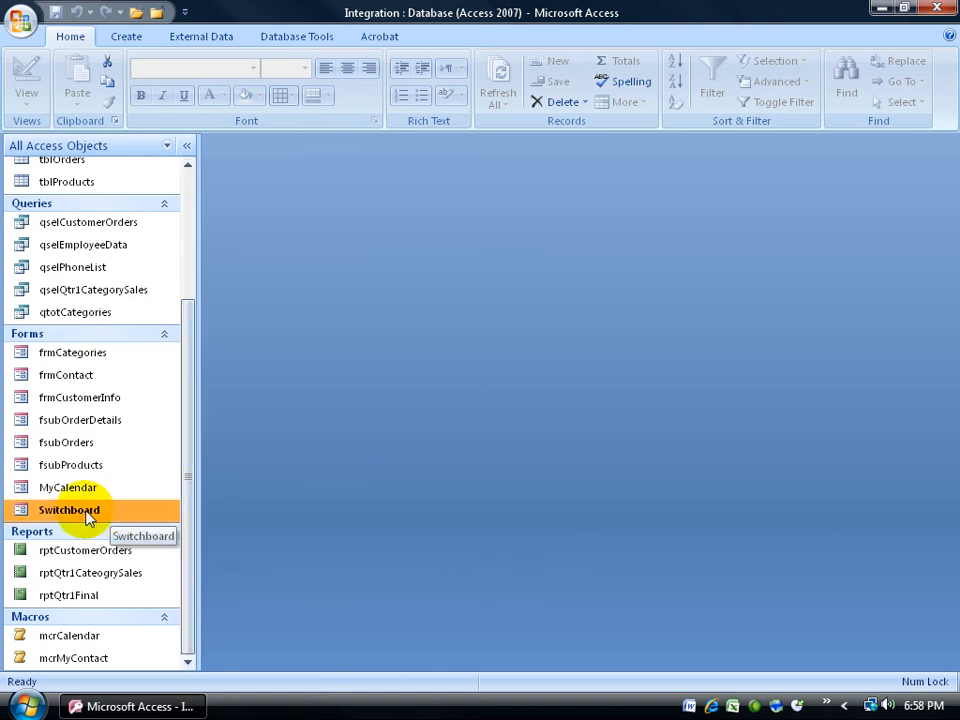
# - Open the Switchboard form in Form view, showing the Main Switchboard
pyautogui.doubleClick(68, 510)
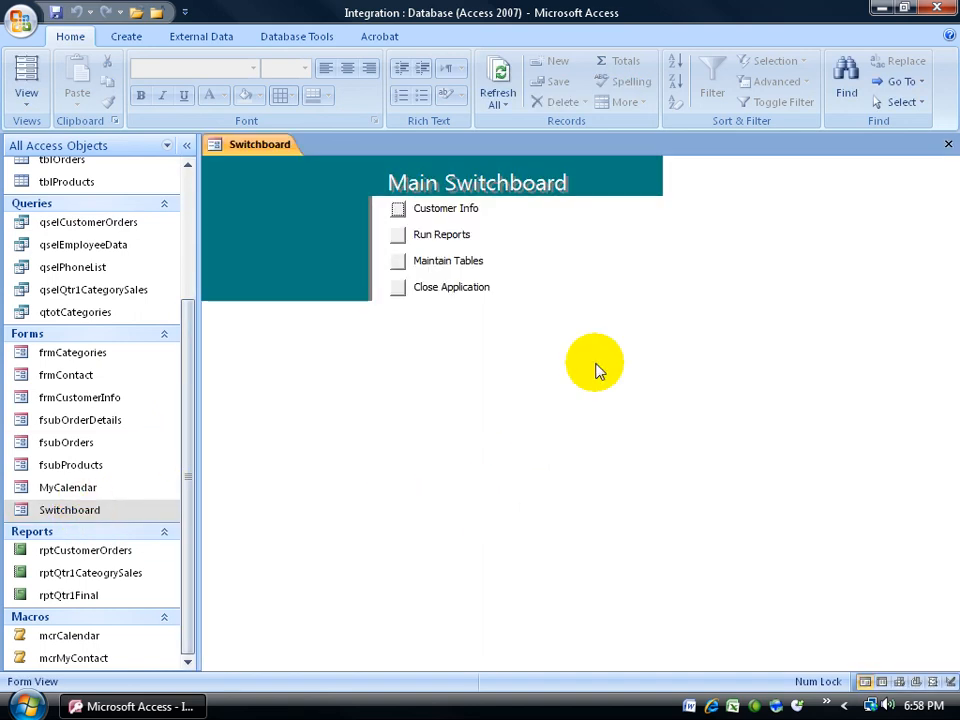
pyautogui.moveTo(616, 336)
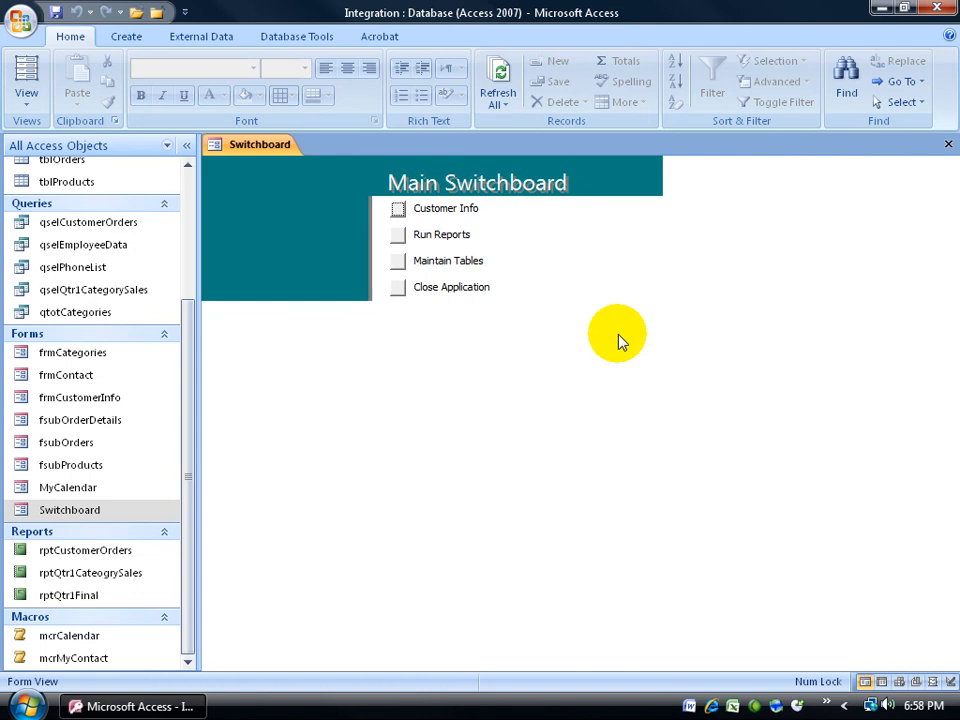
pyautogui.moveTo(856, 224)
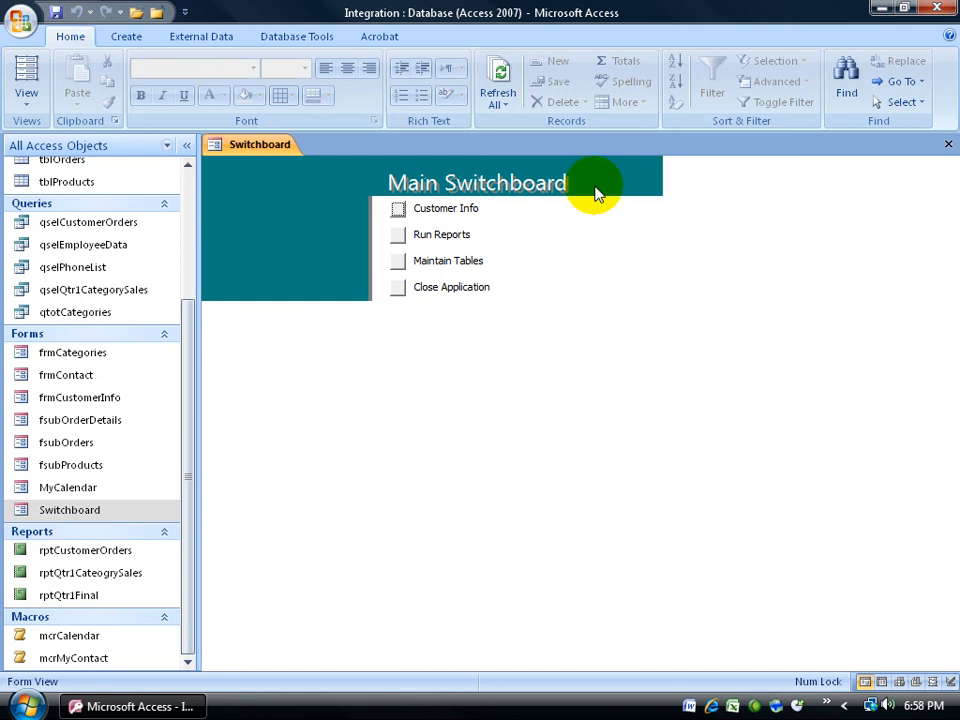
pyautogui.moveTo(424, 190)
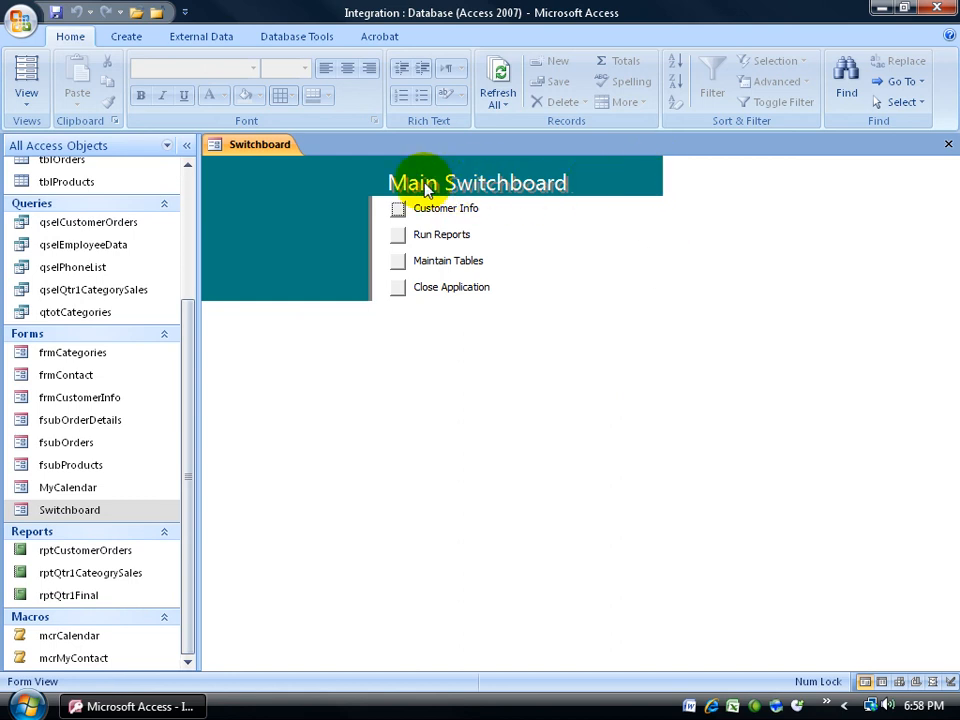
pyautogui.moveTo(508, 190)
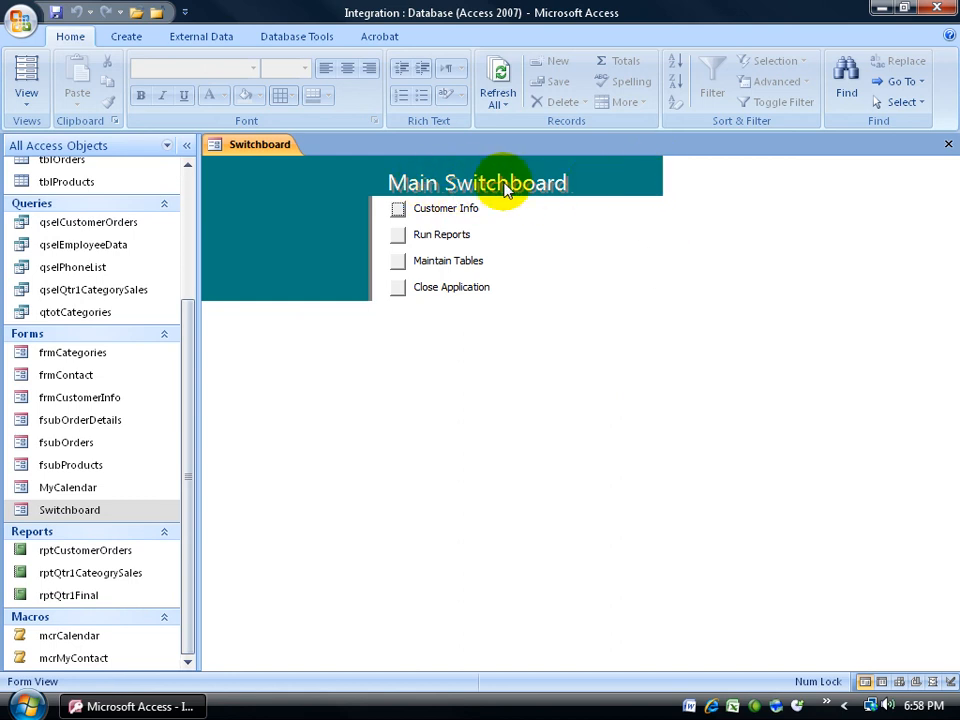
pyautogui.moveTo(224, 156)
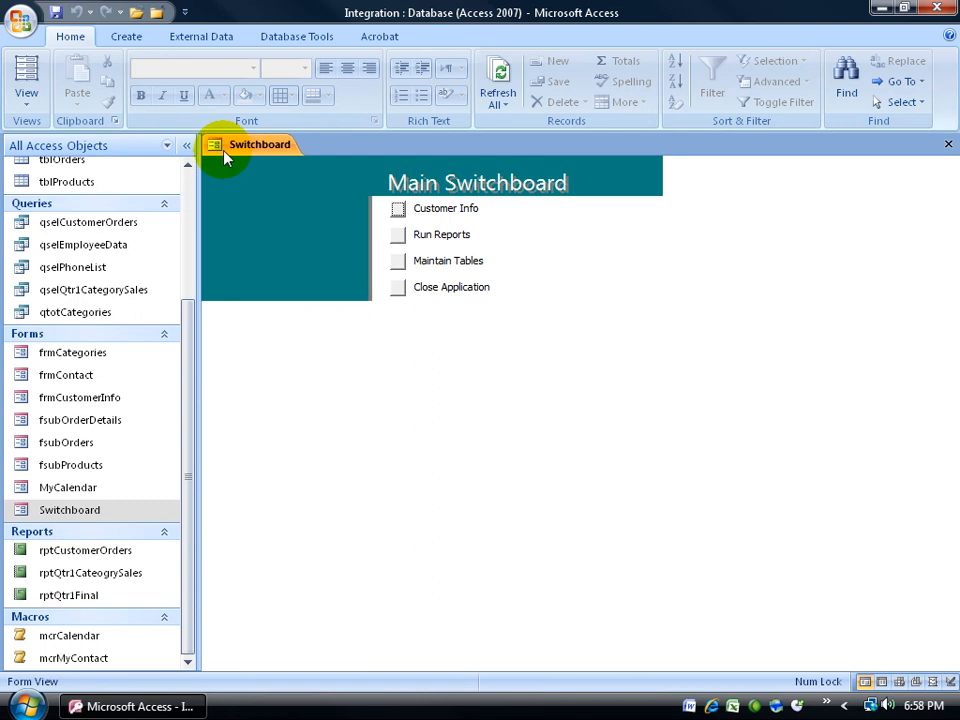
pyautogui.moveTo(412, 360)
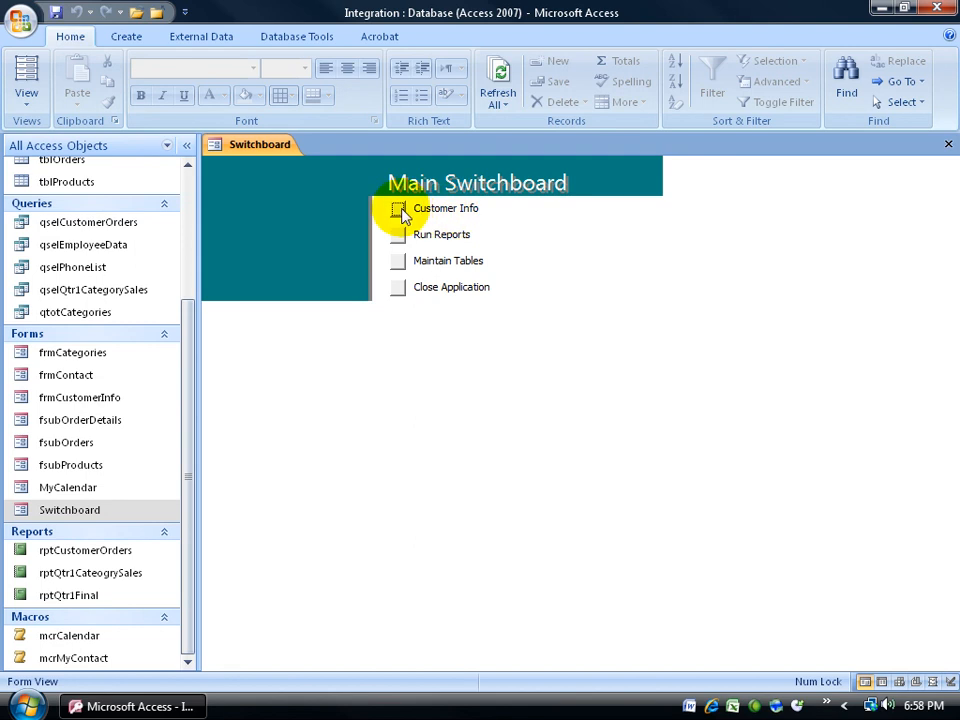
pyautogui.click(398, 208)
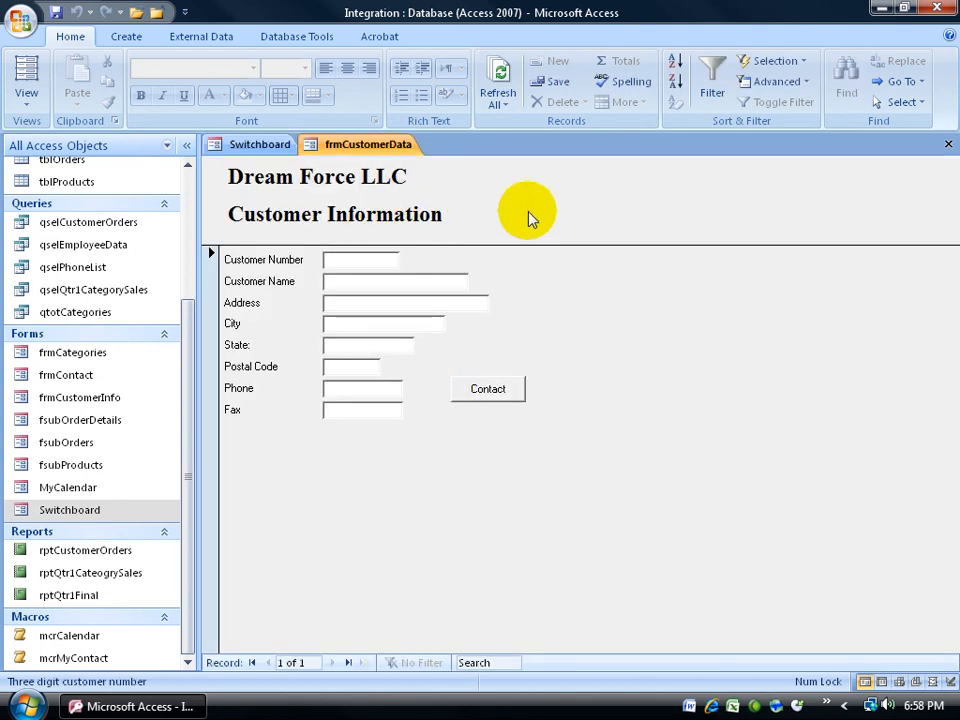
pyautogui.moveTo(518, 248)
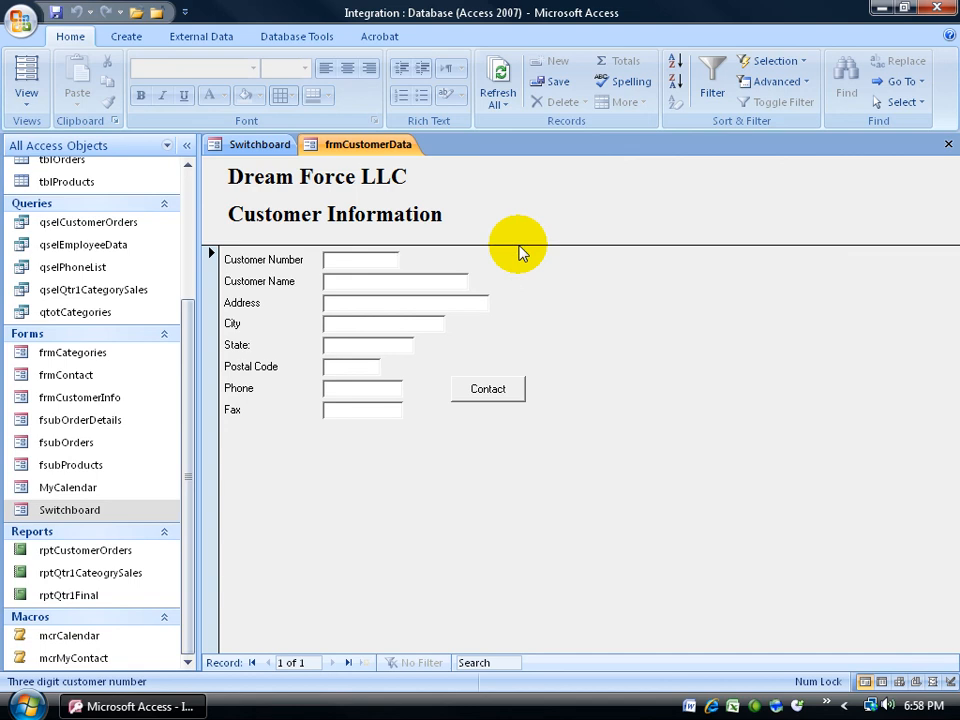
pyautogui.moveTo(450, 478)
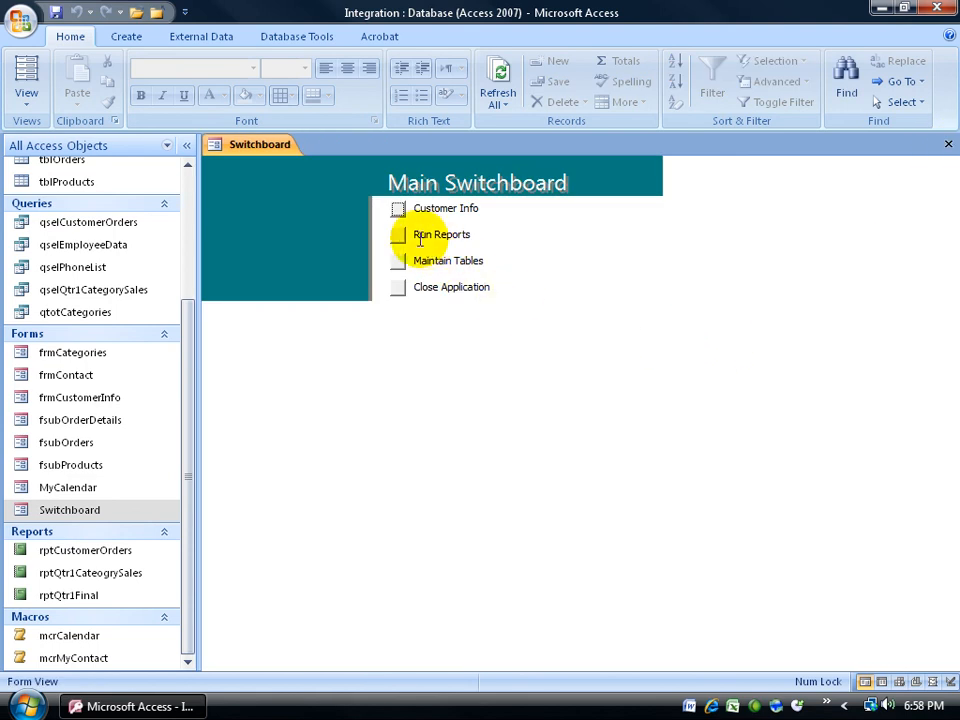
pyautogui.click(440, 234)
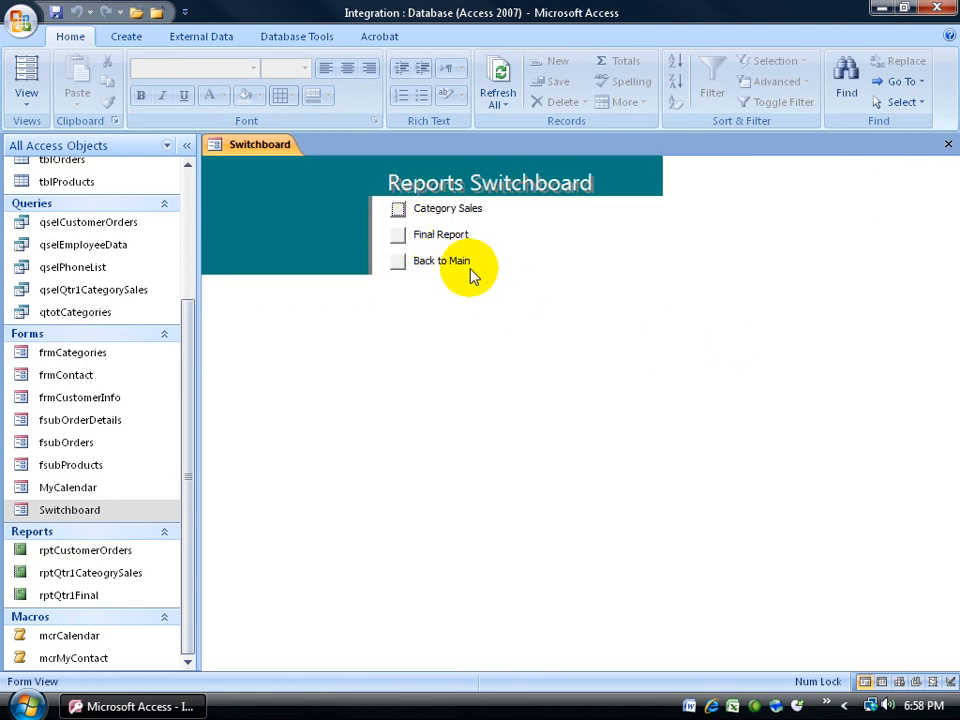
pyautogui.moveTo(558, 196)
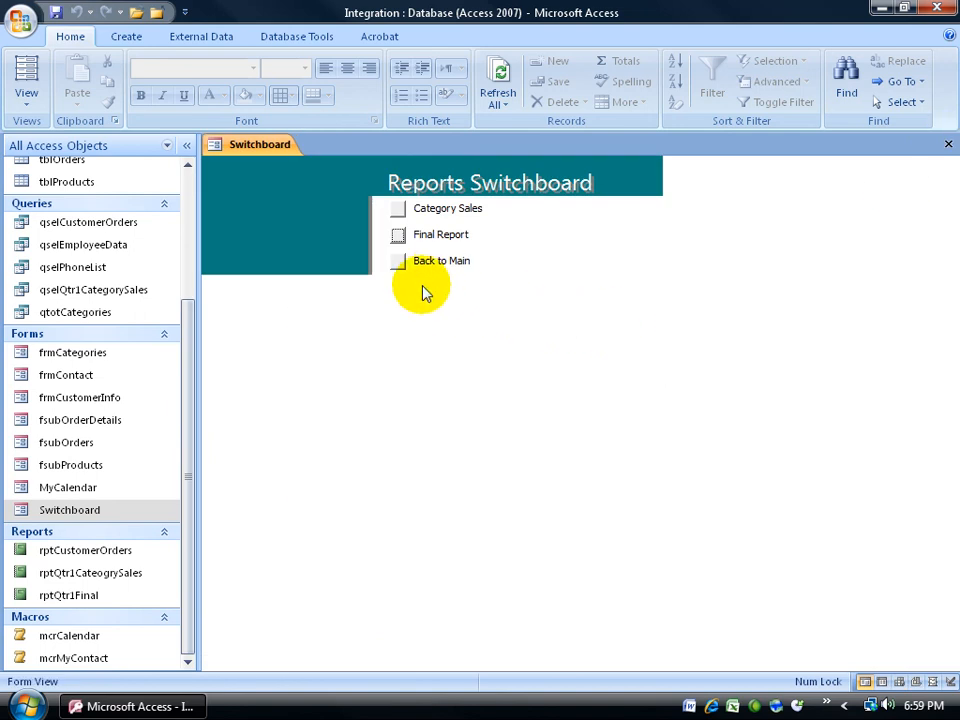
pyautogui.click(440, 260)
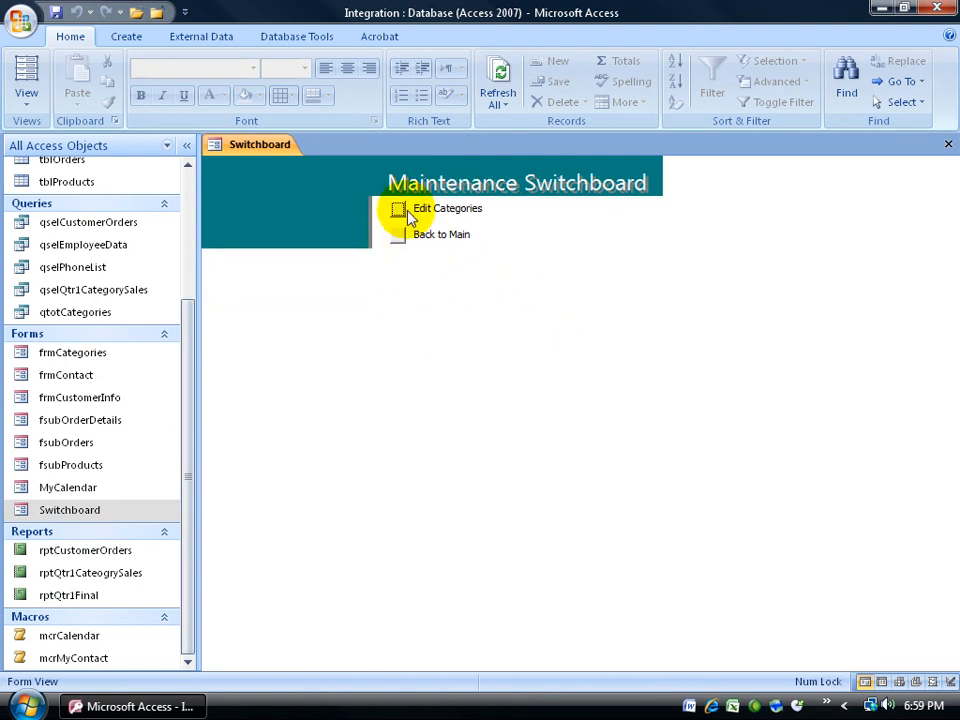
pyautogui.click(398, 208)
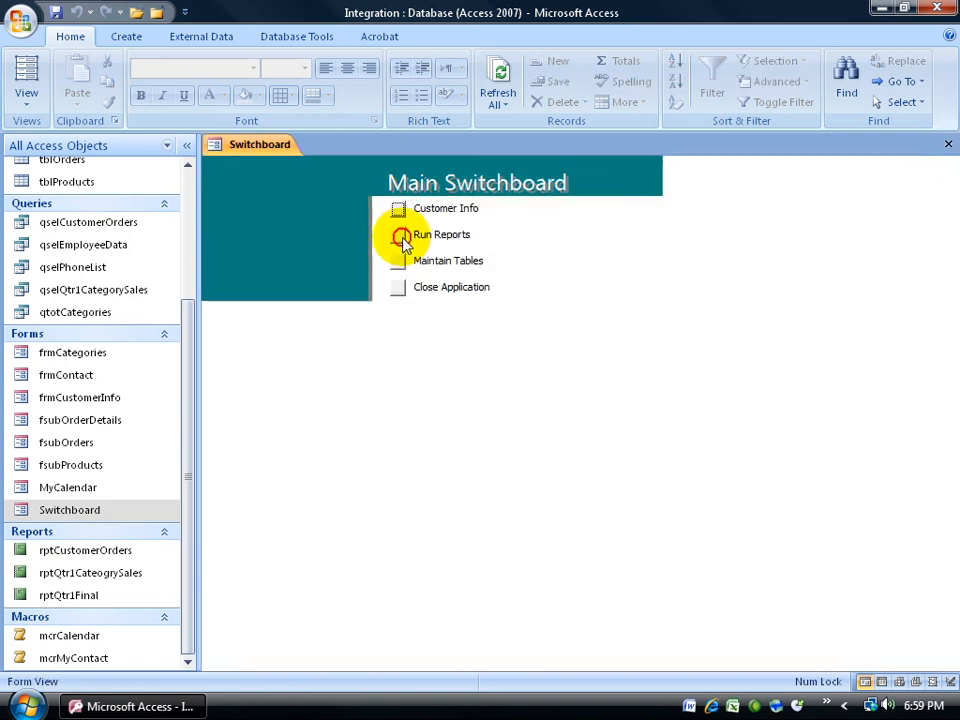
pyautogui.moveTo(548, 404)
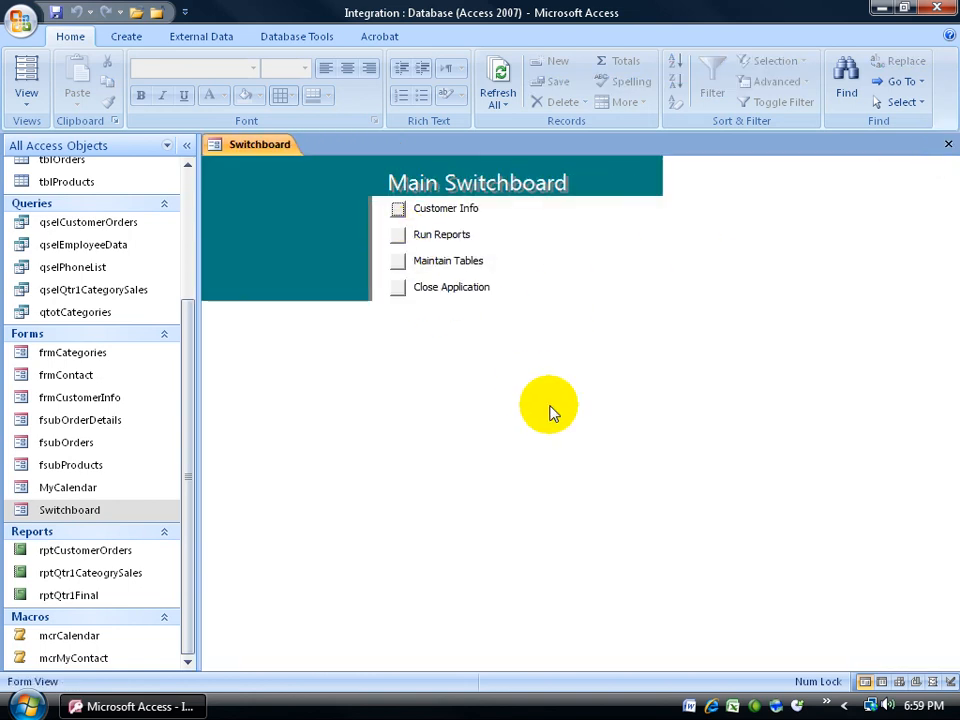
# - Close the Integration database, returning to the Getting Started screen
pyautogui.click(452, 288)
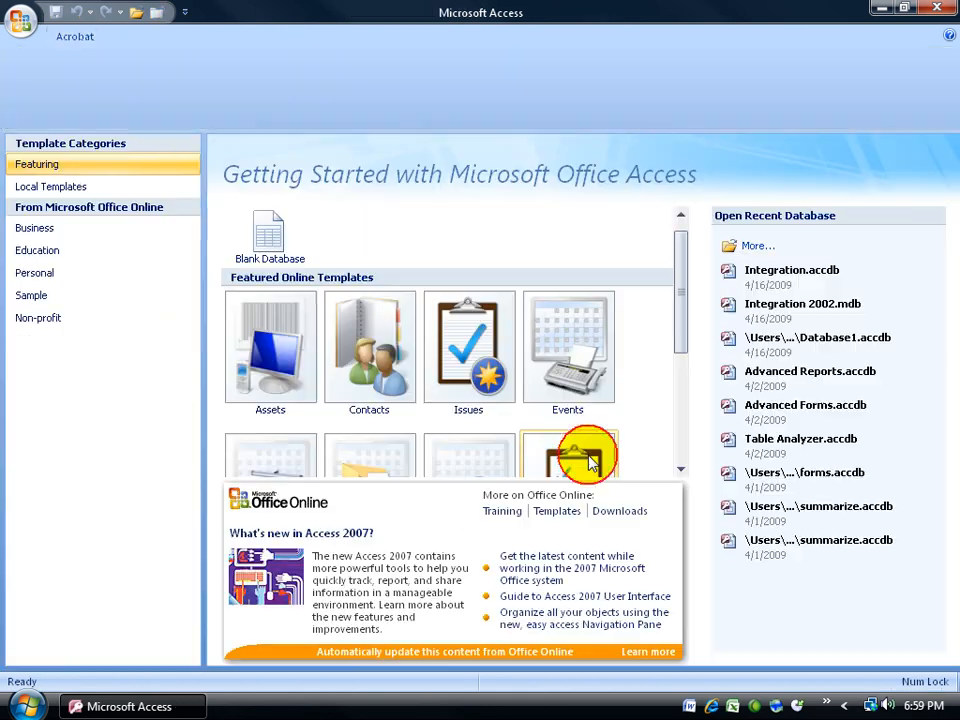
pyautogui.click(74, 36)
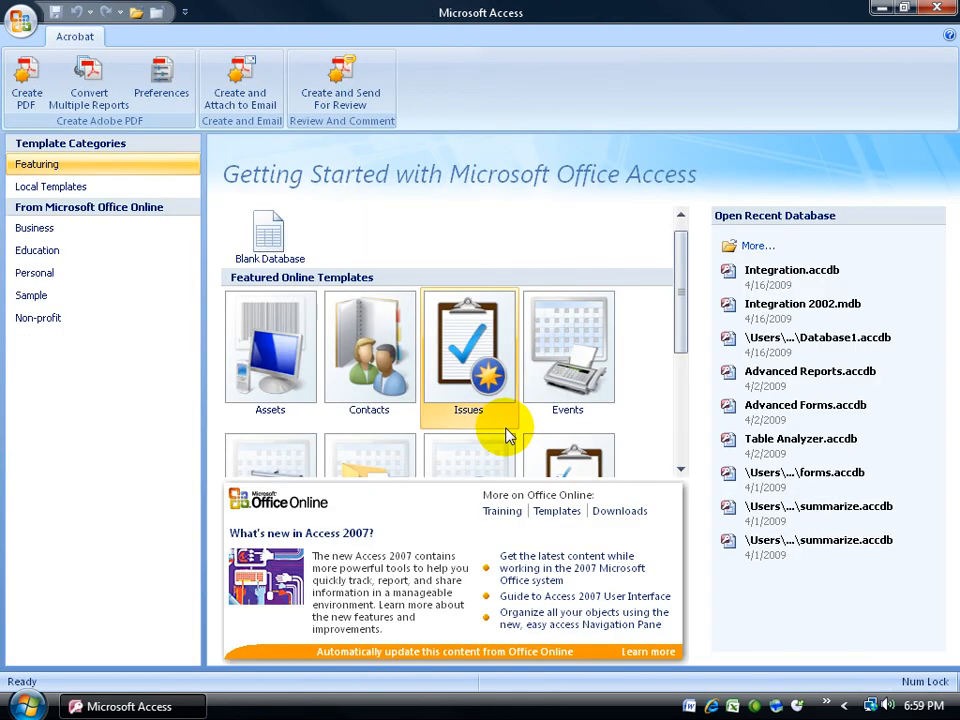
pyautogui.moveTo(700, 60)
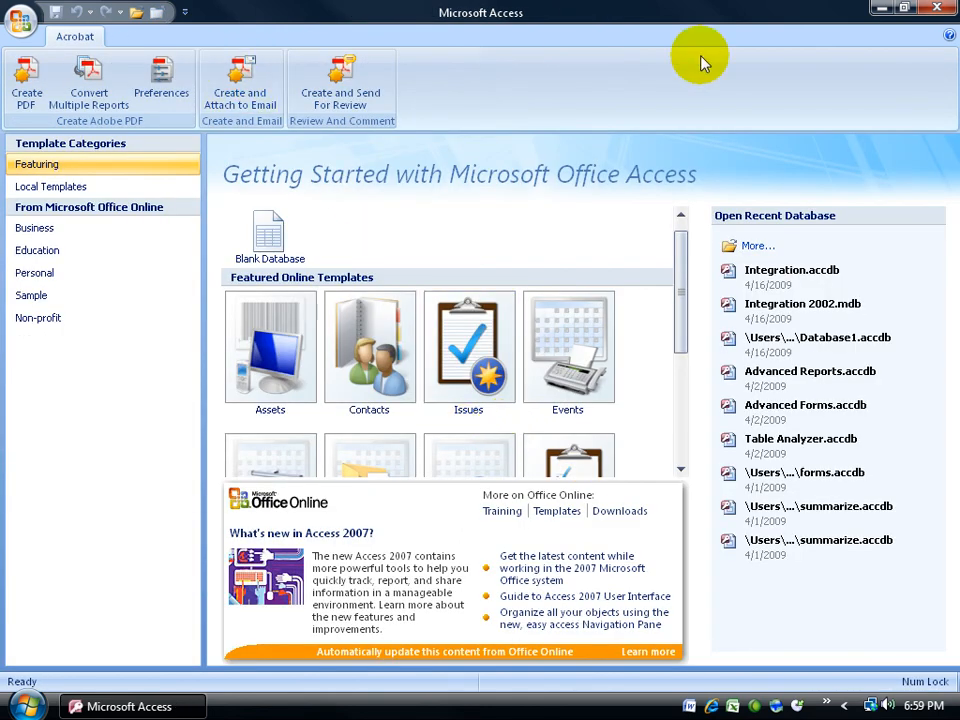